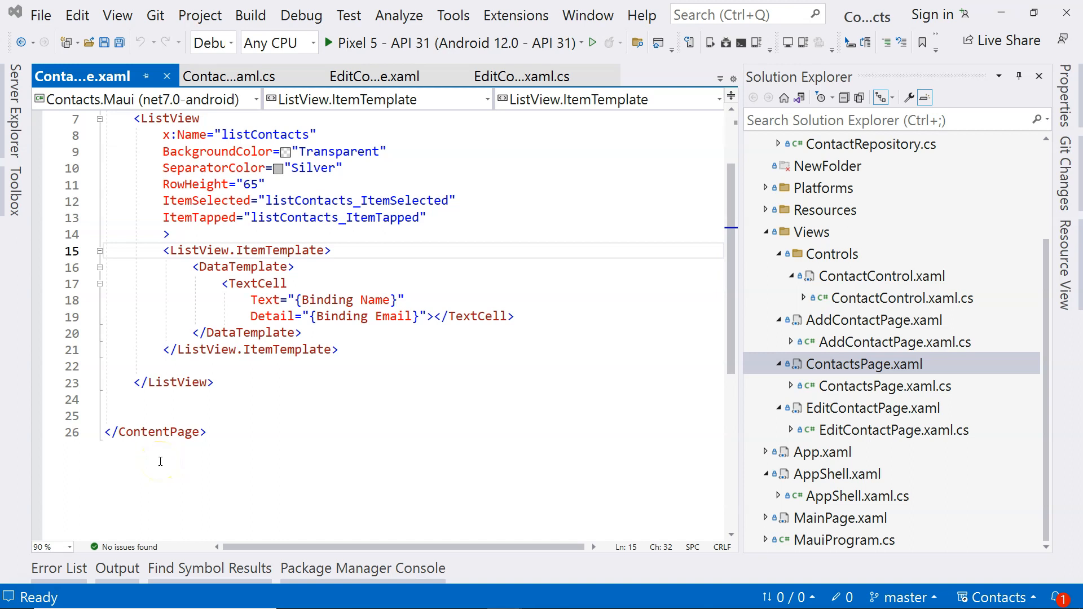
pyautogui.moveTo(531, 418)
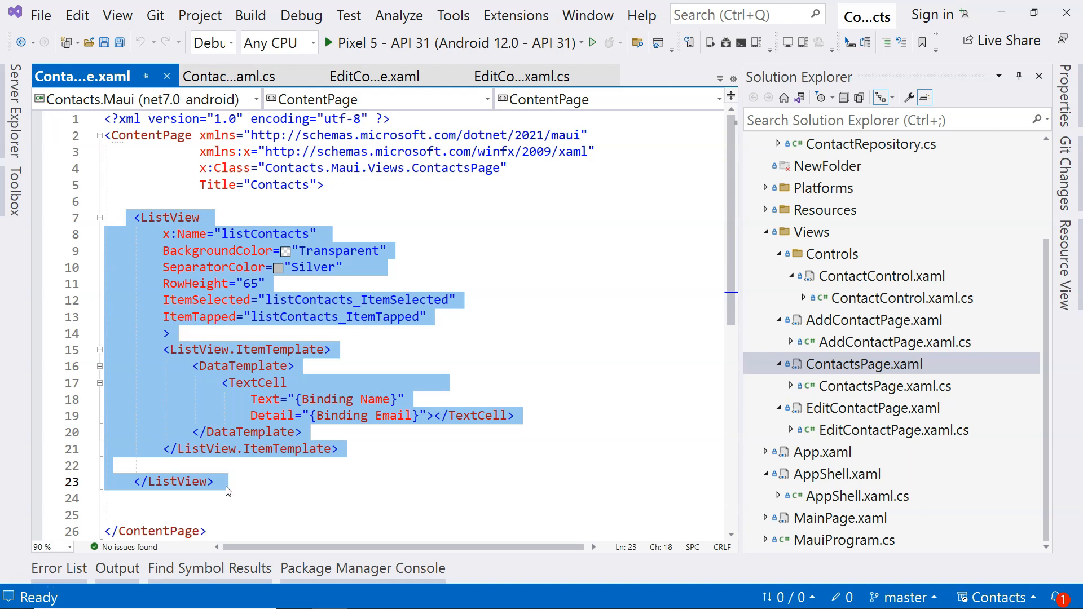
# Clear the selection of the ListView markup in ContactsPage.xaml.
pyautogui.click(224, 481)
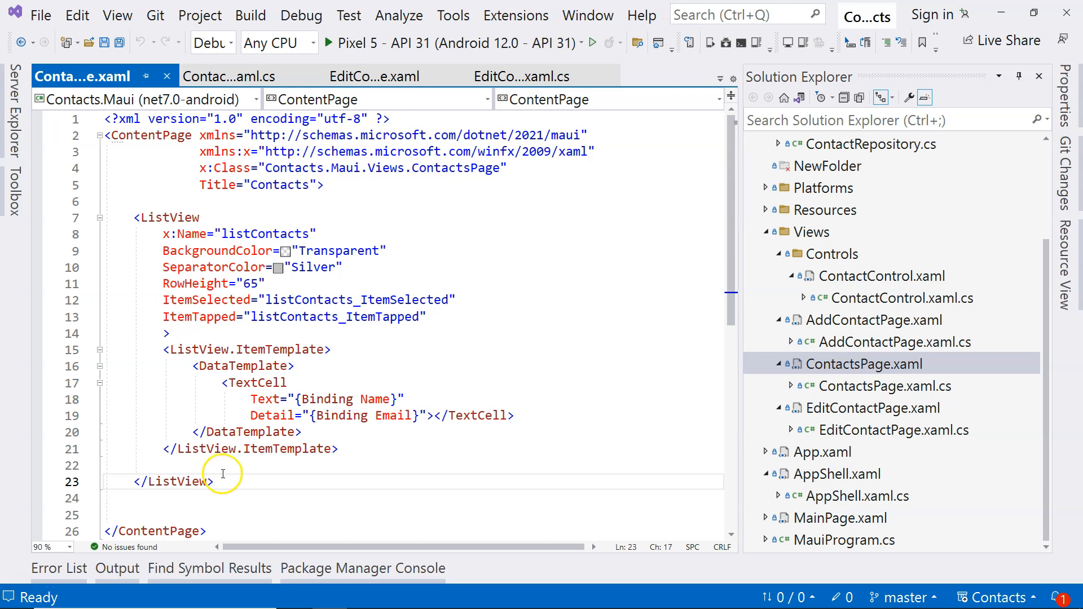
pyautogui.moveTo(273, 334)
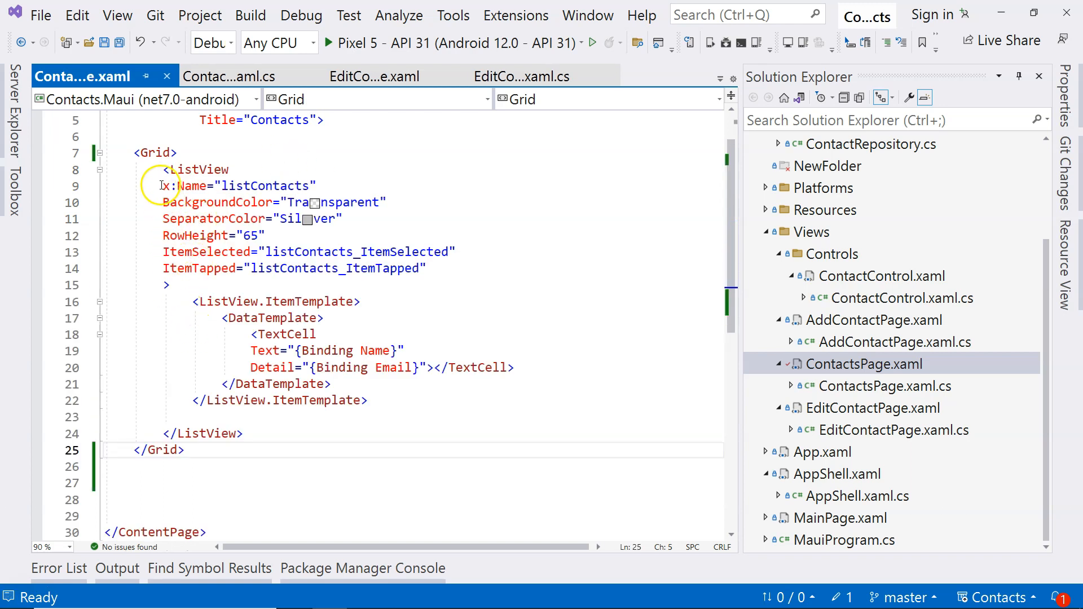
# Indent the ListView inside the Grid and give the Grid RowDefinitions="*, 50".
pyautogui.moveTo(162, 186); pyautogui.dragTo(194, 286)
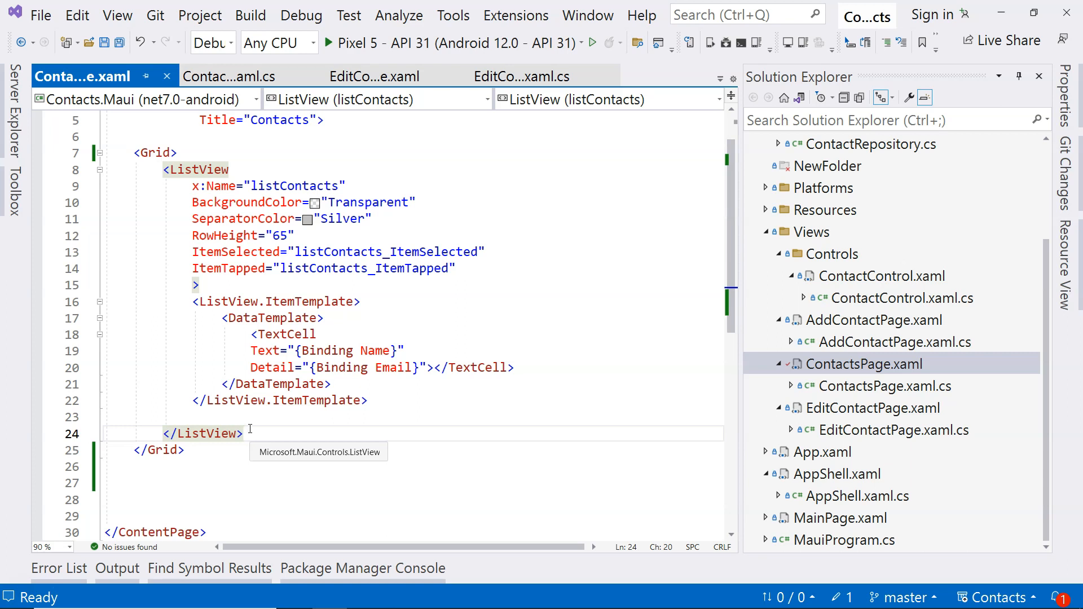
pyautogui.click(153, 152)
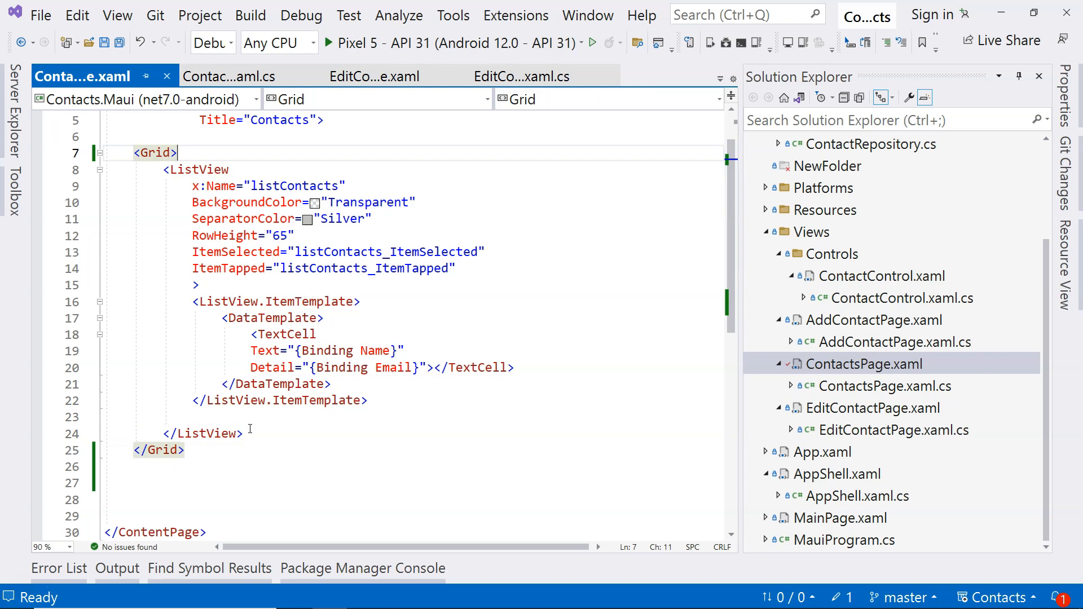
pyautogui.write('ro')
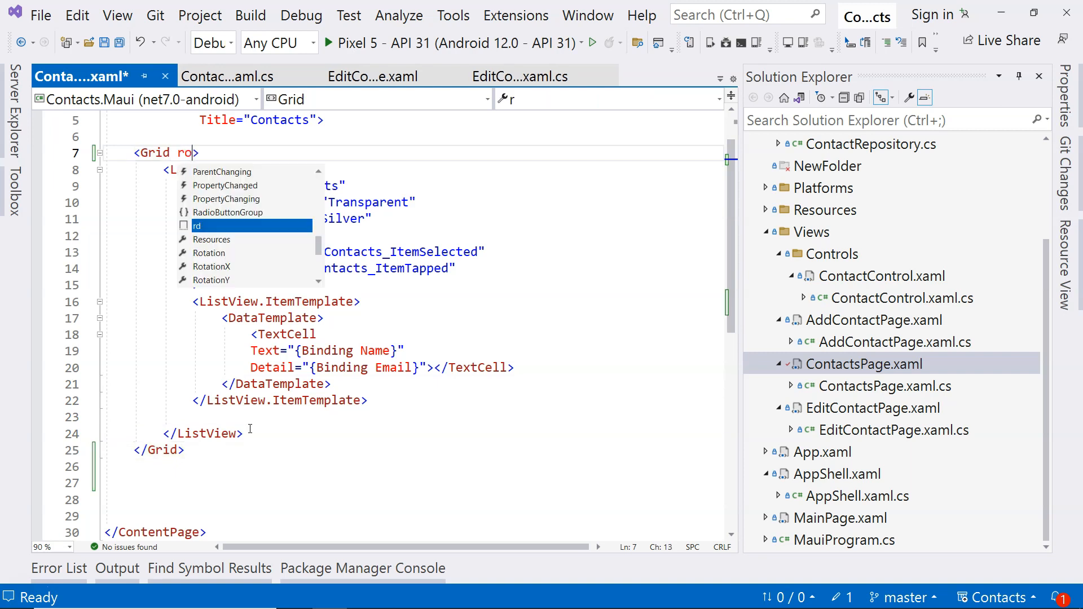
pyautogui.write('wDefinitions="')
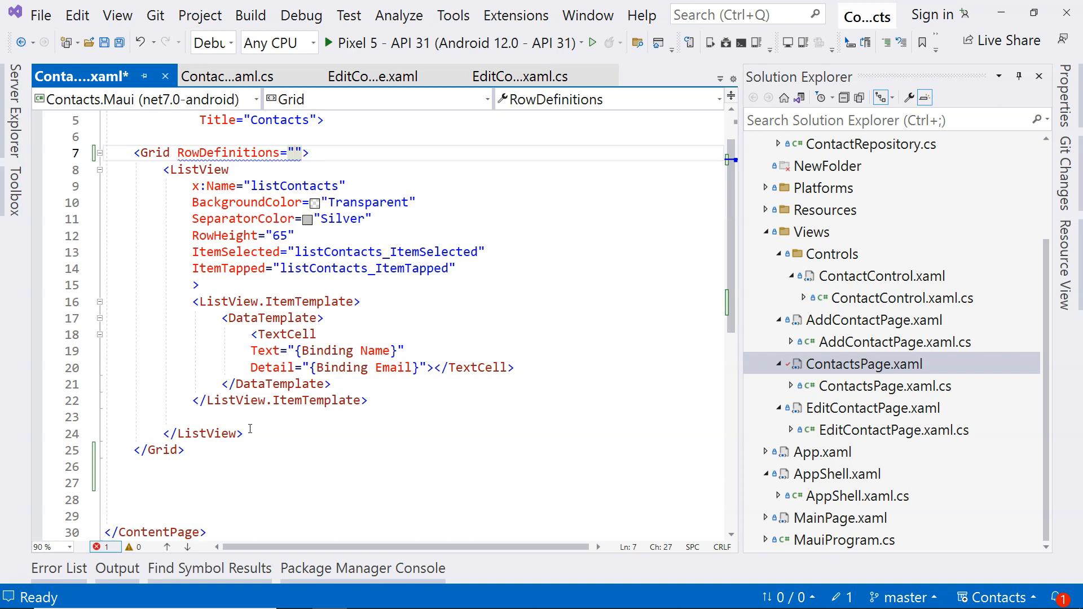
pyautogui.write('x,')
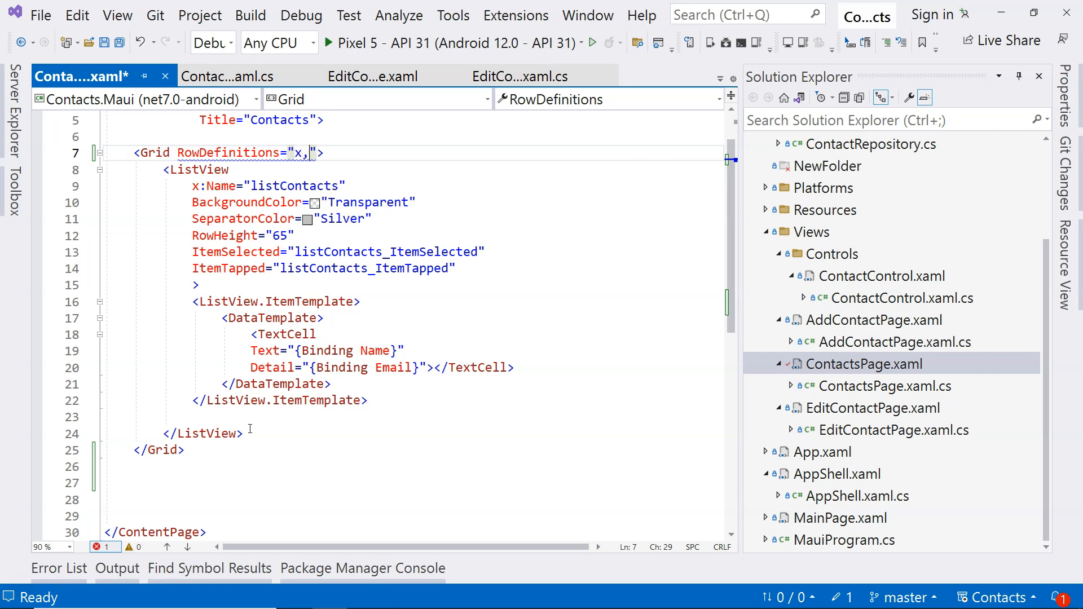
pyautogui.write('y, z')
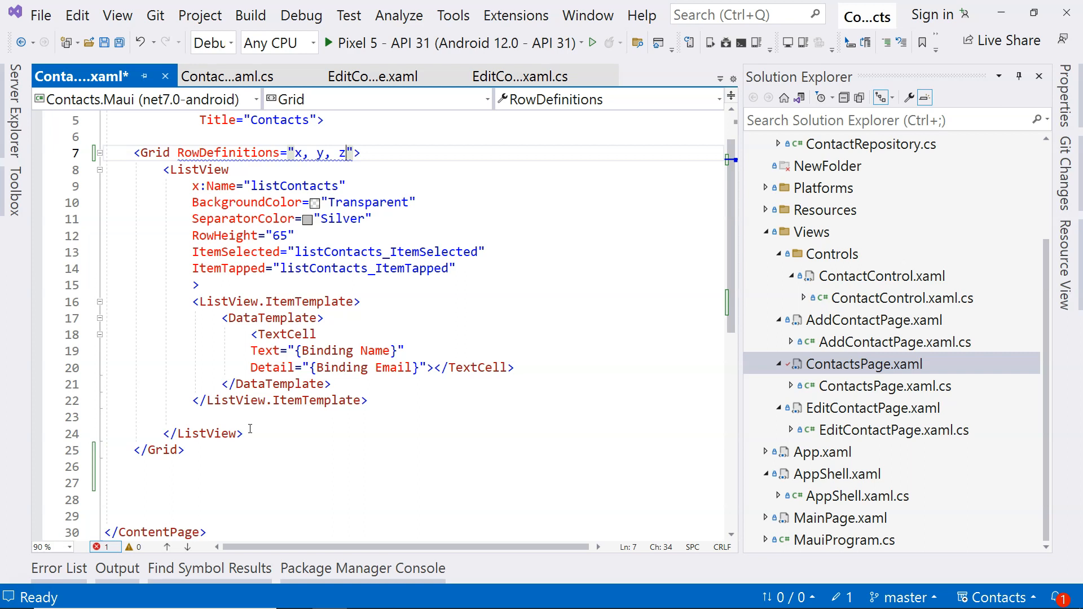
pyautogui.write('5')
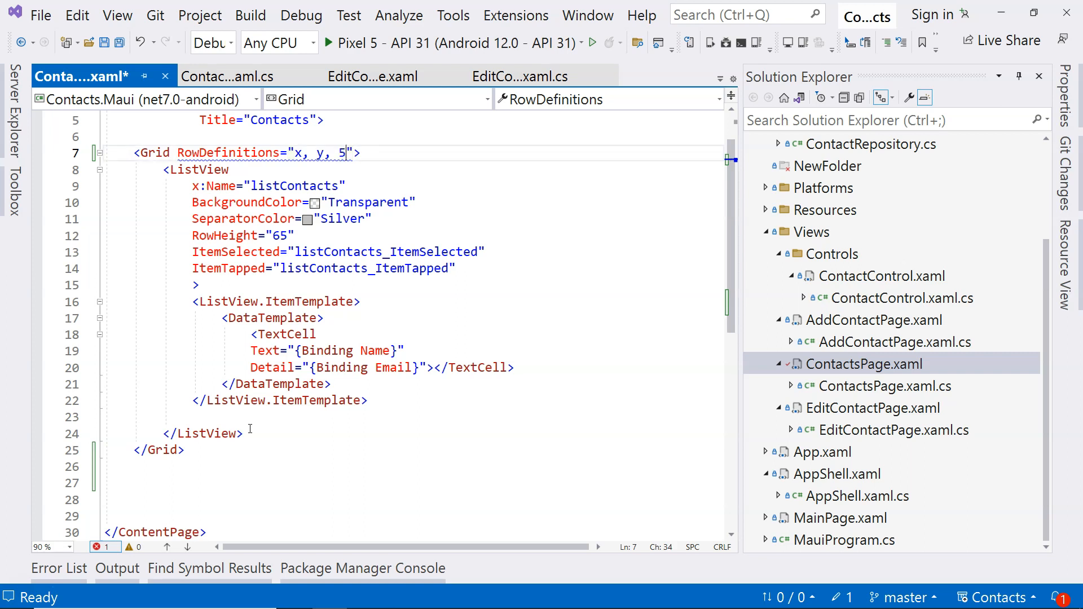
pyautogui.write('0')
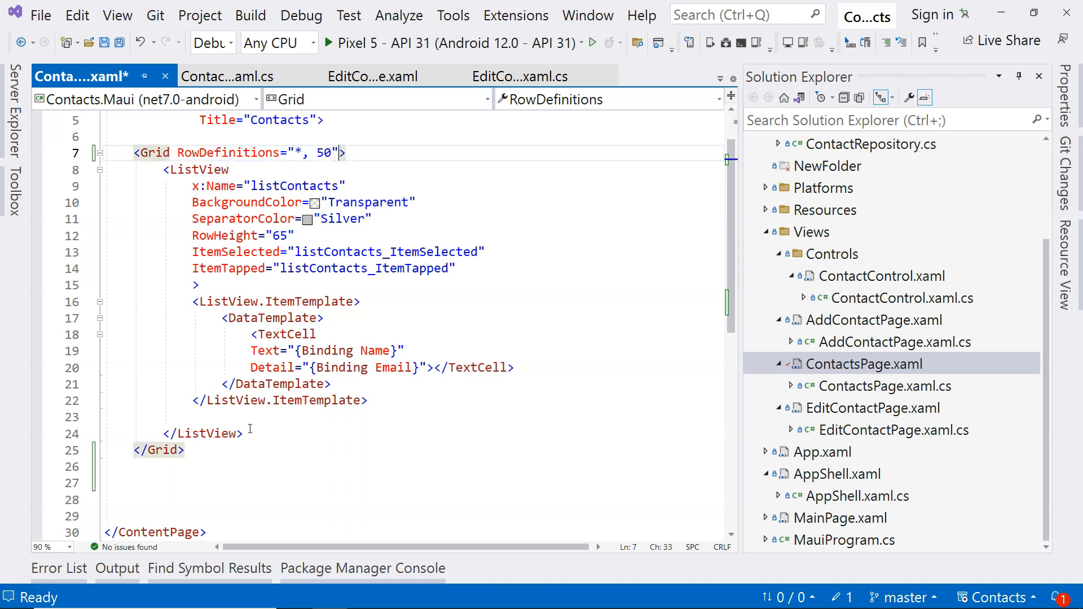
# Add ColumnDefinitions="1" to the Grid tag and select the ListView markup.
pyautogui.write('col')
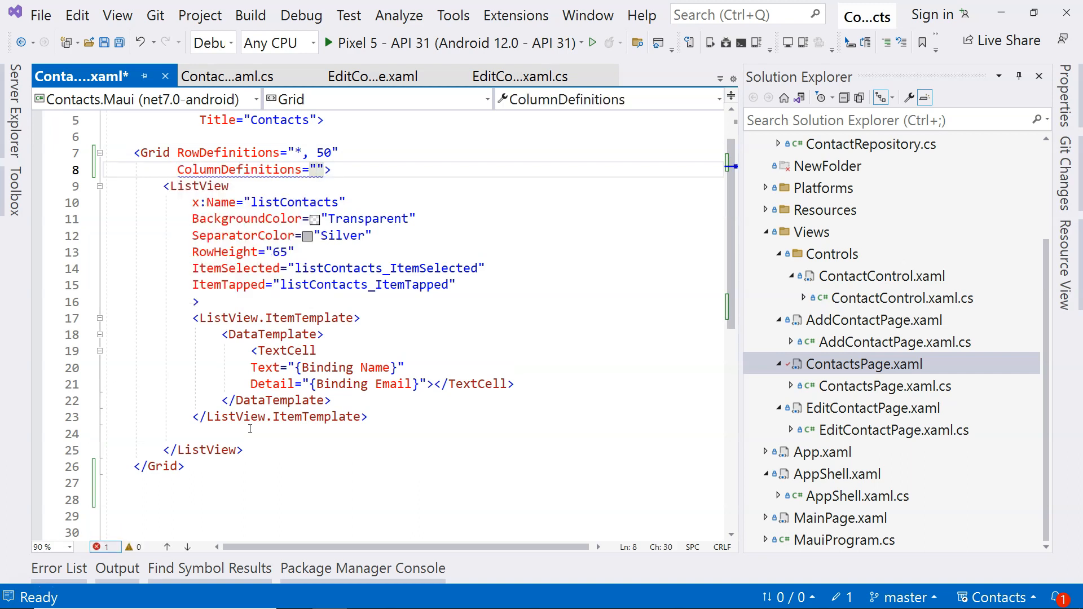
pyautogui.write('x, y, z')
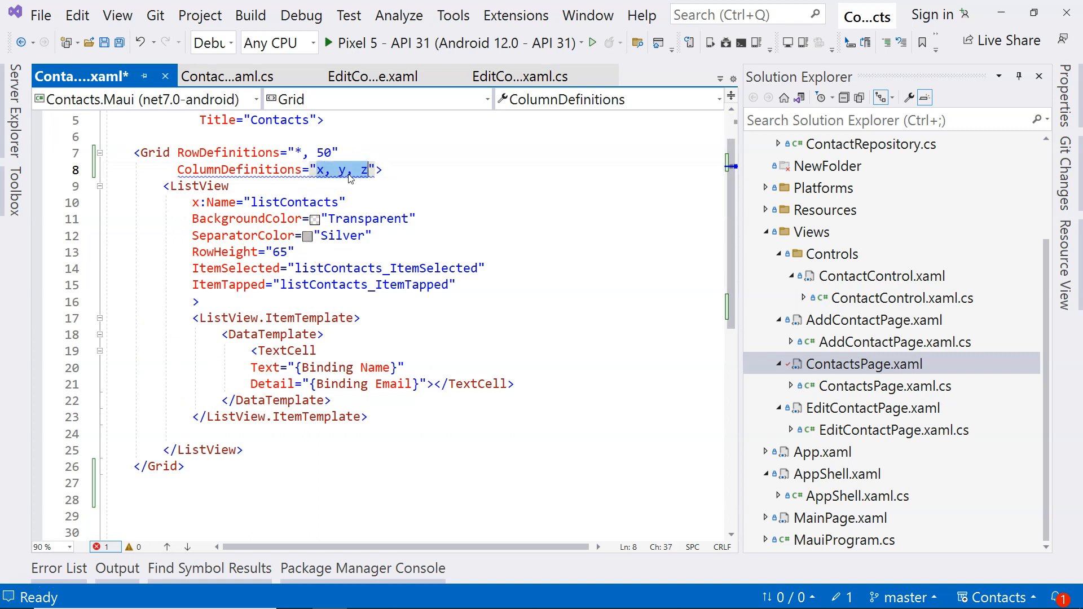
pyautogui.moveTo(349, 177)
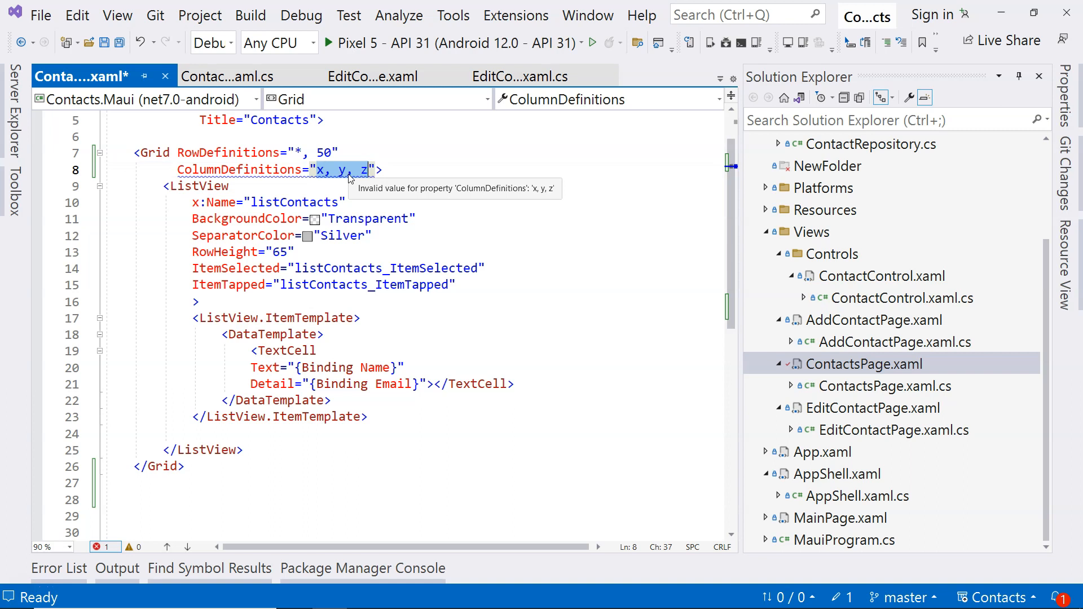
pyautogui.write('1')
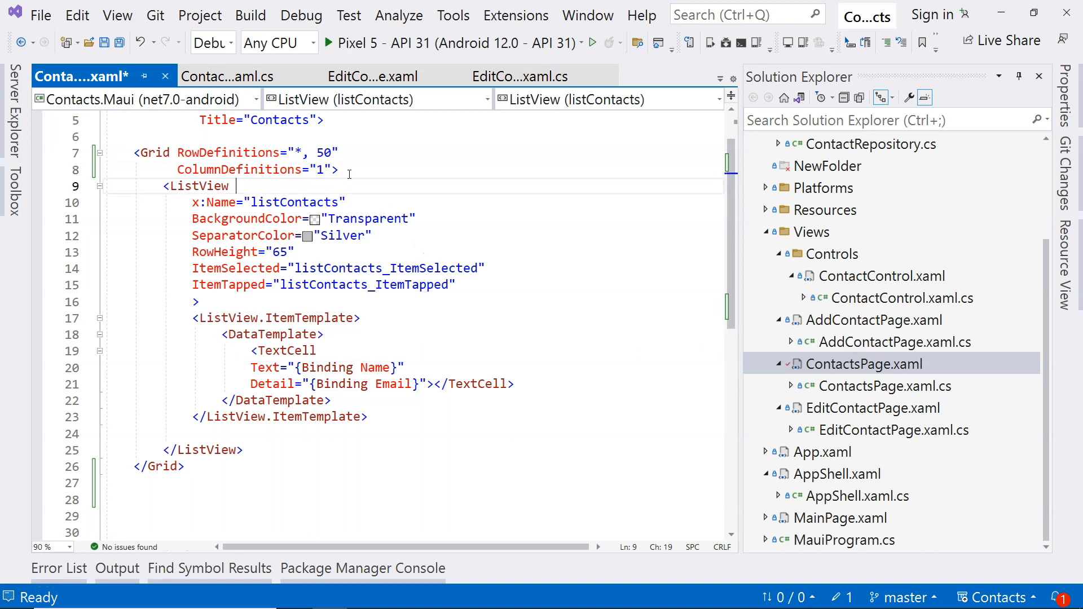
pyautogui.moveTo(163, 185); pyautogui.dragTo(244, 450)
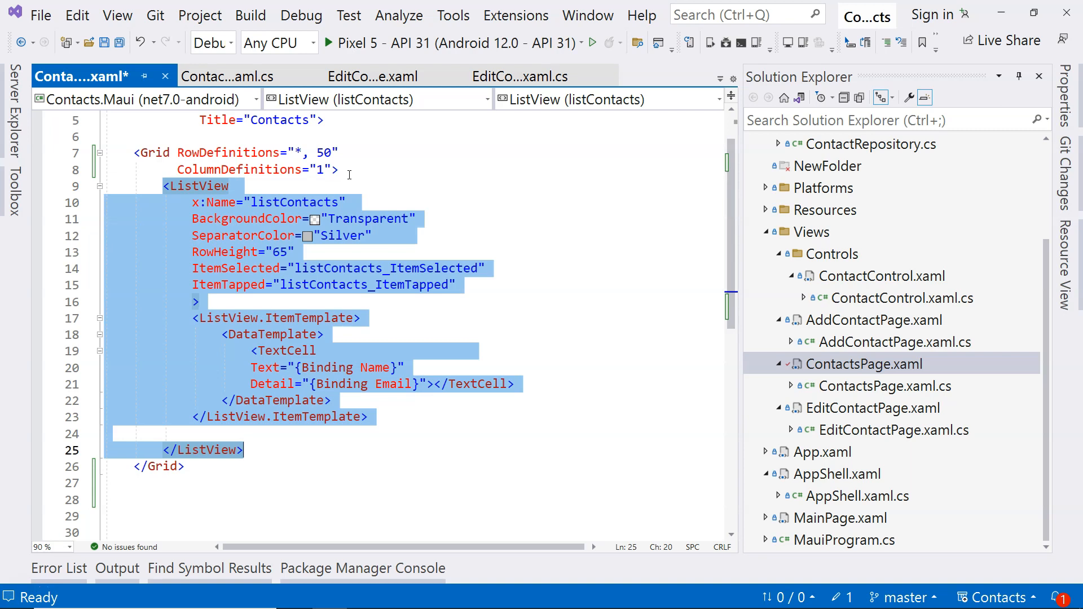
# Place the ListView in the first cell with Grid.Row="0" and Grid.Column="0".
pyautogui.click(242, 417)
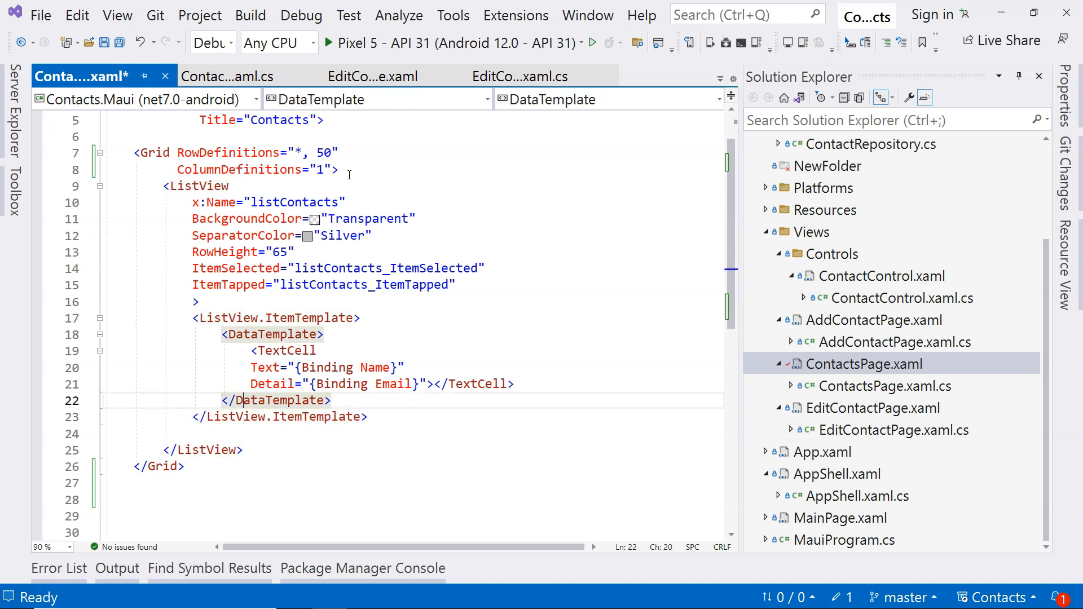
pyautogui.click(225, 187)
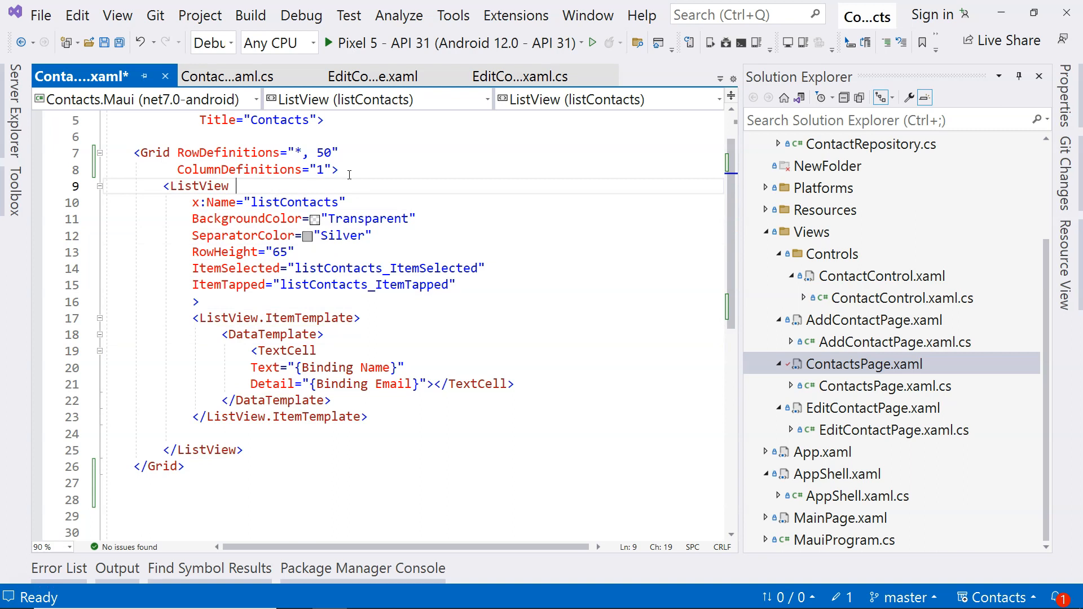
pyautogui.write('Grid.')
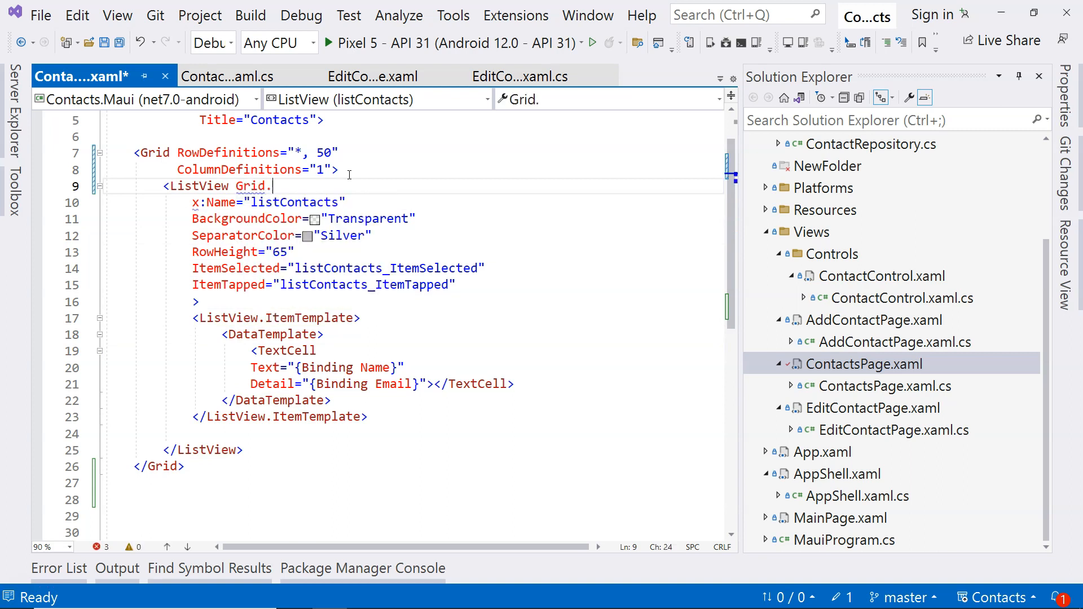
pyautogui.write('Row="')
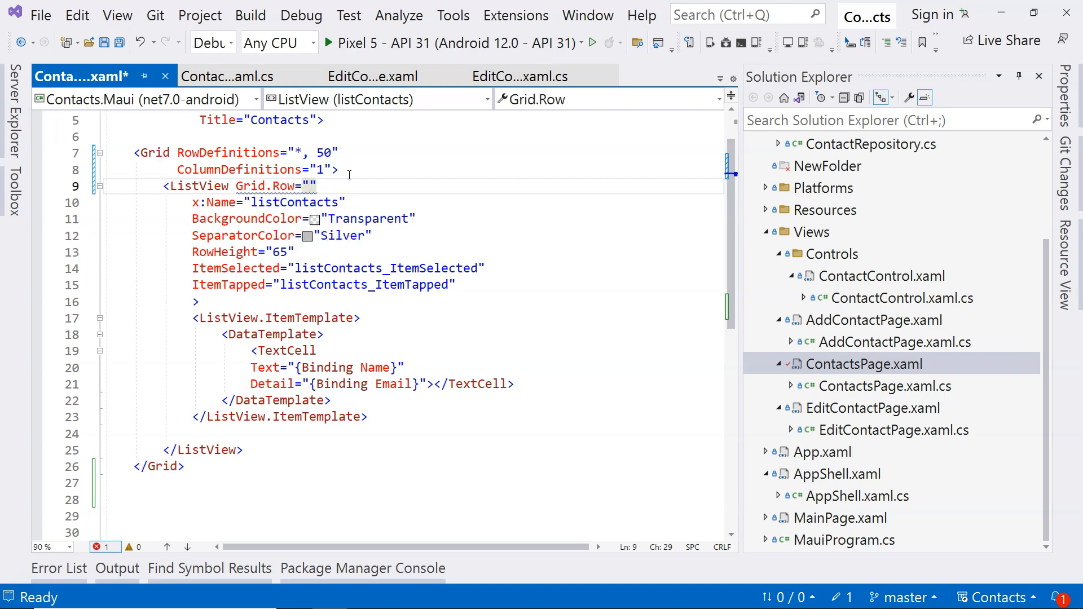
pyautogui.write('0')
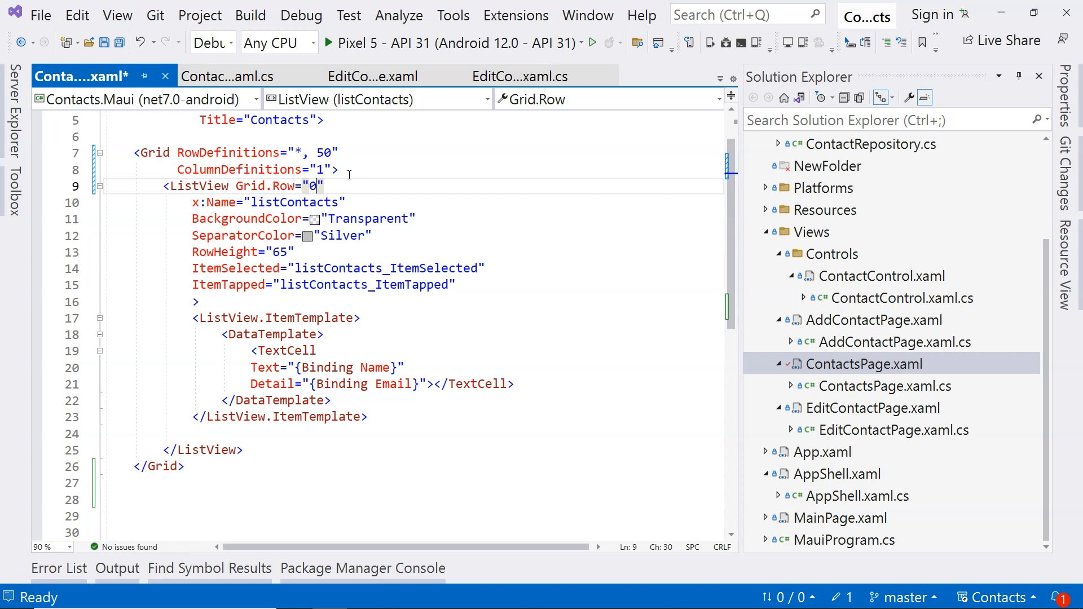
pyautogui.write('Grid.c')
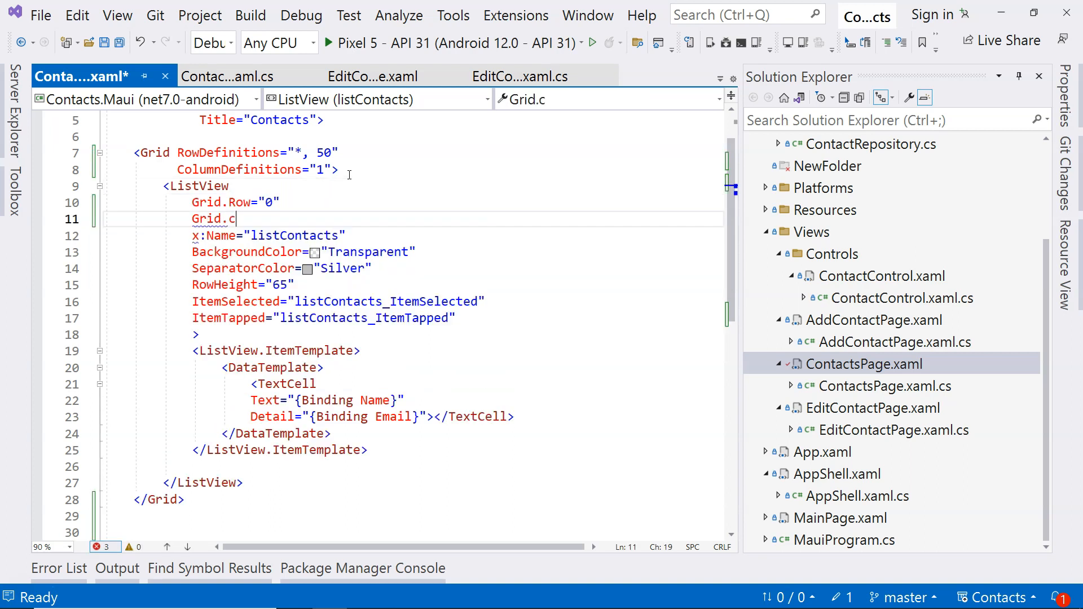
pyautogui.write('olumn=""')
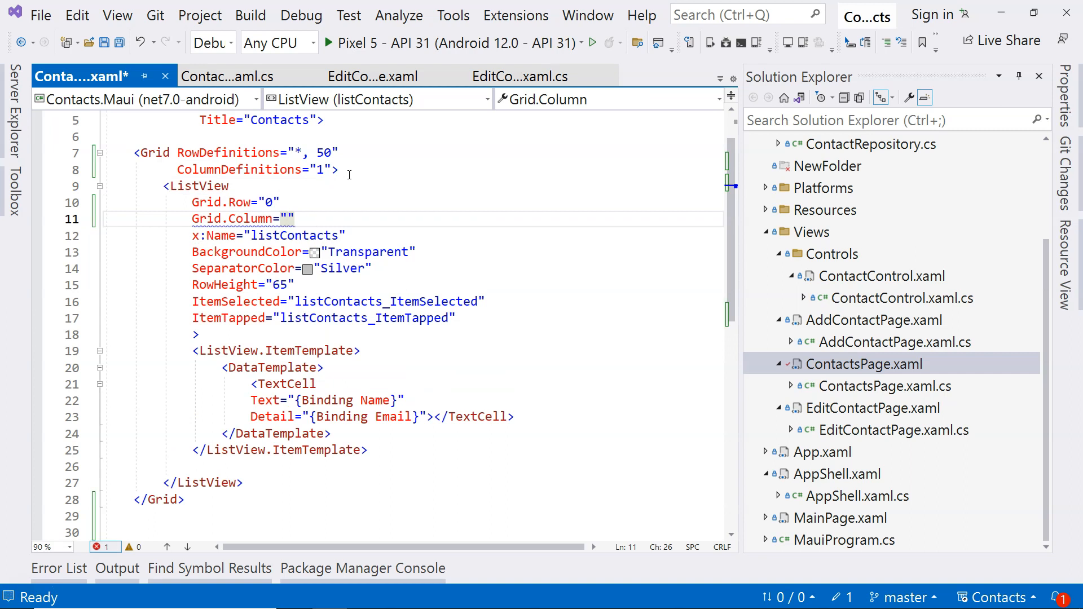
pyautogui.write('0')
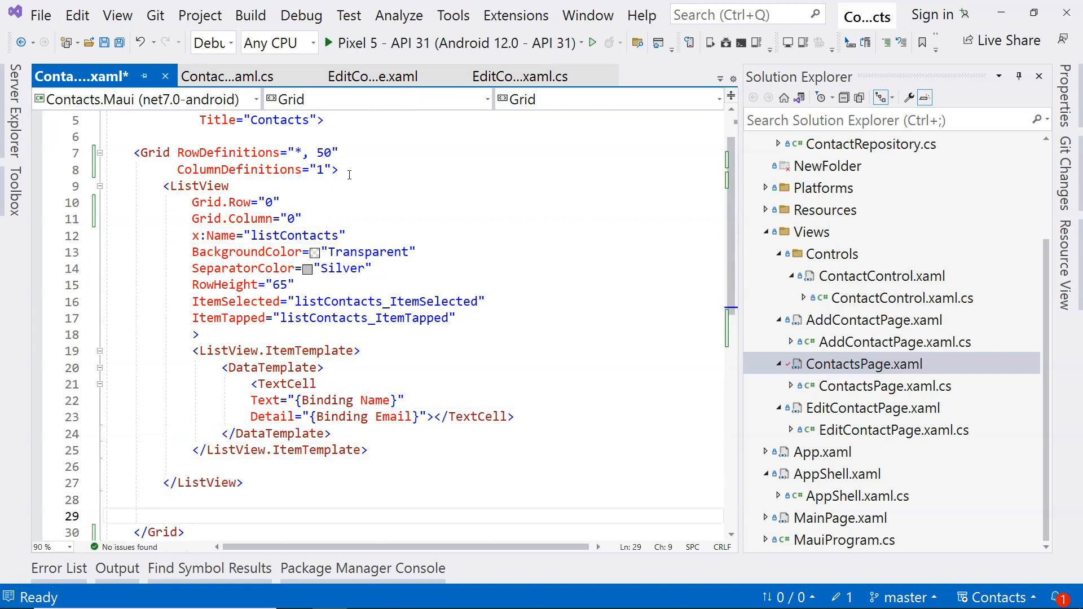
# Write the btnAdd Add Contact Button with a btnAdd_Clicked handler, closed by </Button>.
pyautogui.write('<Button')
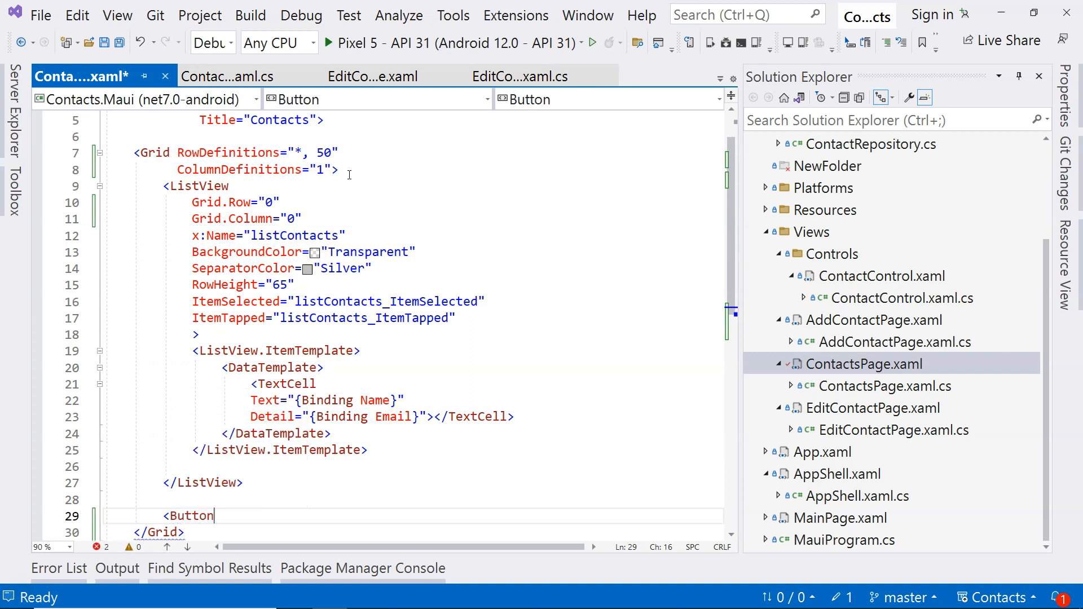
pyautogui.write('x:Name=""')
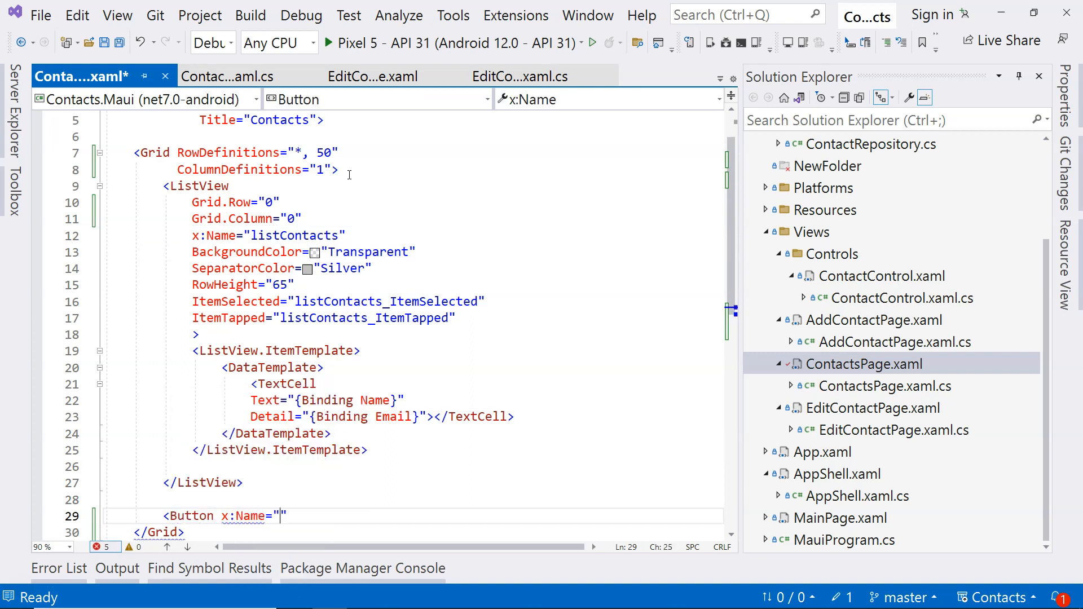
pyautogui.write('b')
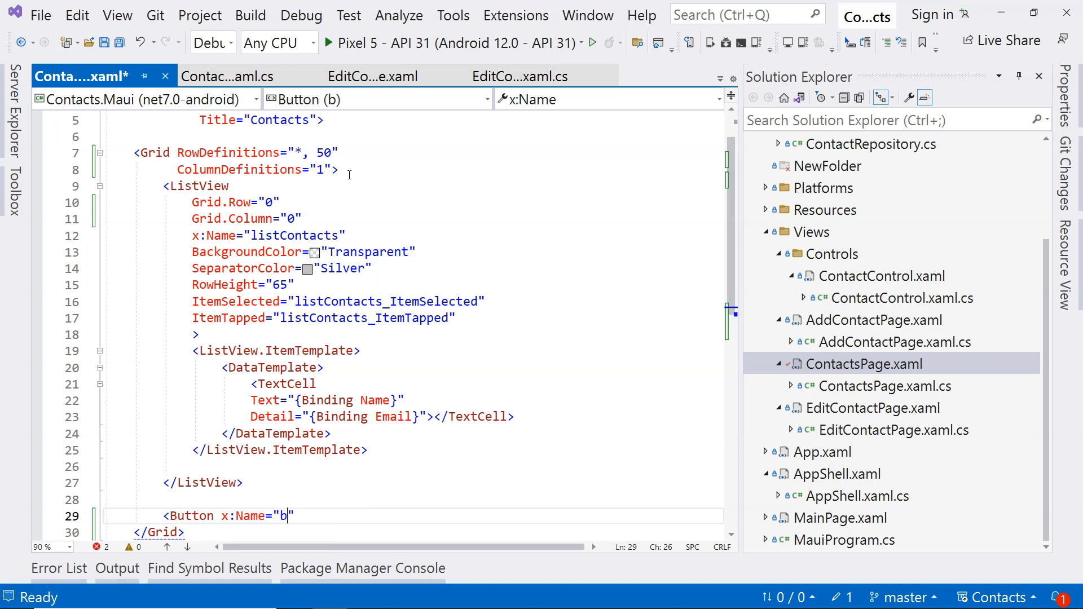
pyautogui.write('tnAdd')
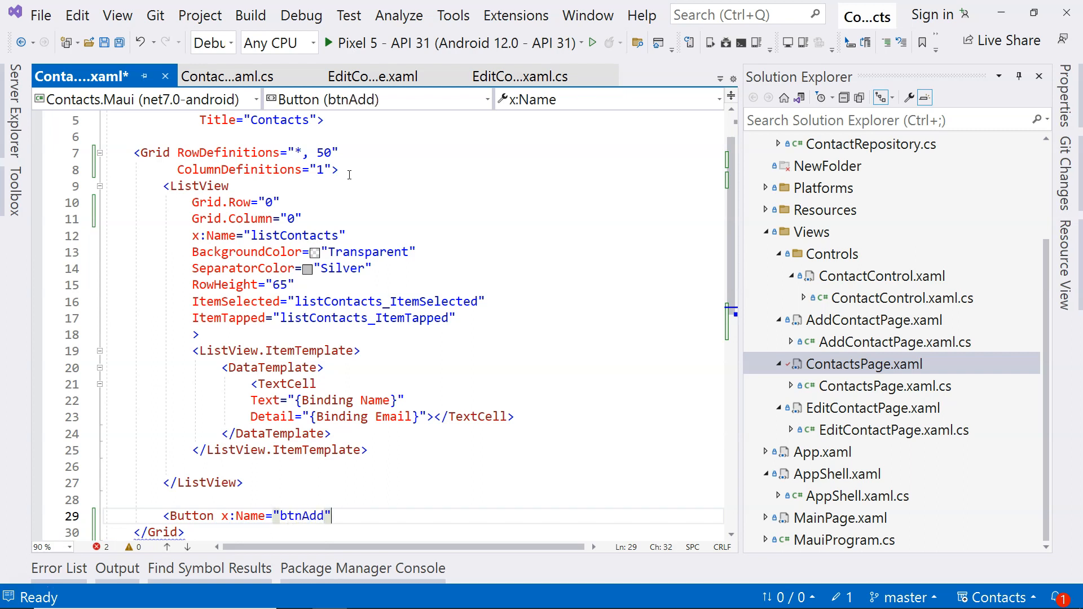
pyautogui.write('Text="A"')
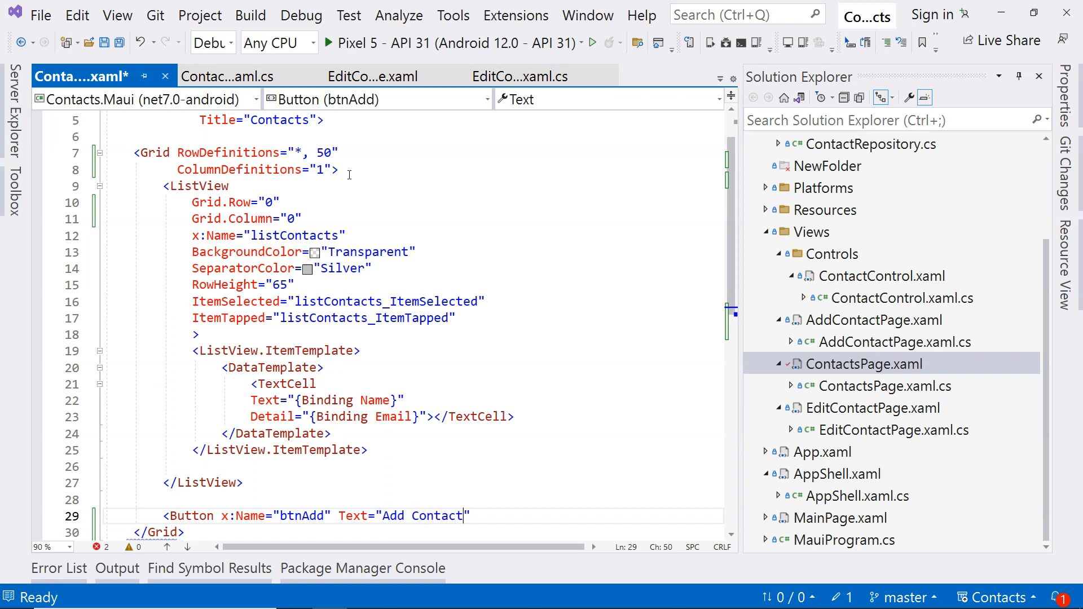
pyautogui.write('on')
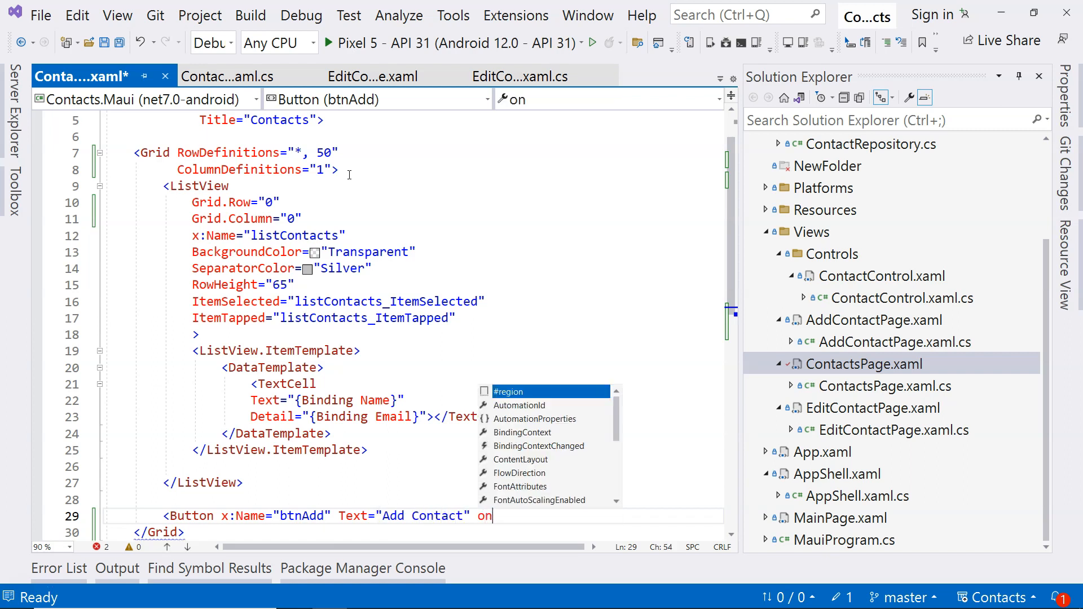
pyautogui.write('cli')
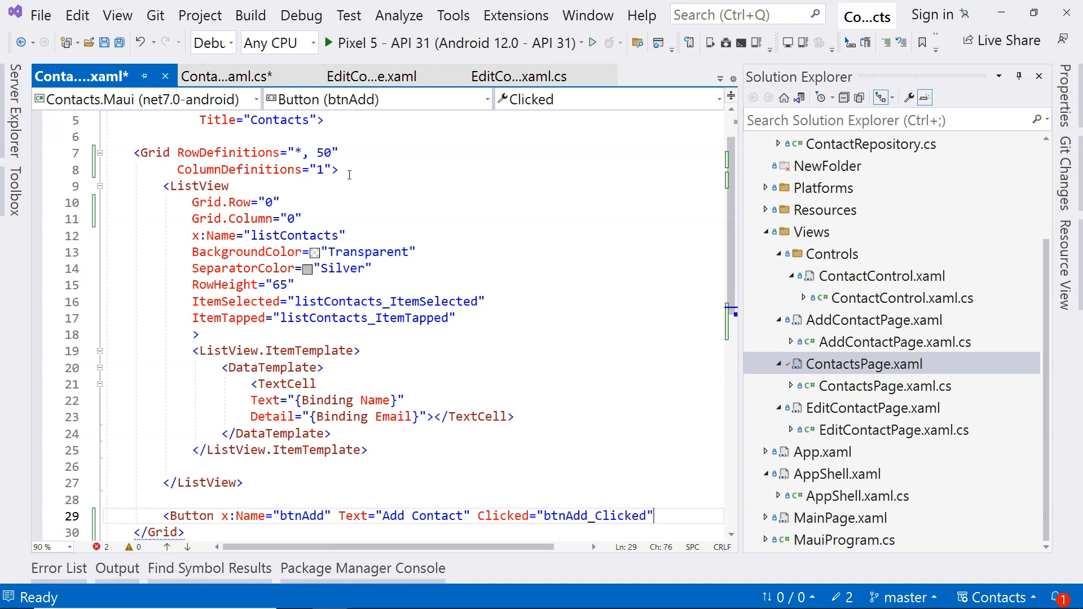
pyautogui.write('></Button>')
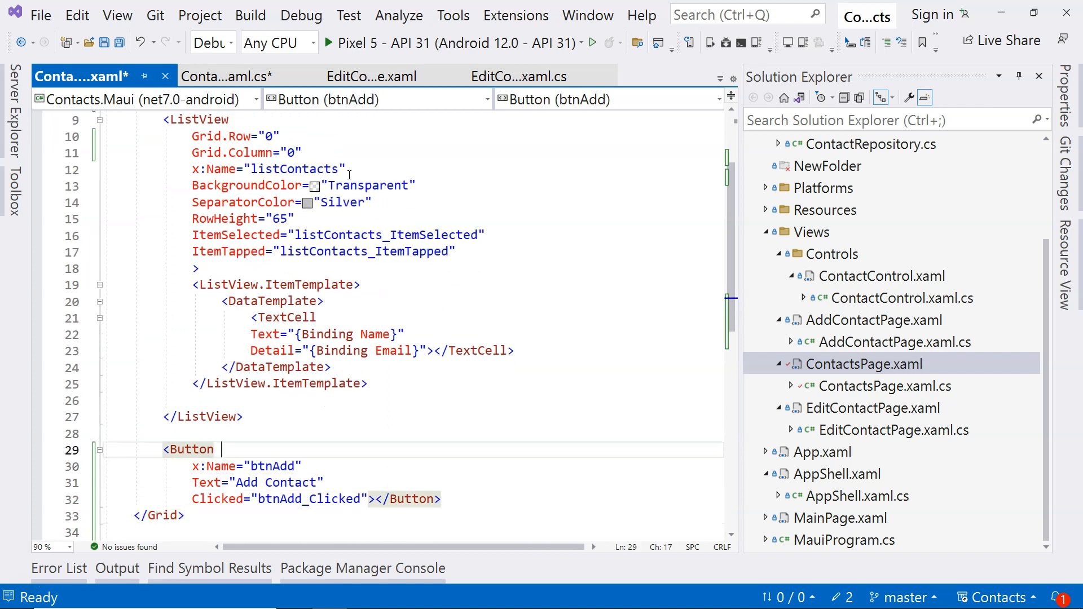
# Position the Add Contact button at Grid.Row="1" and Grid.Column="0".
pyautogui.write('Grid')
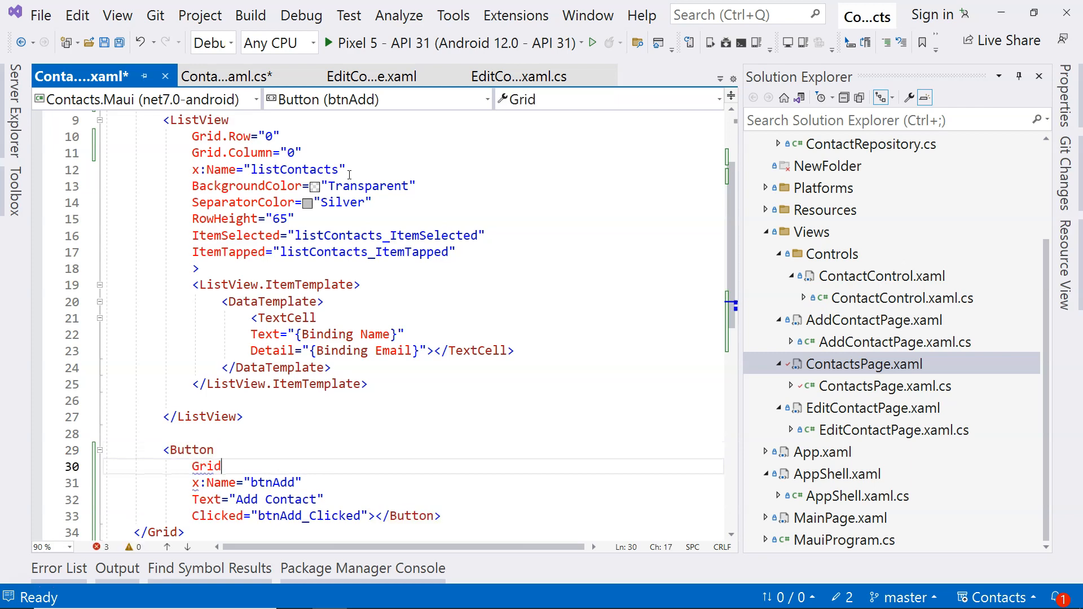
pyautogui.write('.Row=""')
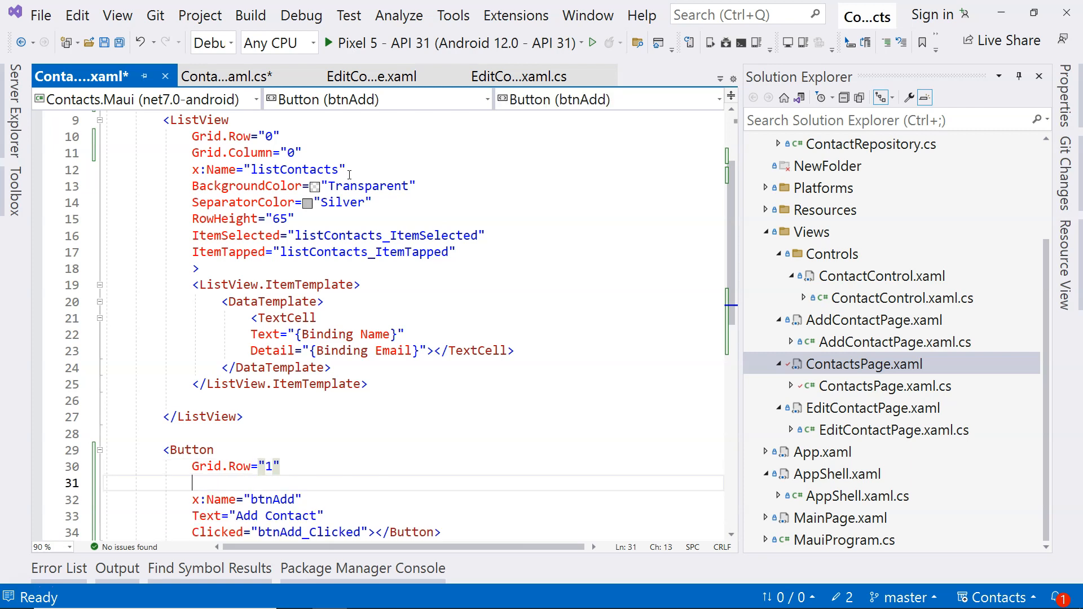
pyautogui.write('Grid.')
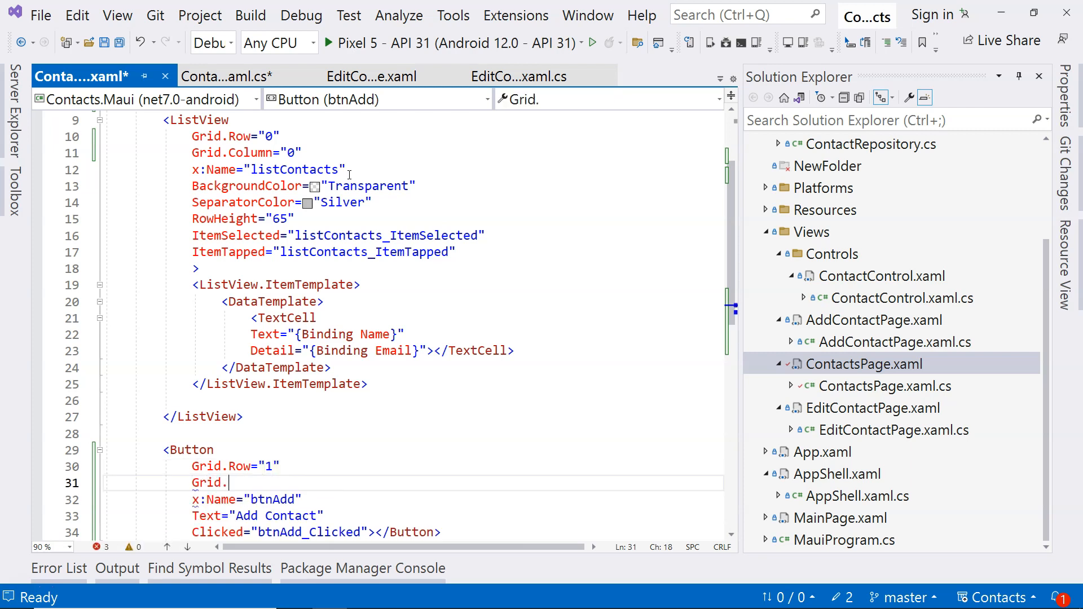
pyautogui.write('Column=""')
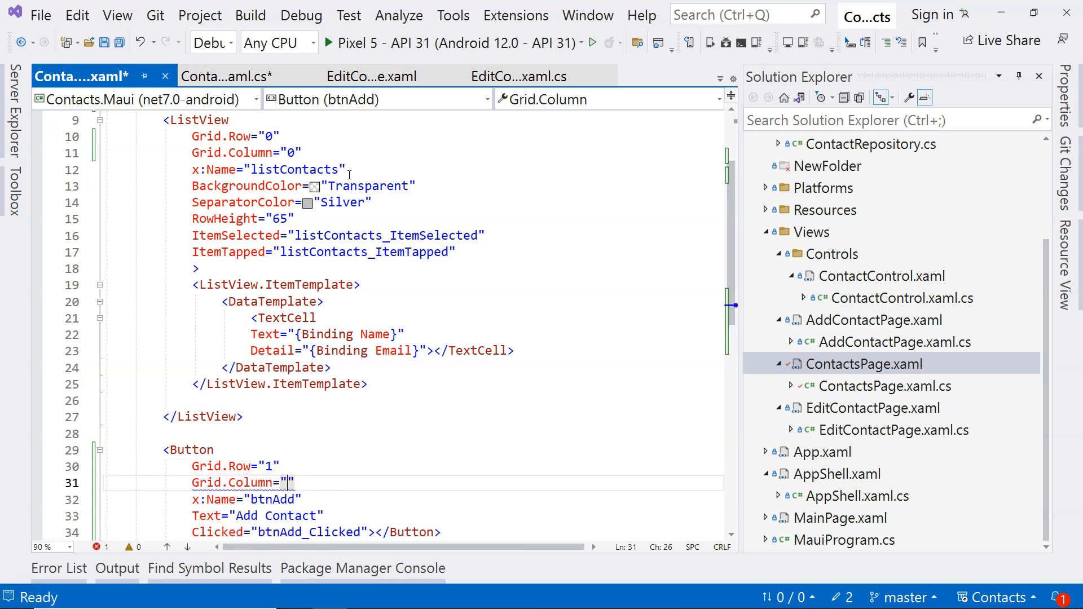
pyautogui.write('0')
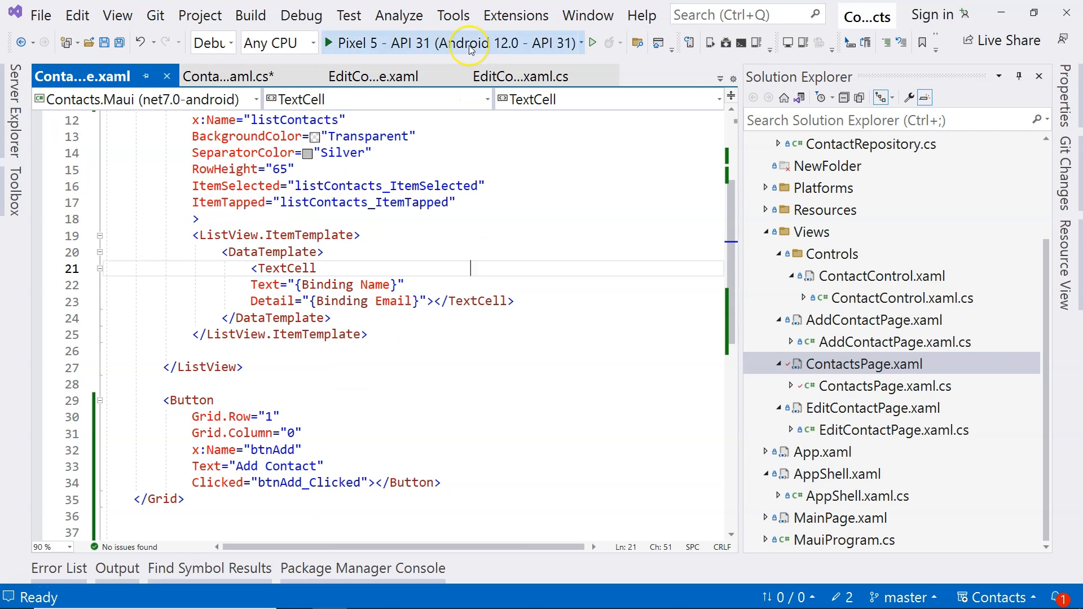
pyautogui.moveTo(471, 48)
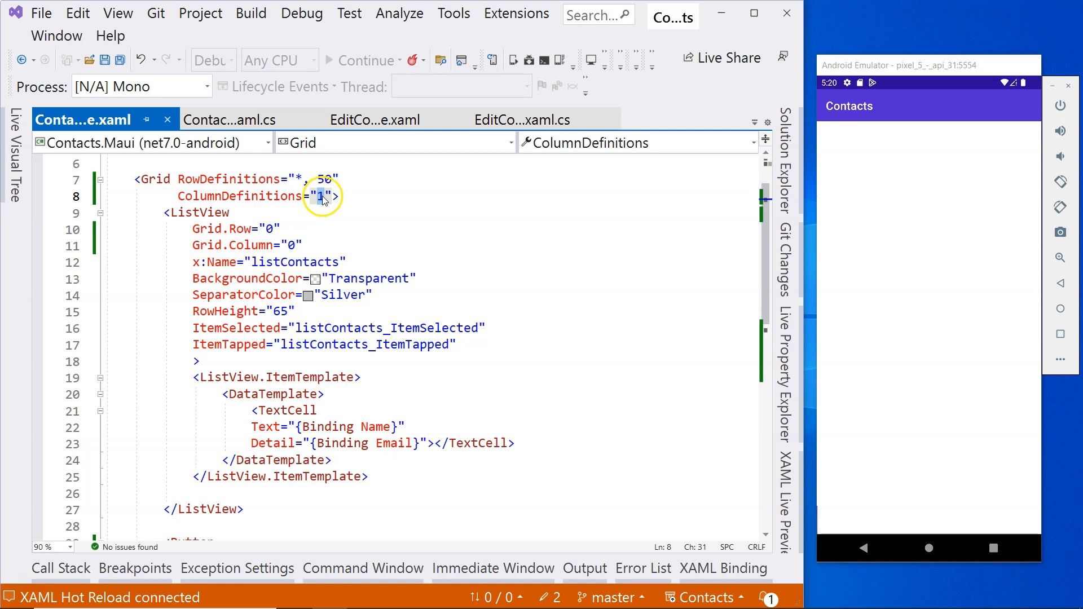
pyautogui.moveTo(321, 199)
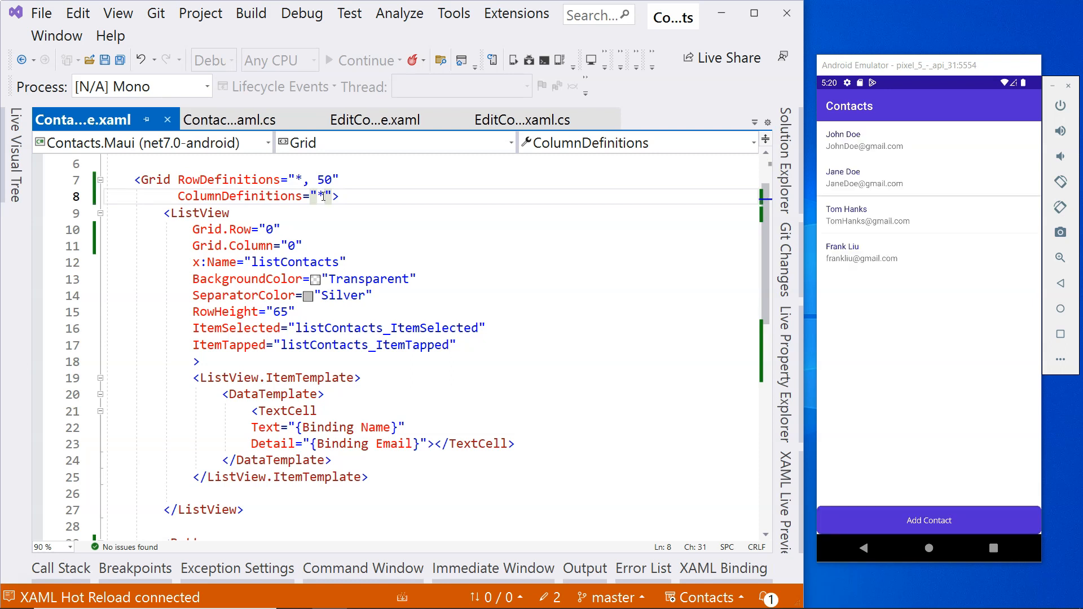
pyautogui.moveTo(519, 212)
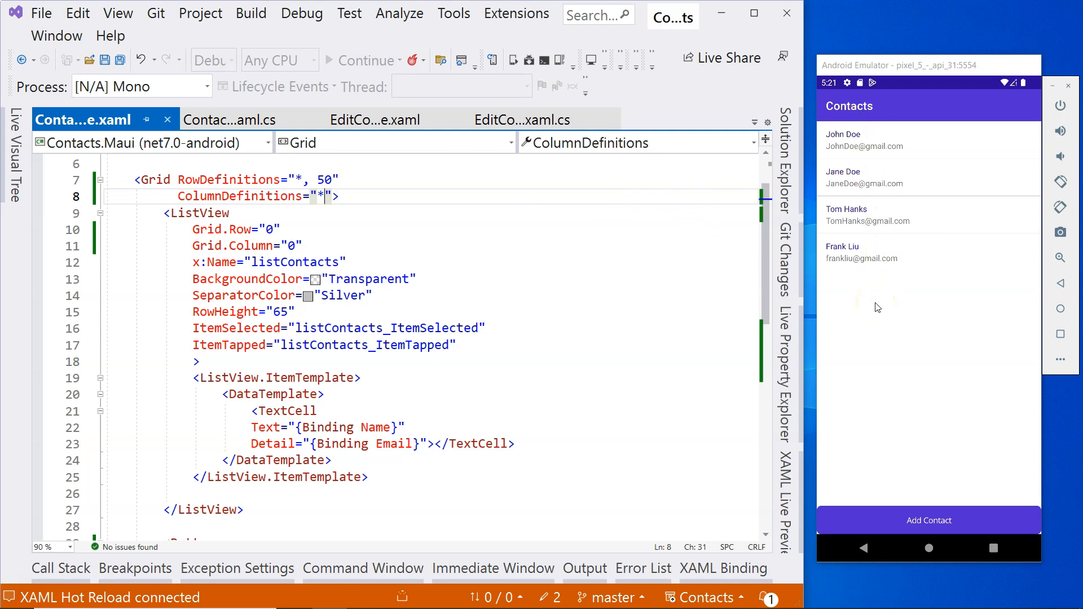
# Add a Shell.Current.GoToAsync navigation call inside btnAdd_Clicked in ContactsPage.xaml.cs.
pyautogui.click(232, 120)
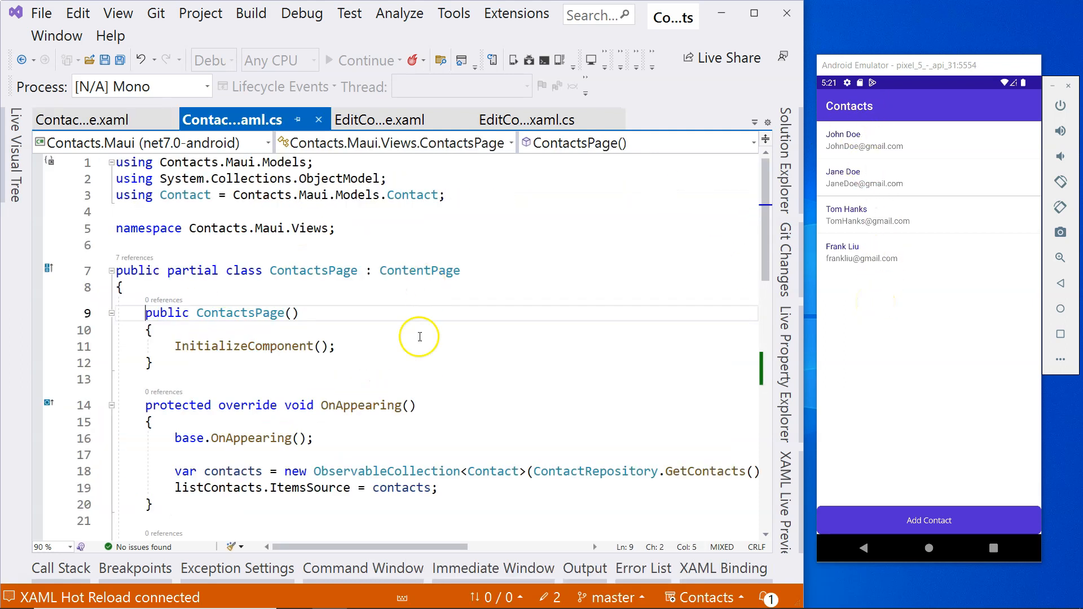
pyautogui.scroll(-3)
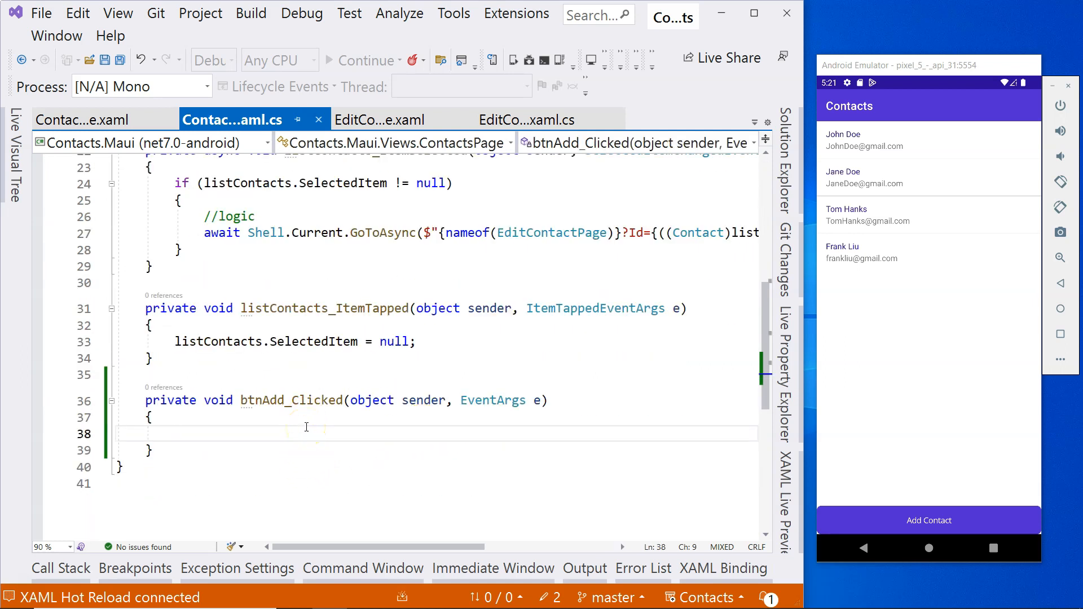
pyautogui.write('Shell.Current.GoToAsync(n')
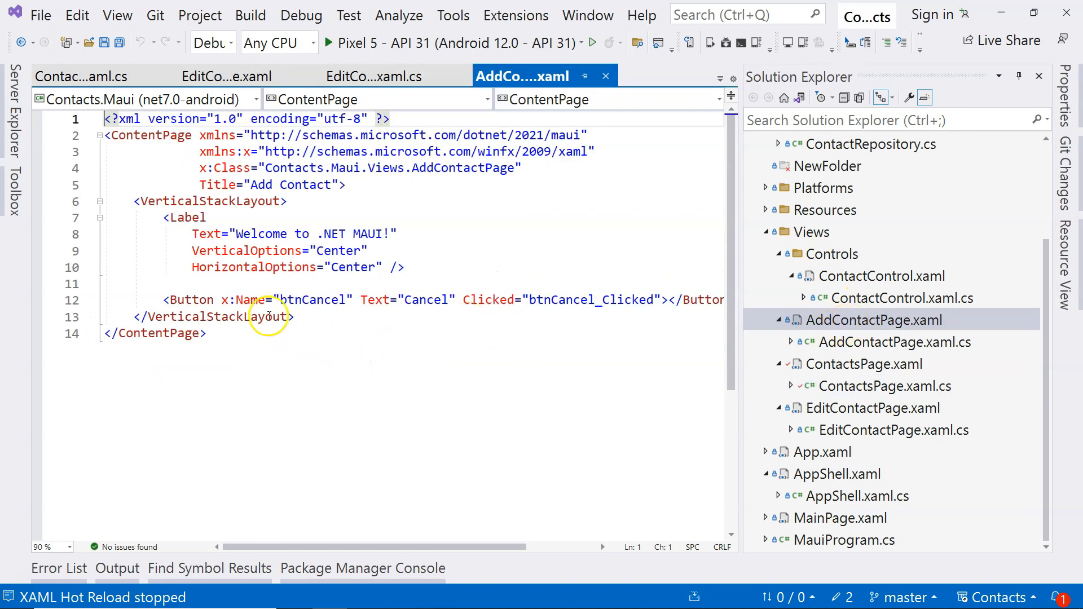
pyautogui.moveTo(287, 233)
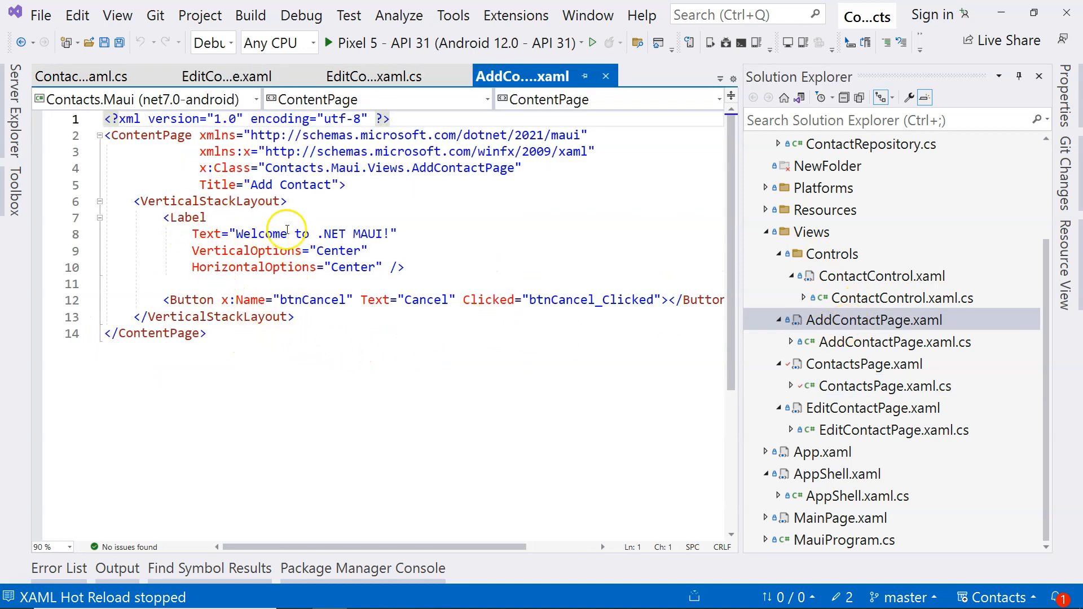
# Stop debugging, open AddContactPage.xaml and select the old Cancel button layout markup.
pyautogui.click(296, 317)
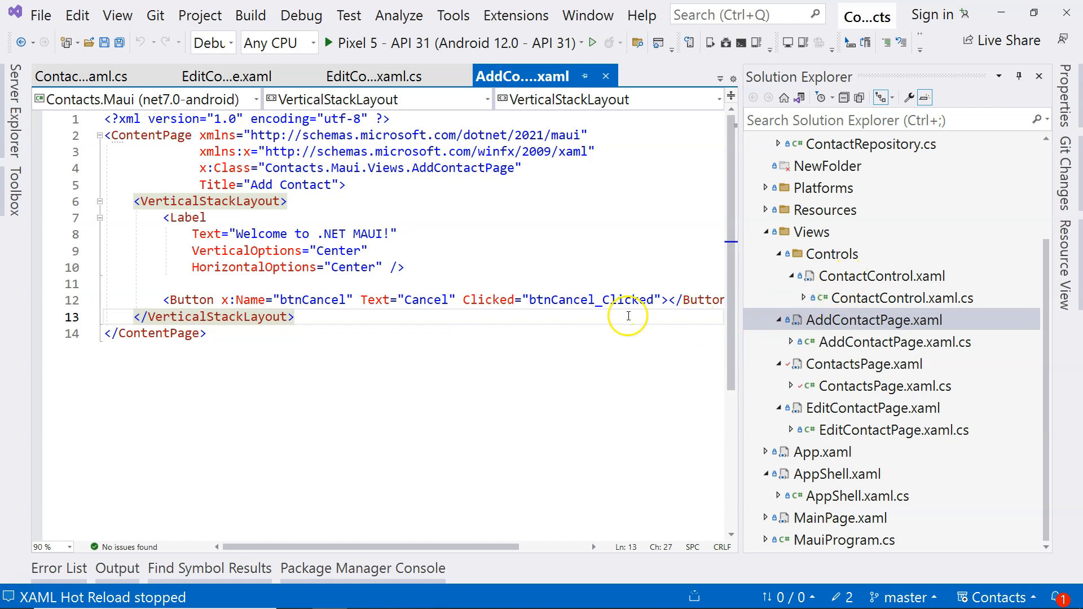
pyautogui.moveTo(301, 315)
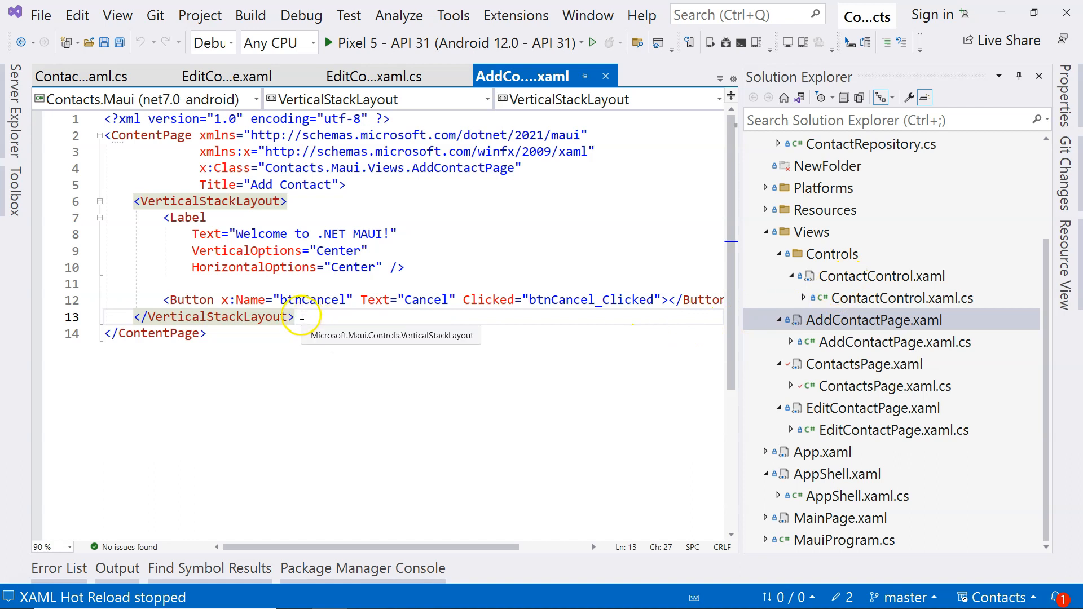
pyautogui.moveTo(544, 351)
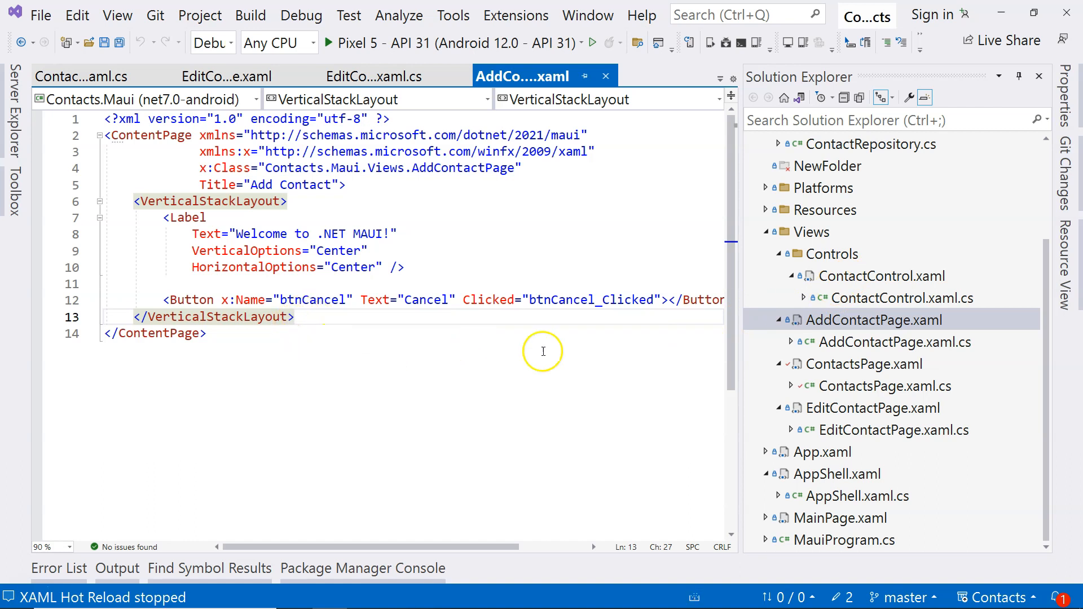
pyautogui.click(226, 76)
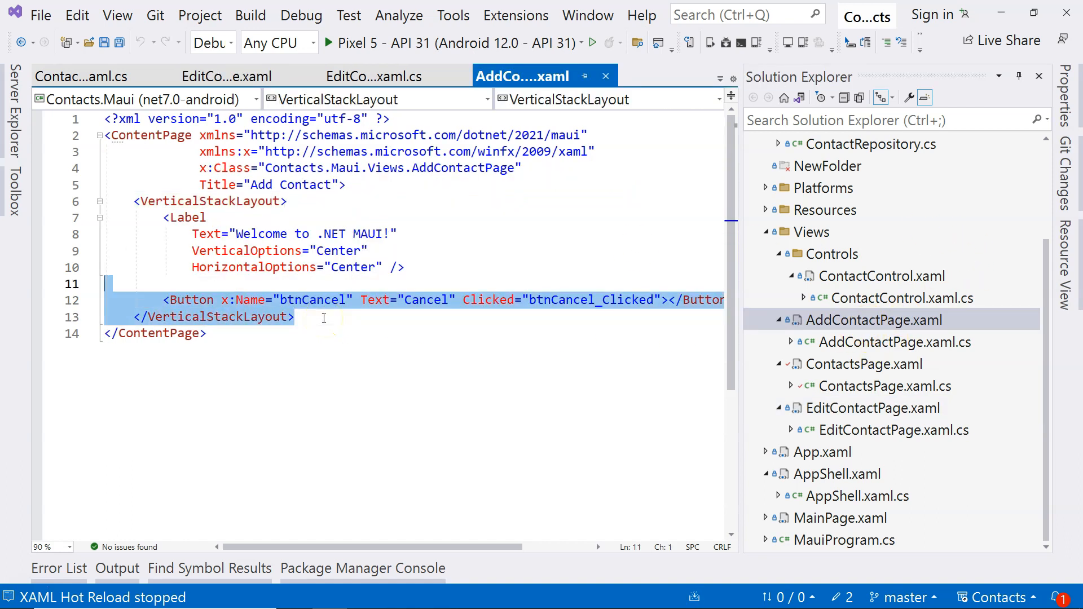
# Replace the stack layout with ContactControl and add the Contacts.Maui.Views.Controls xmlns:controls namespace.
pyautogui.press('Delete')
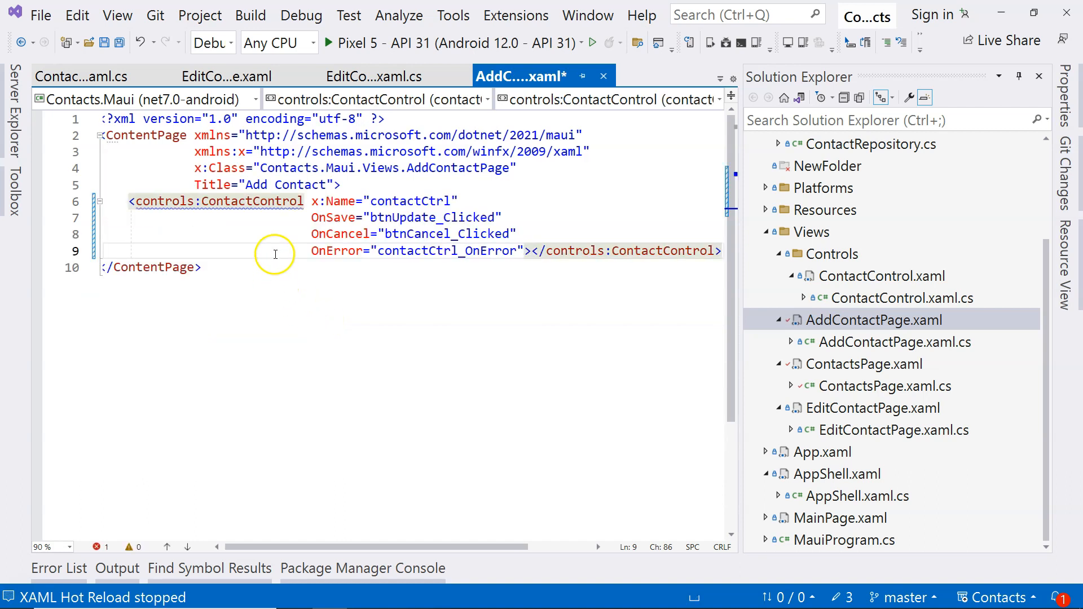
pyautogui.moveTo(342, 182)
pyautogui.write('x')
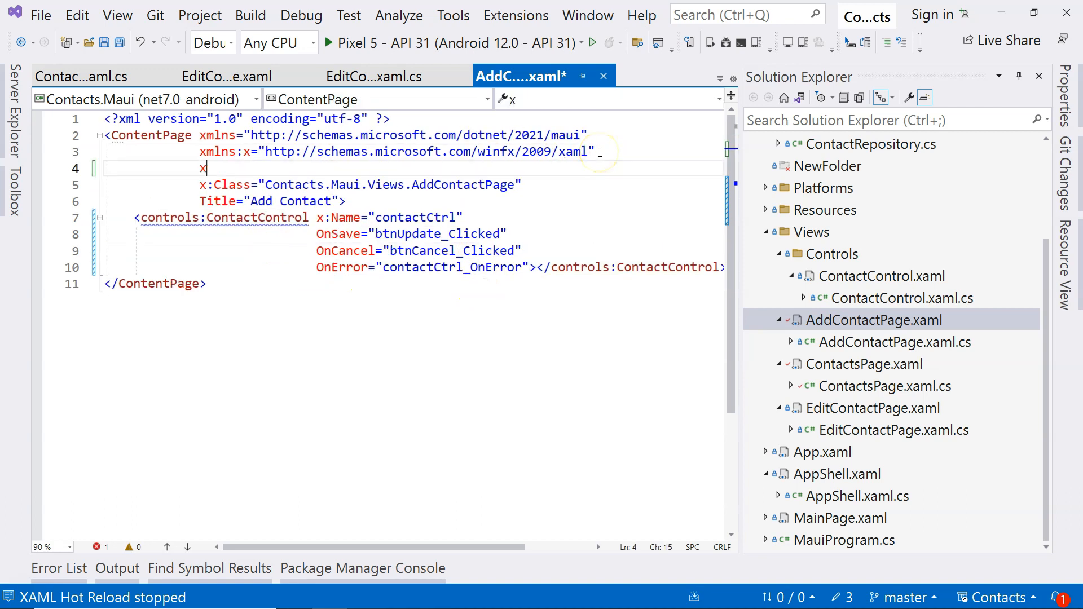
pyautogui.write('ml:')
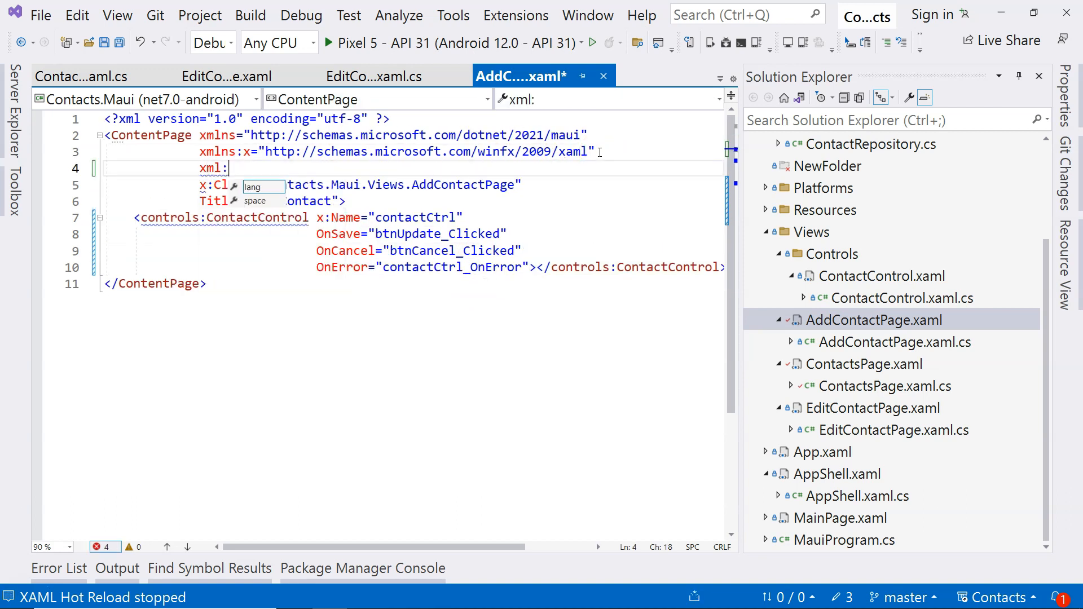
pyautogui.press('Backspace')
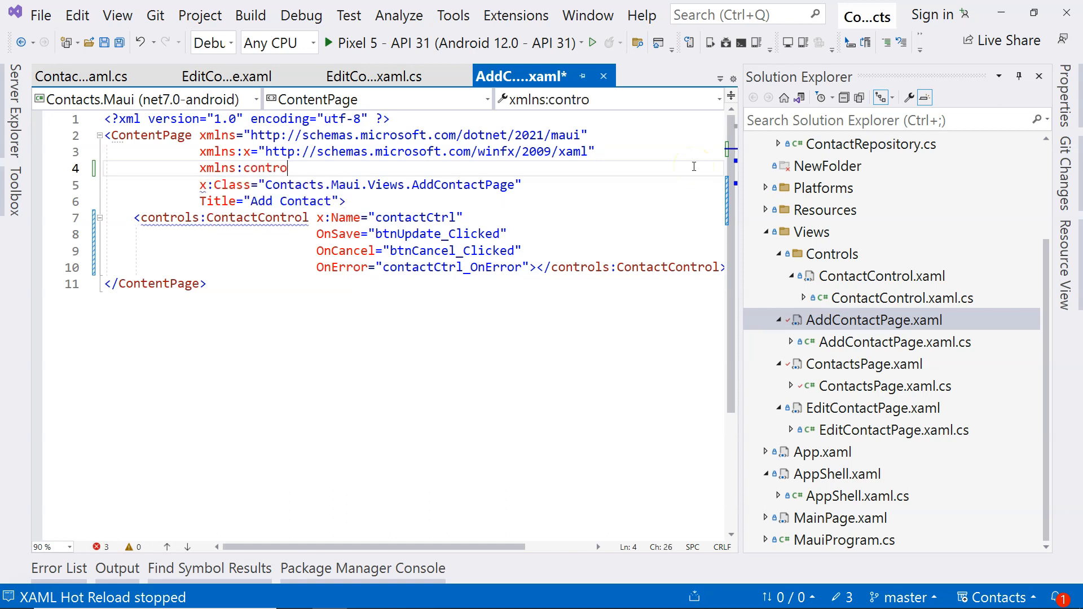
pyautogui.write('ls="')
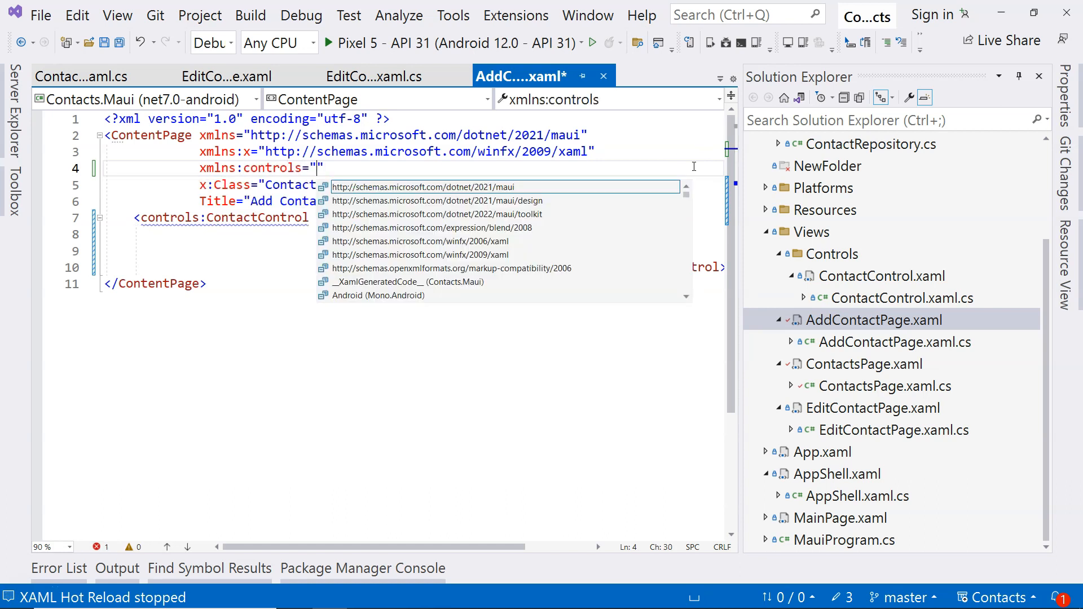
pyautogui.write('controls')
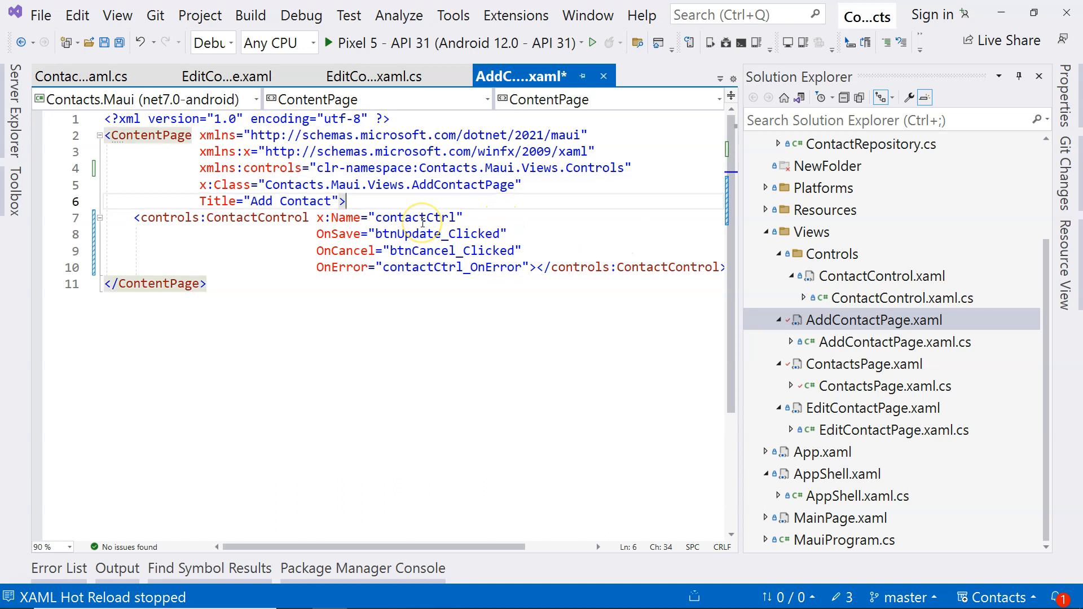
# Rewire ContactControl's events to new contactCtrl_OnSave, contactCtrl_OnCancel and contactCtrl_OnError handlers.
pyautogui.click(499, 233)
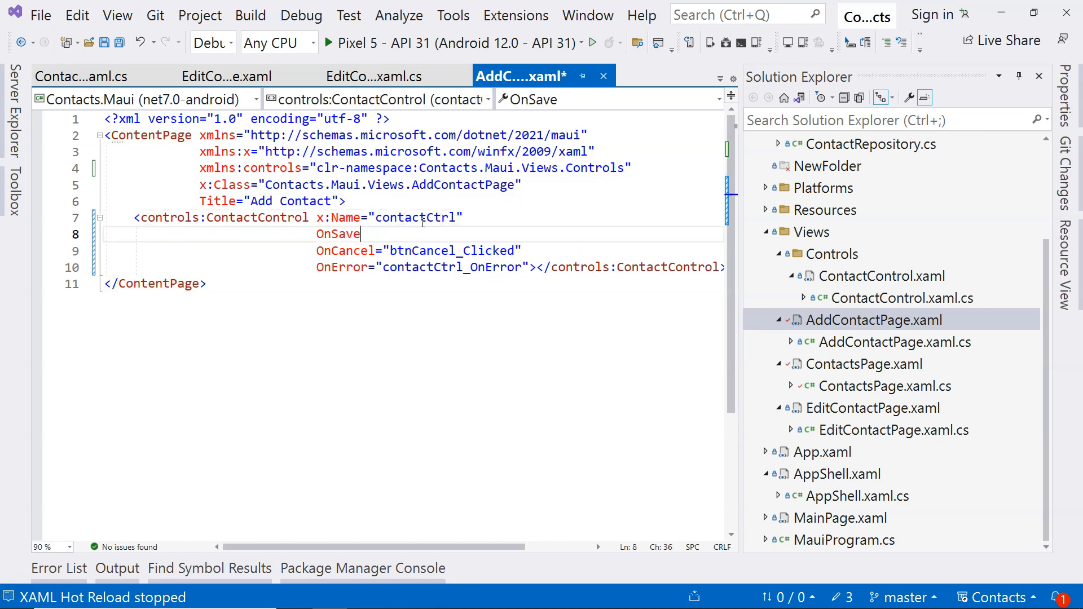
pyautogui.write('="contactCtrl_OnSave')
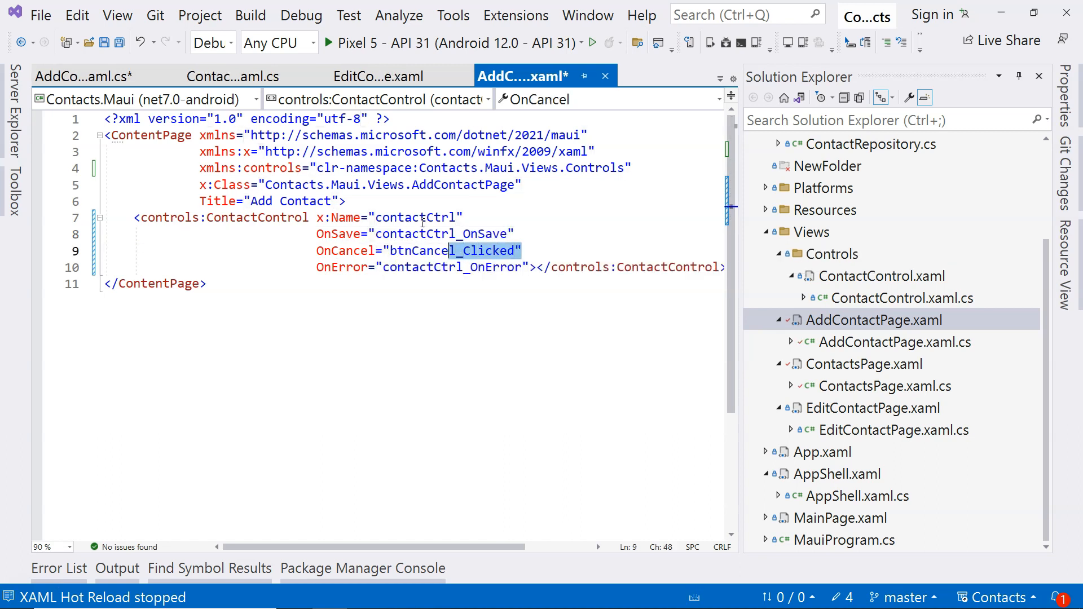
pyautogui.press('Delete')
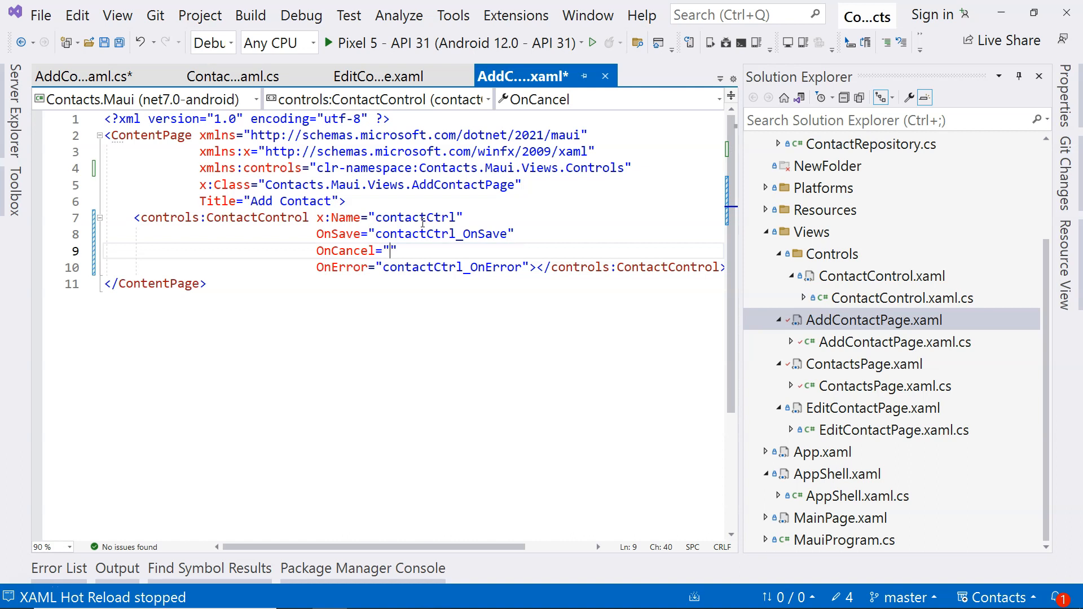
pyautogui.write('contactCtrl_OnCancel')
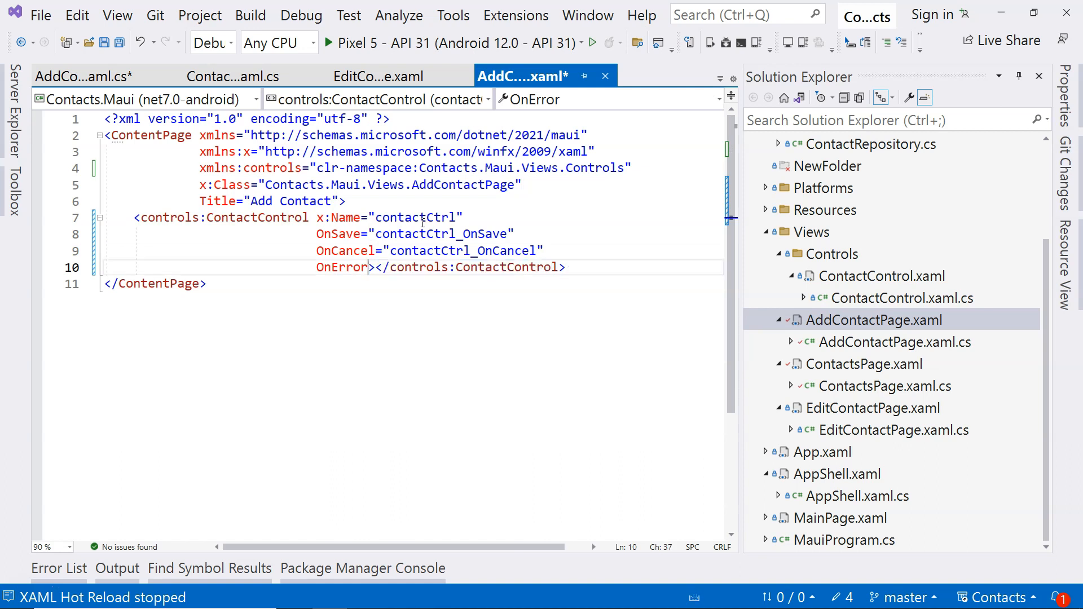
pyautogui.write('="')
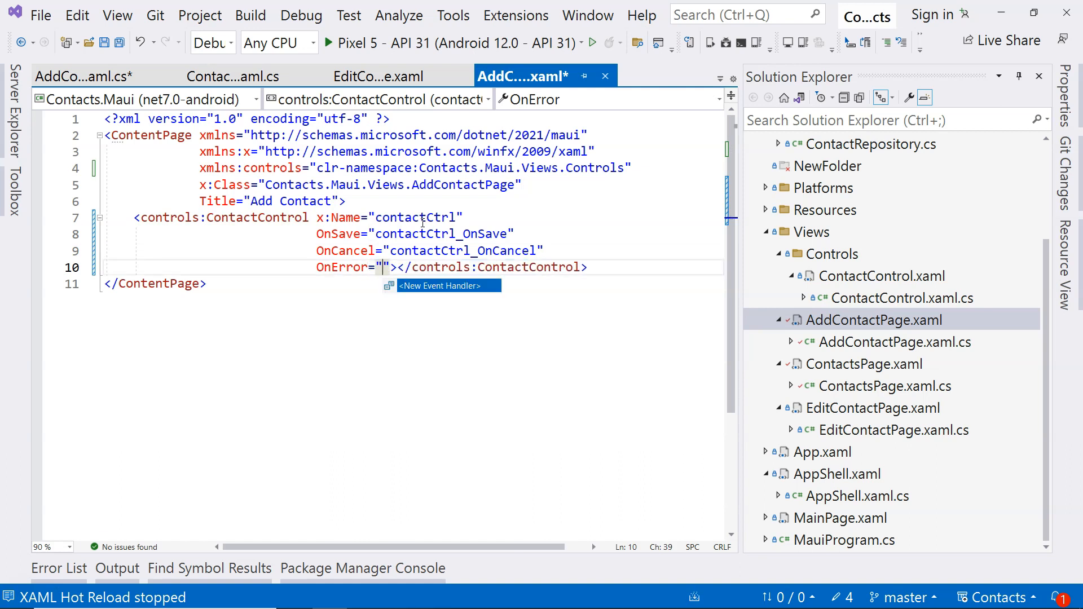
pyautogui.write('contactCtrl_OnError')
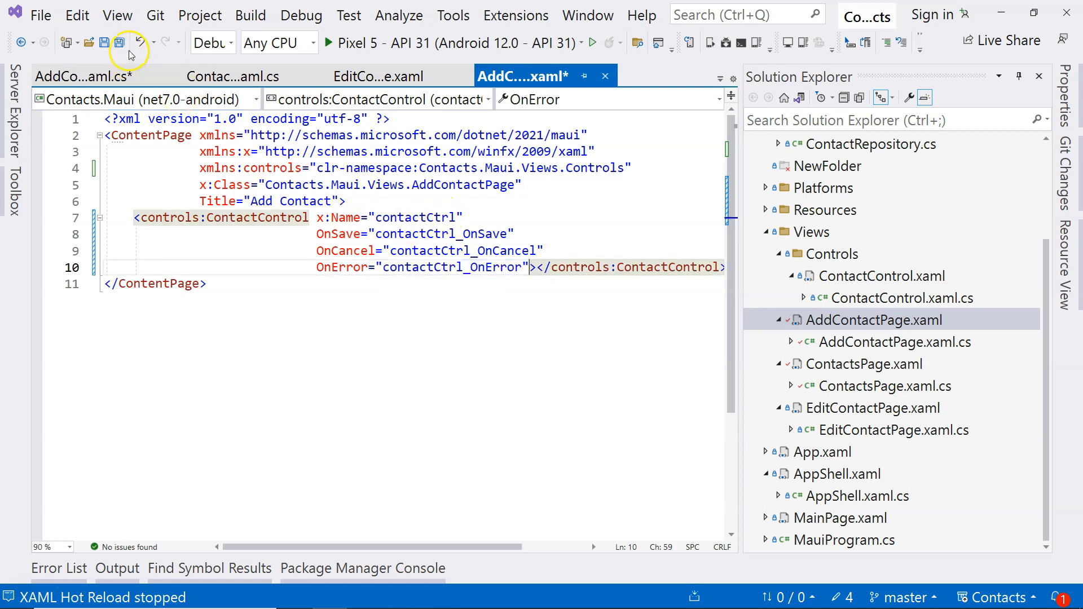
# Save all edited files so the new contactCtrl handlers appear in AddContactPage.xaml.cs.
pyautogui.click(118, 43)
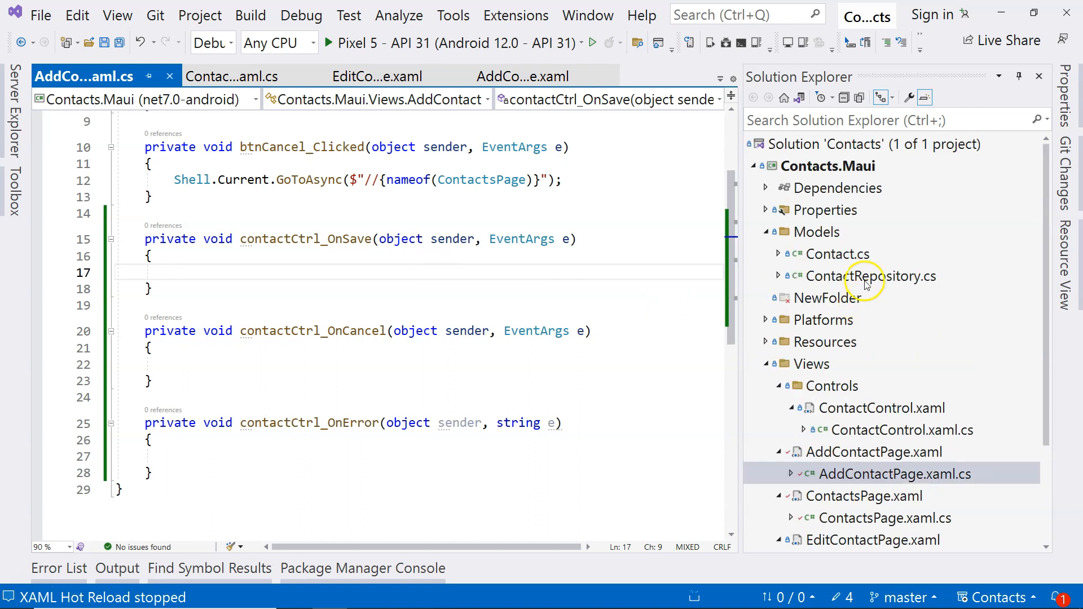
# In ContactRepository.cs, add an empty public static AddCotact(Contact contact) method after UpdateContact.
pyautogui.doubleClick(871, 276)
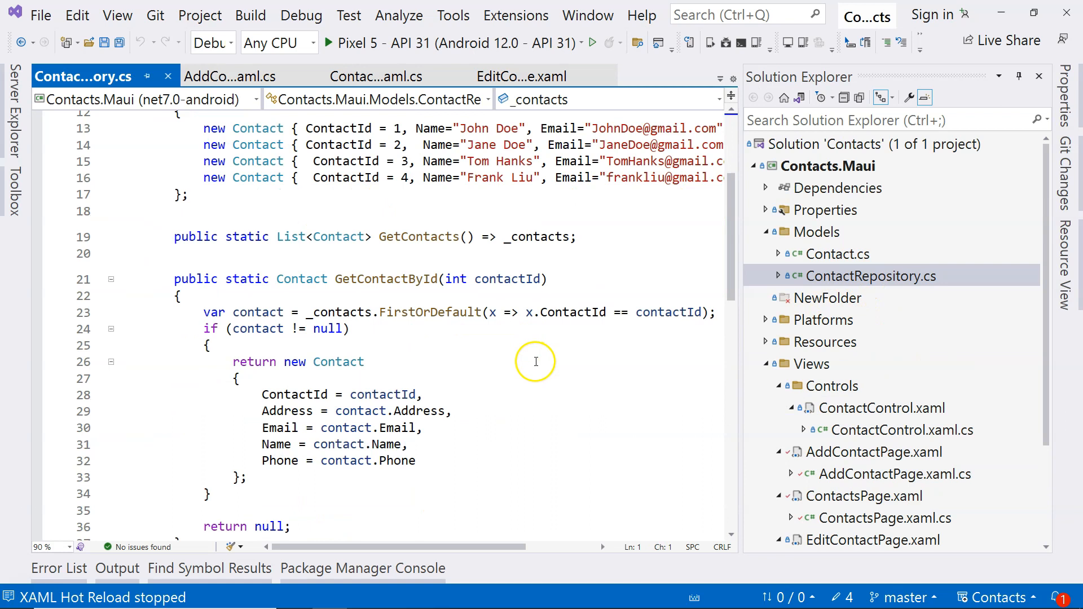
pyautogui.scroll(-3)
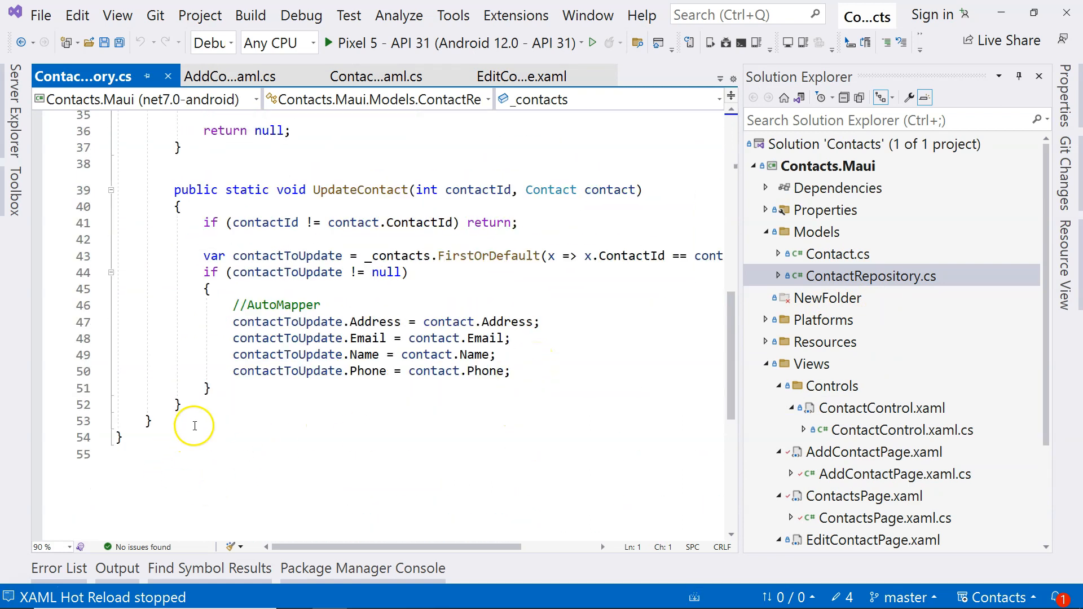
pyautogui.press('Enter')
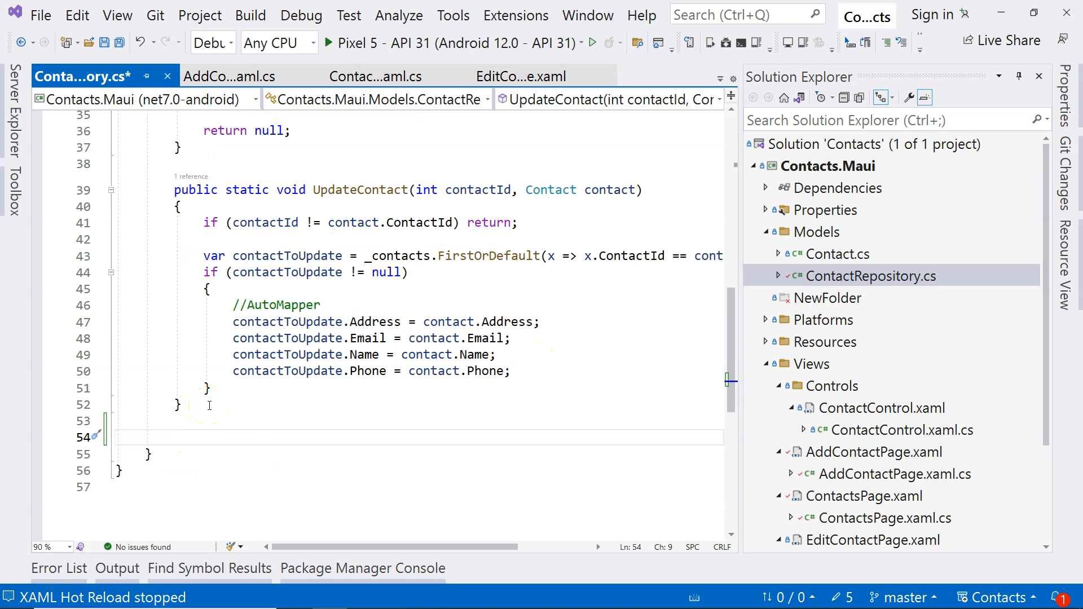
pyautogui.write('public st')
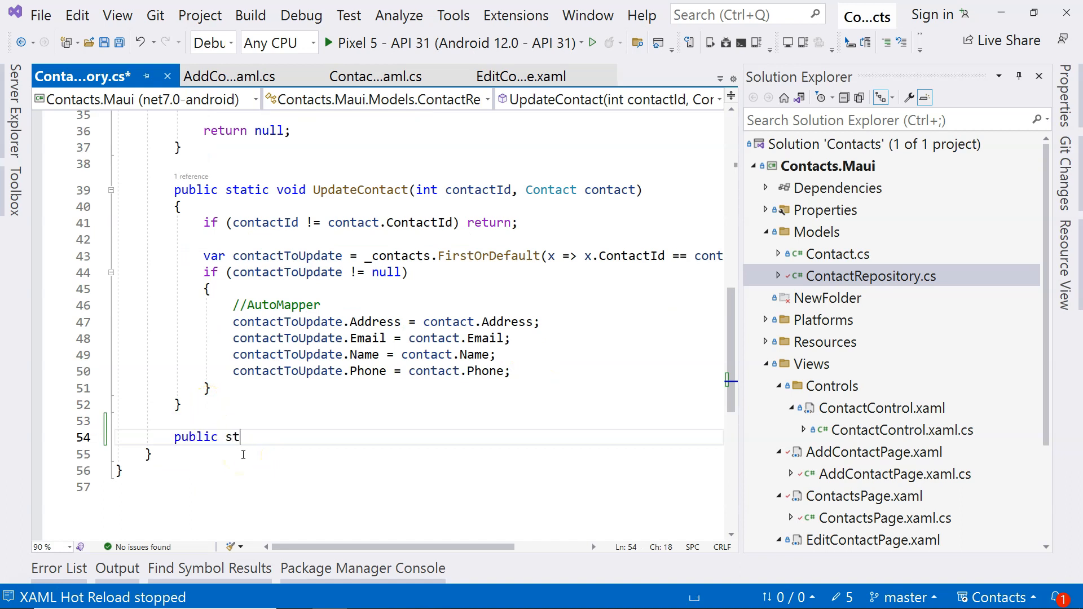
pyautogui.write('atic void')
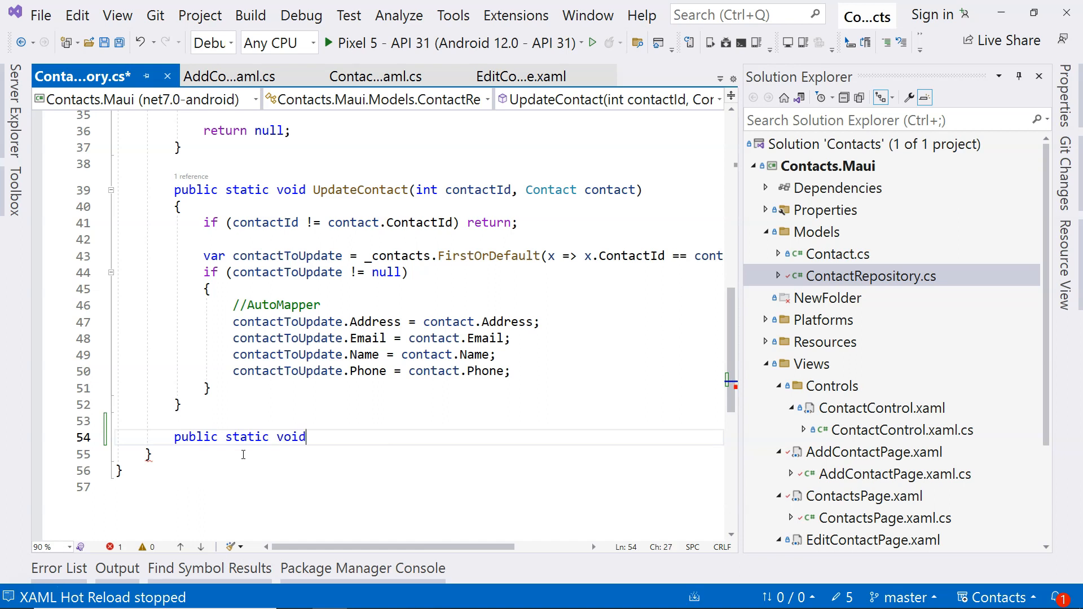
pyautogui.write('AddCo')
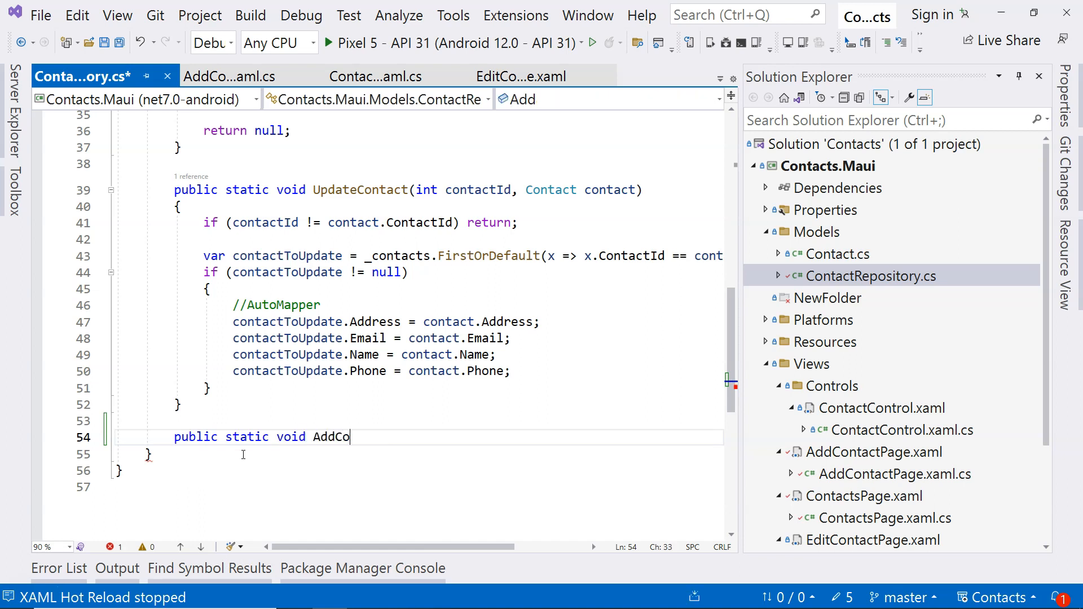
pyautogui.write('tac')
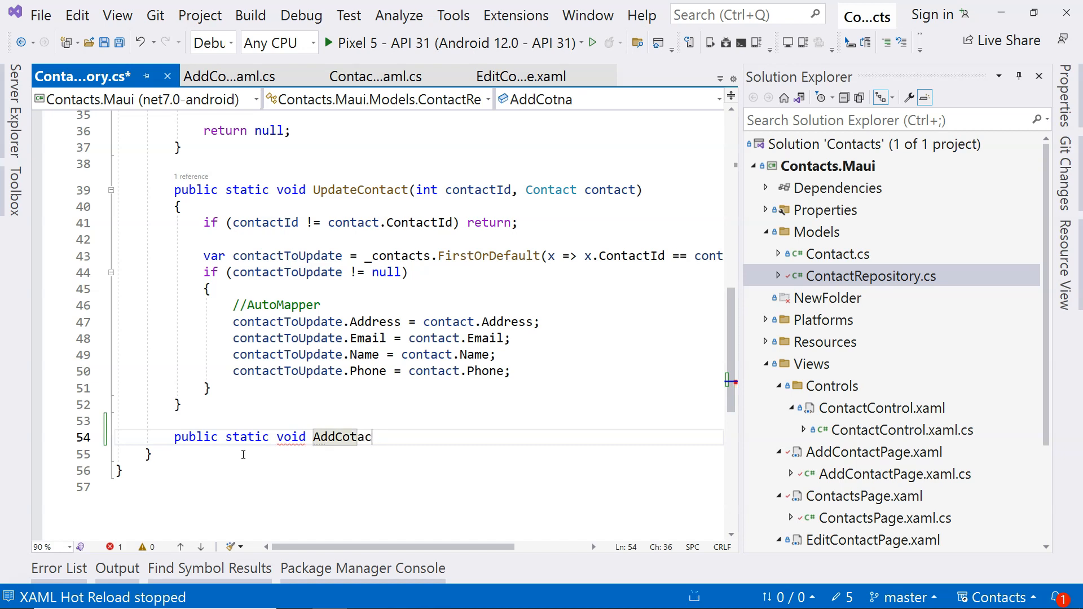
pyautogui.write('t(C')
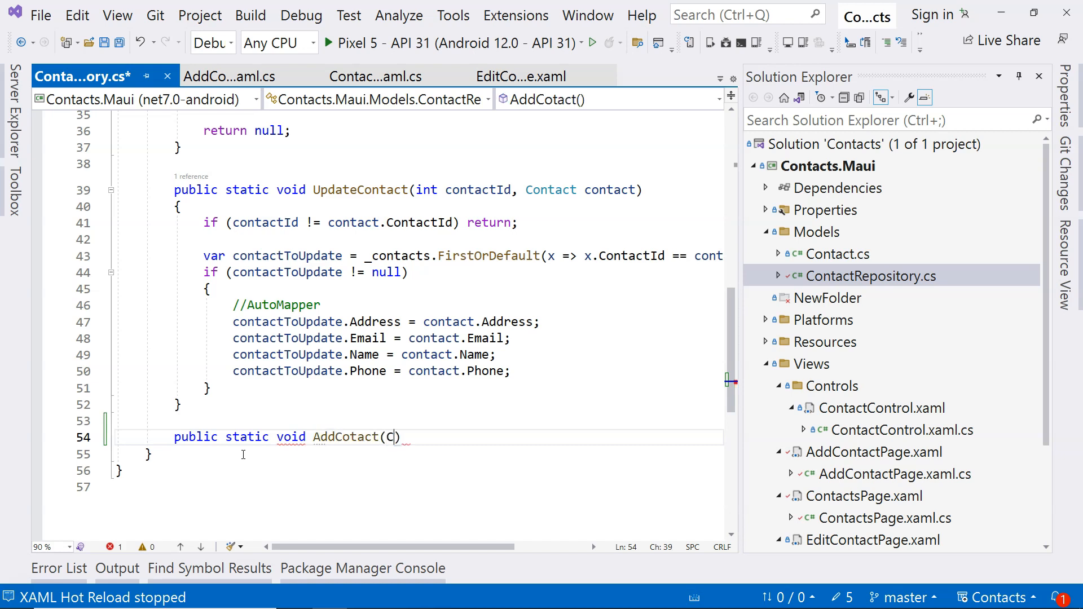
pyautogui.write('ontact')
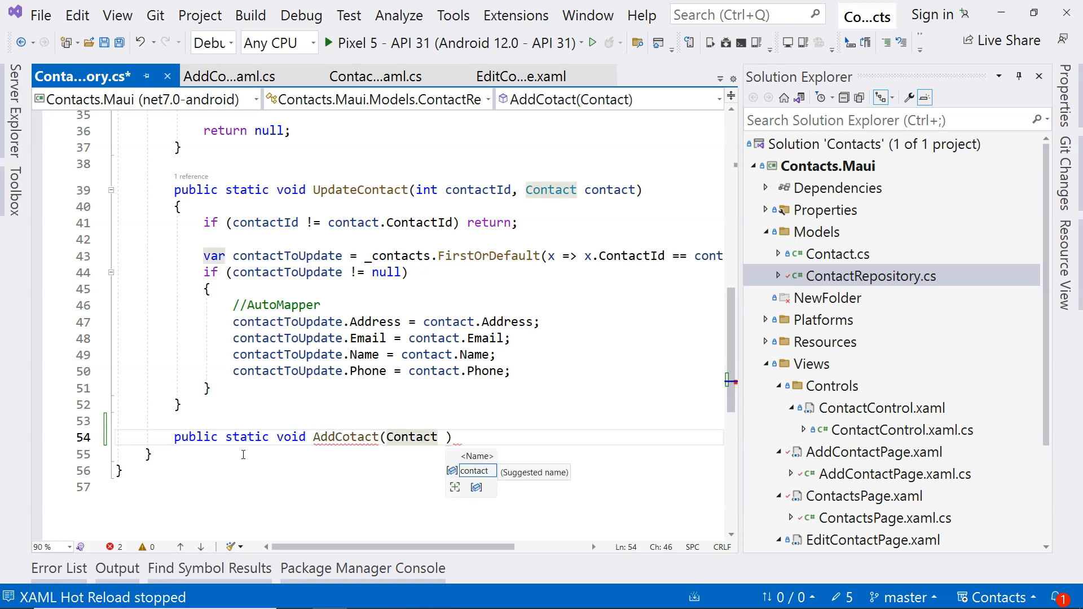
pyautogui.write('contact) { }')
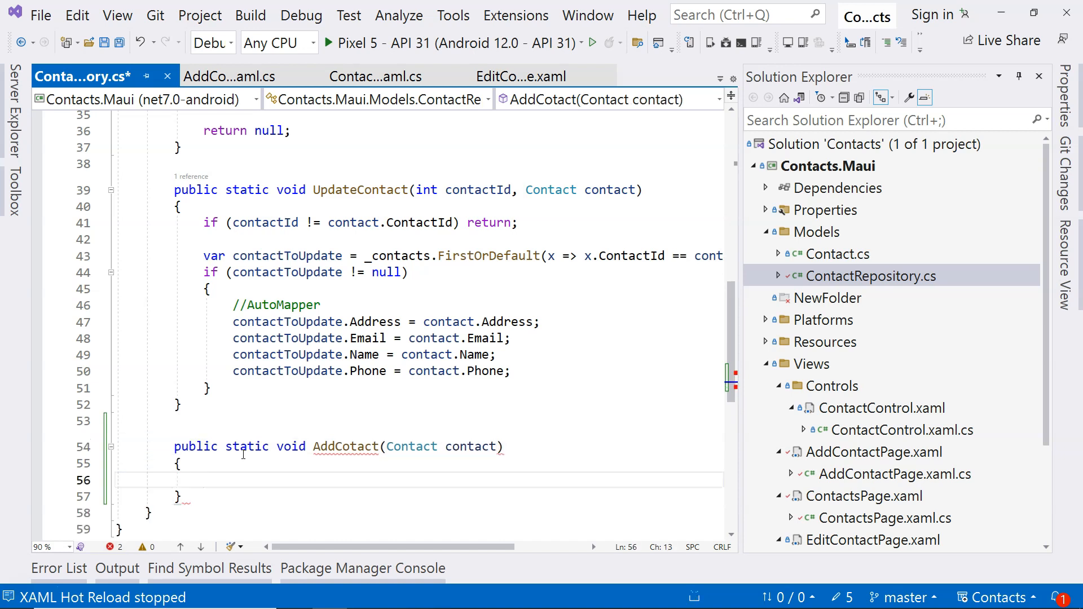
# Set the contact's ContactId to the max existing id + 1 and add it to _contacts.
pyautogui.write('var maxId')
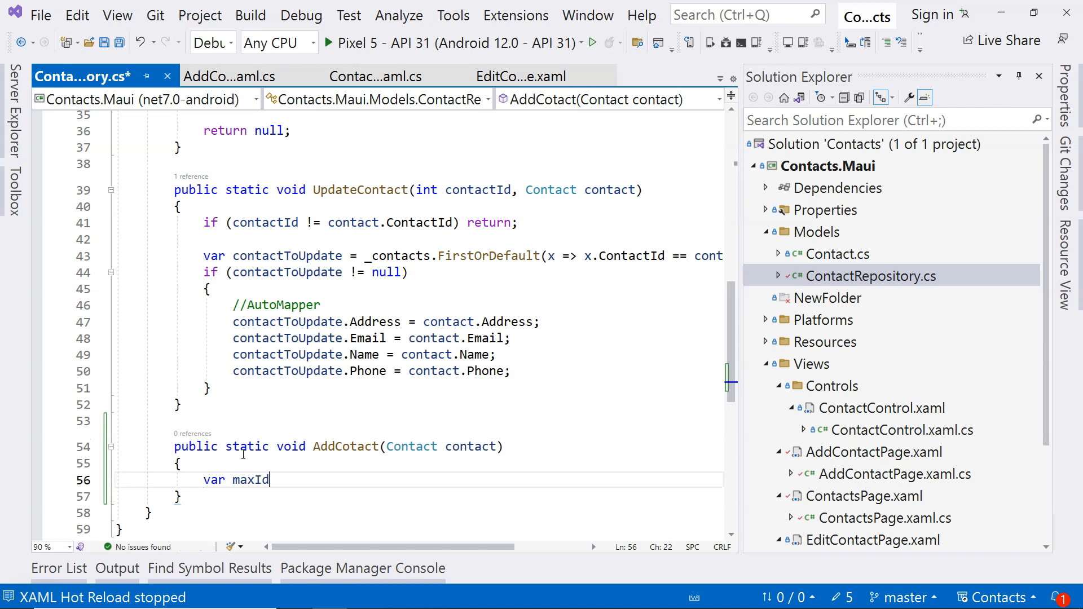
pyautogui.write('=')
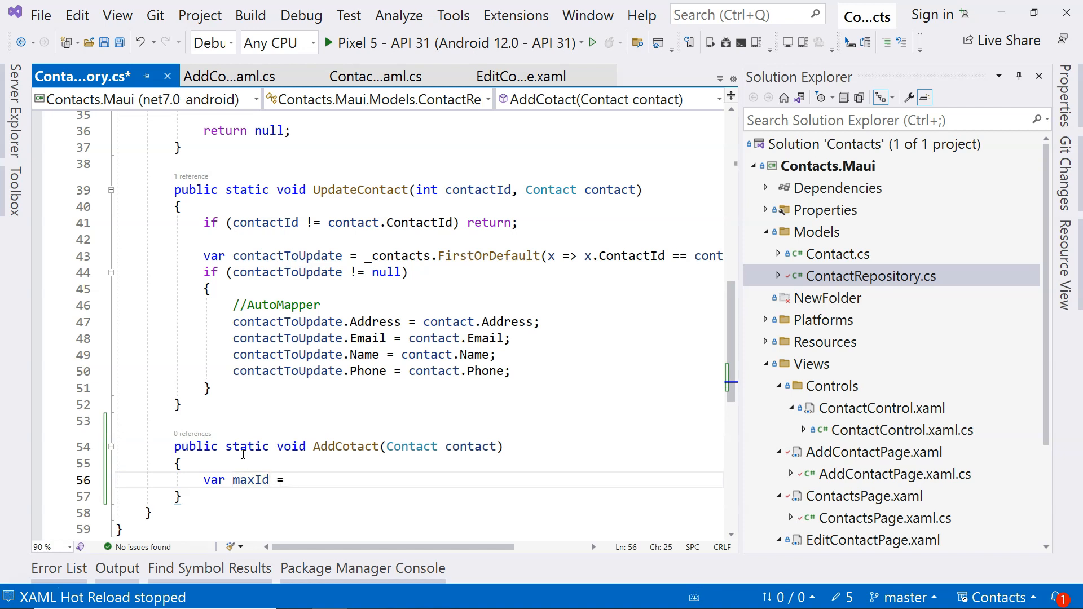
pyautogui.write('_contacts')
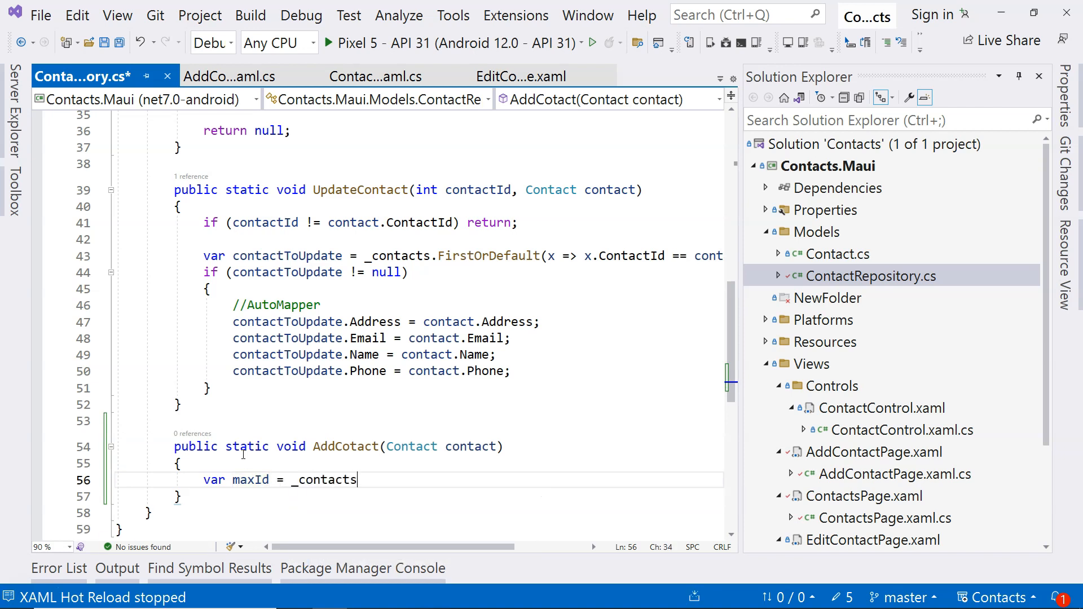
pyautogui.write('.')
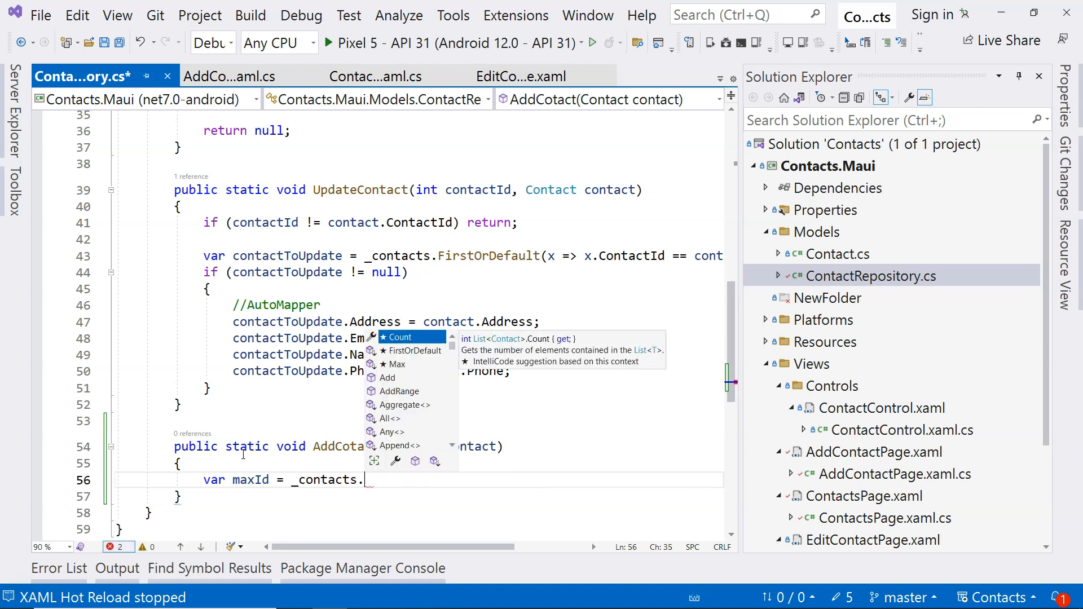
pyautogui.write('Max(')
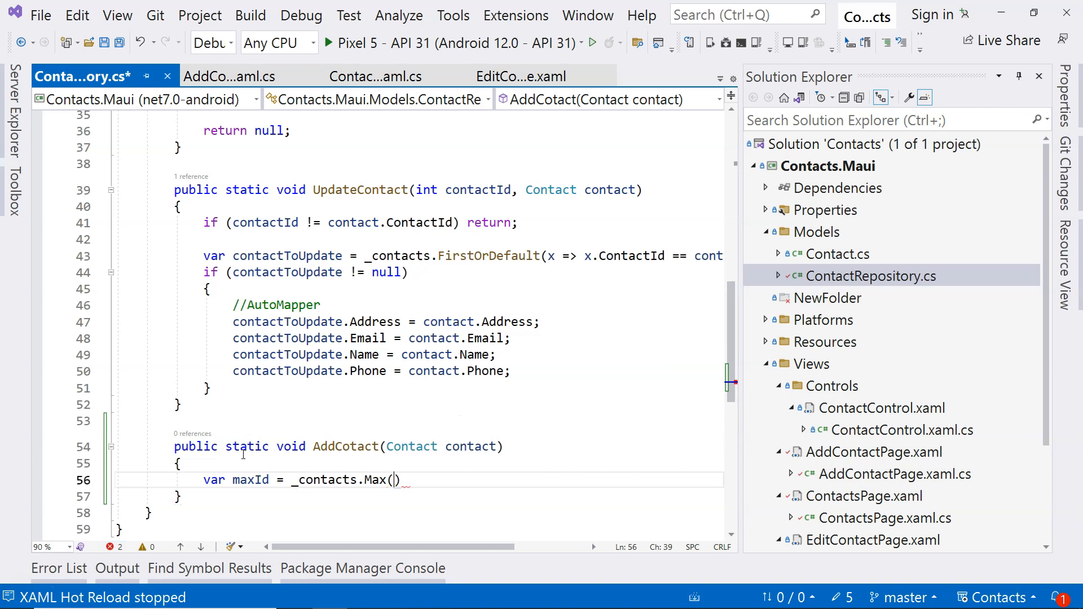
pyautogui.write('x => x.ContactId')
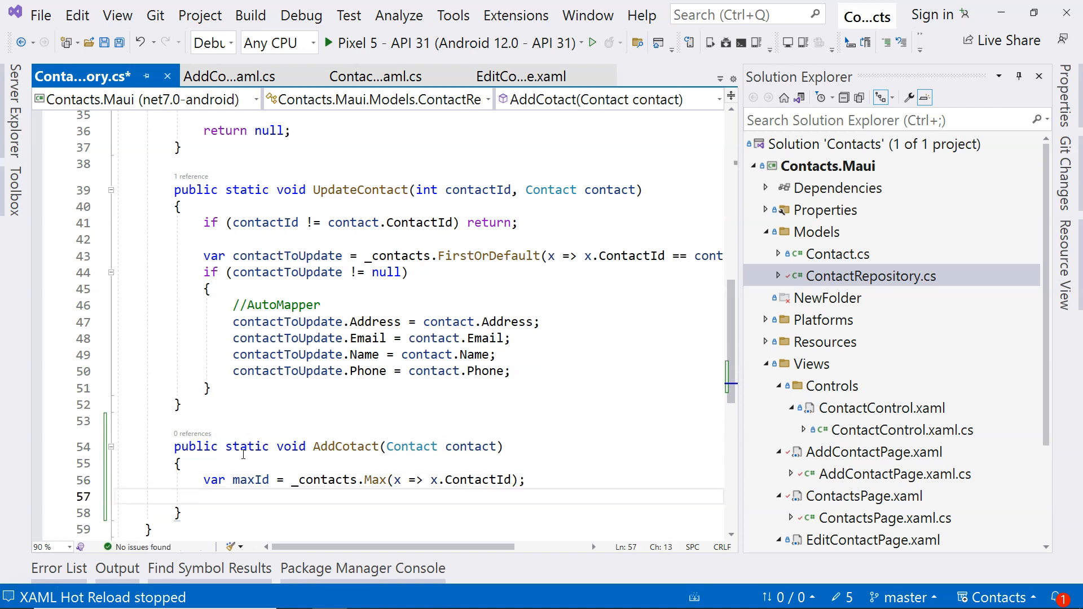
pyautogui.write('contact')
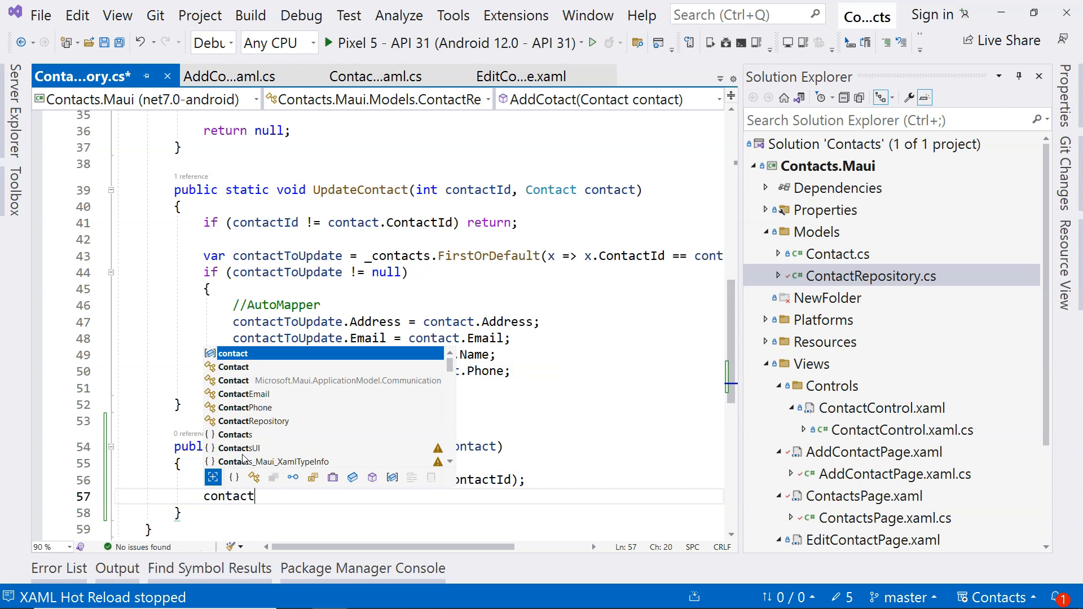
pyautogui.write('.con')
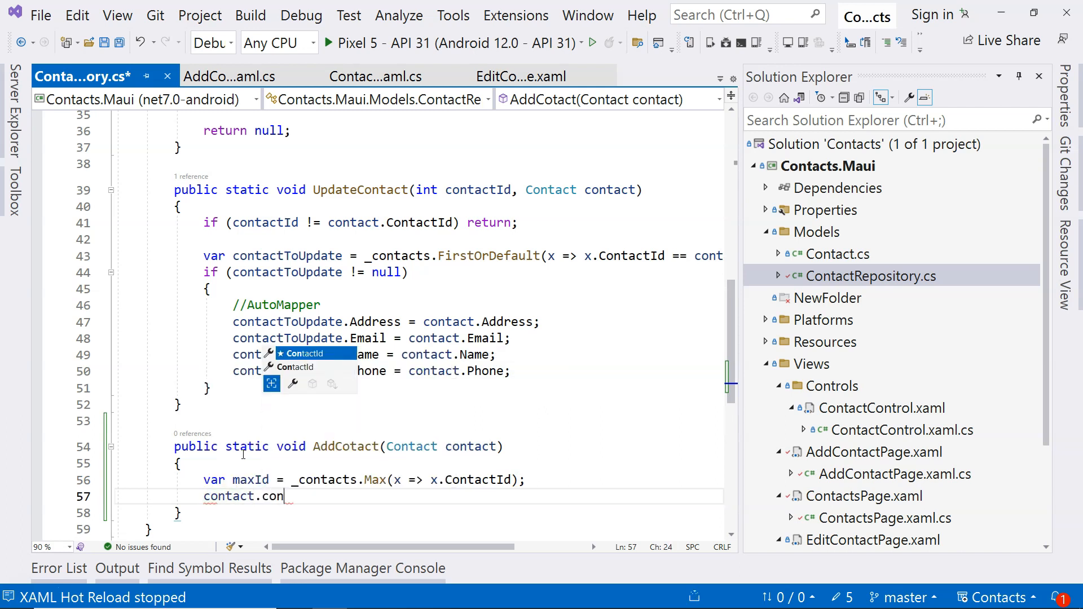
pyautogui.write('ContactId =')
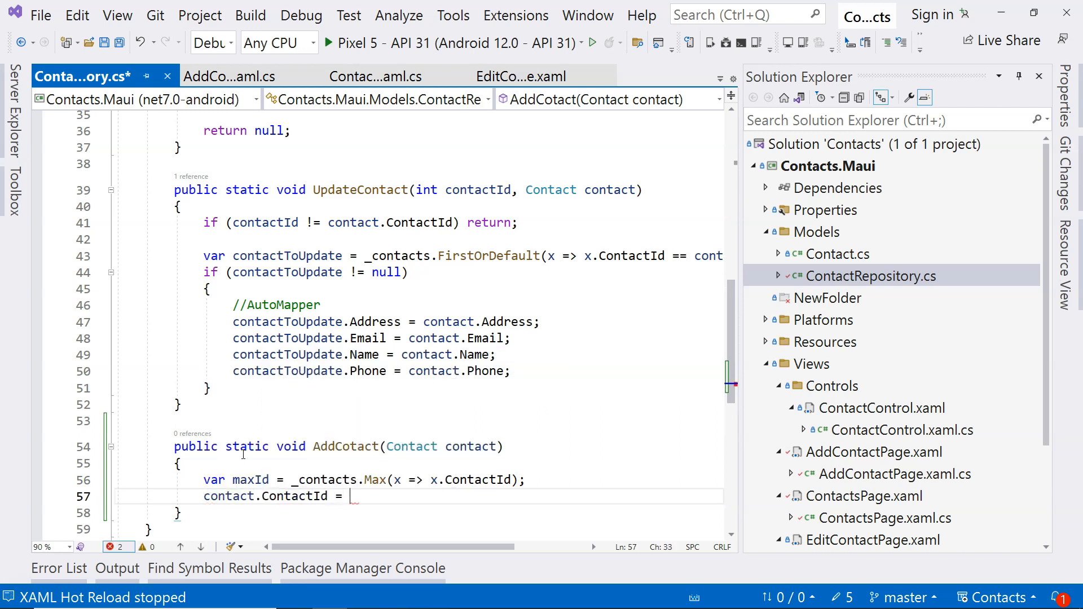
pyautogui.write('maxId')
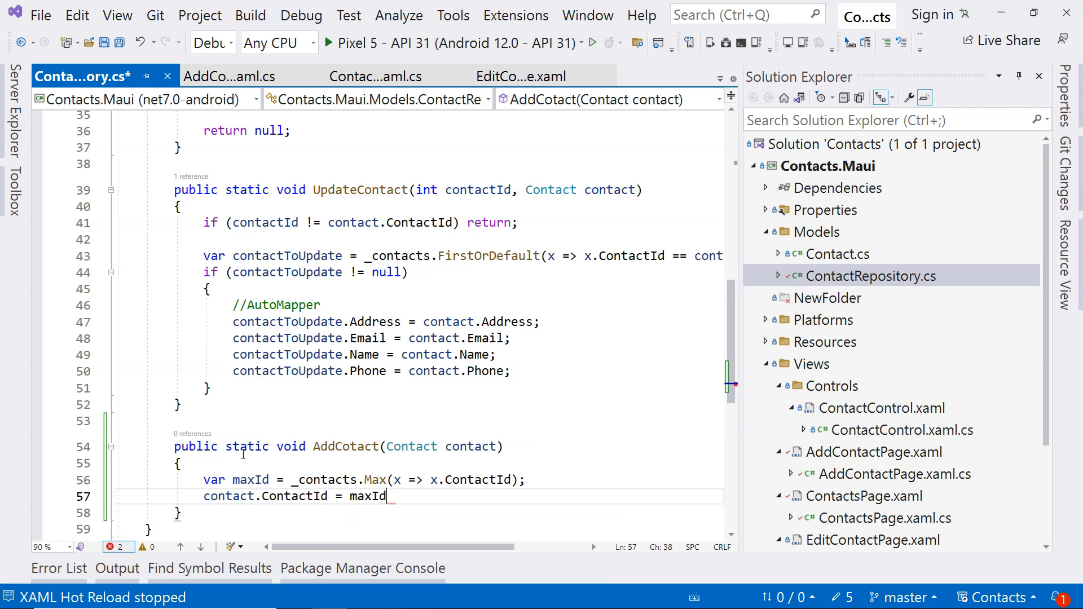
pyautogui.write('+ 1;')
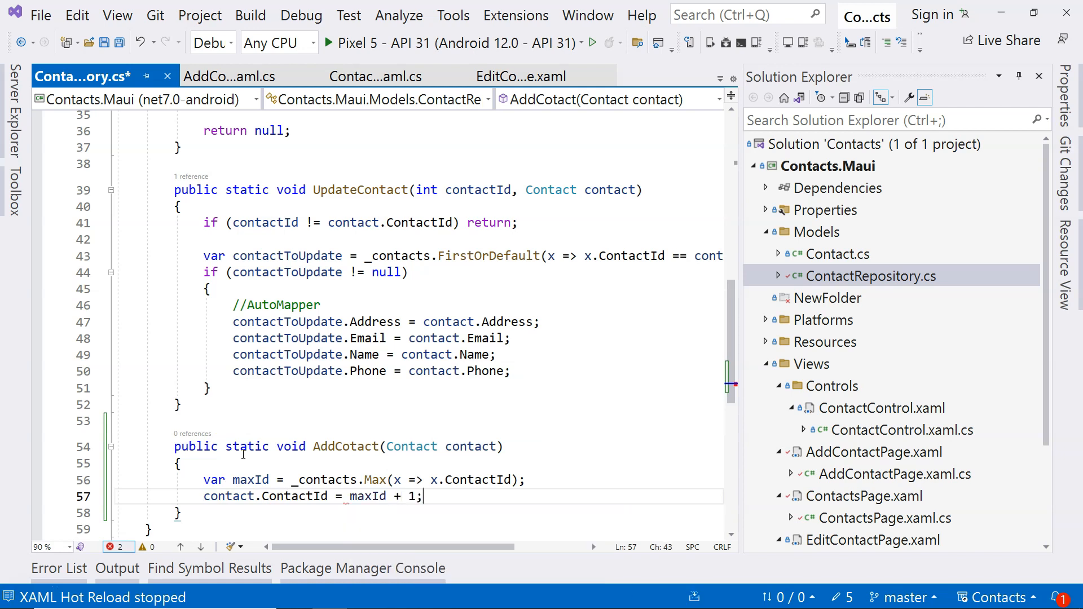
pyautogui.write('_contacts.Add(contact);')
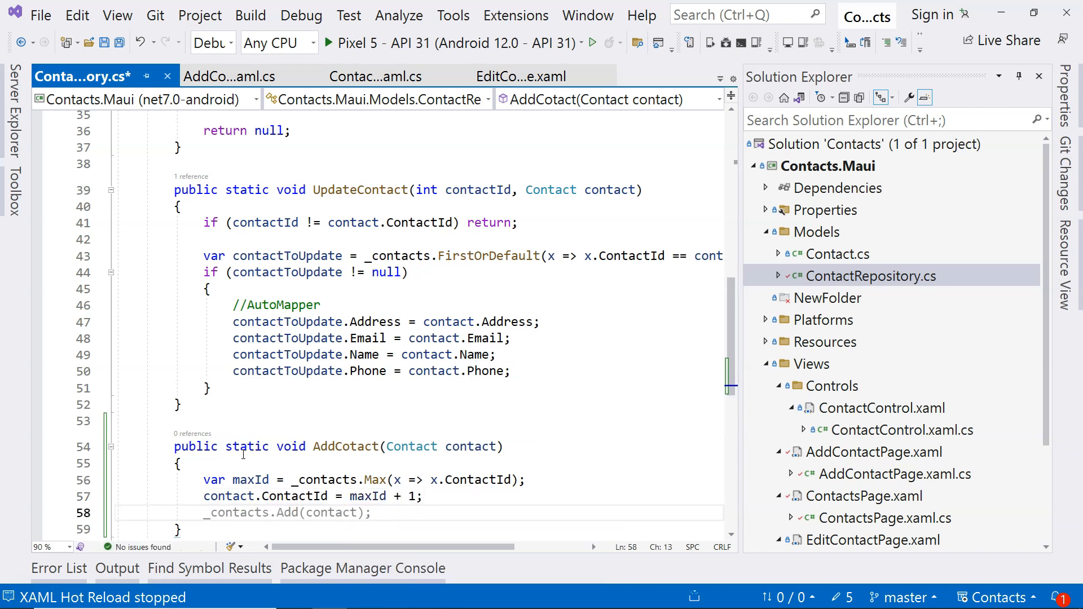
pyautogui.write('_c')
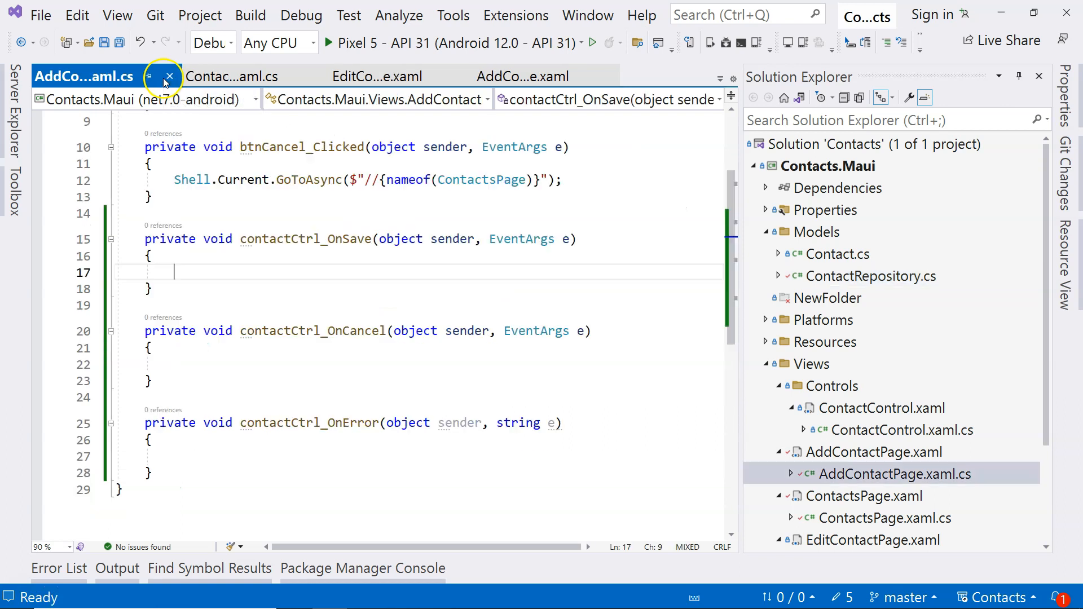
pyautogui.moveTo(283, 330)
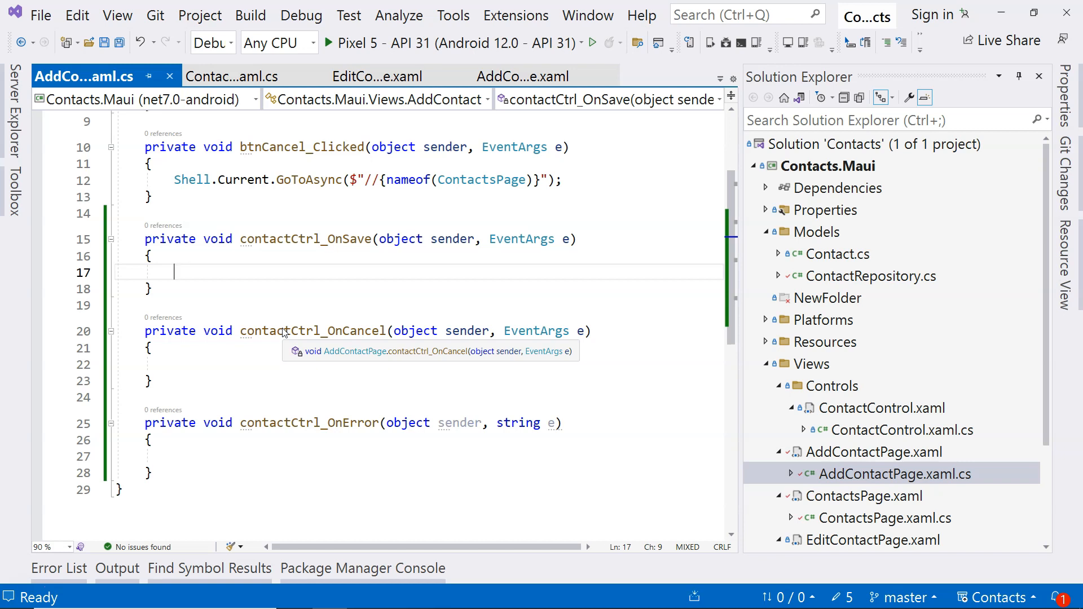
# Call ContactRepository.AddCotact with a new Contact using contactCtrl's Name, Email, Address and Phone.
pyautogui.write('contactre')
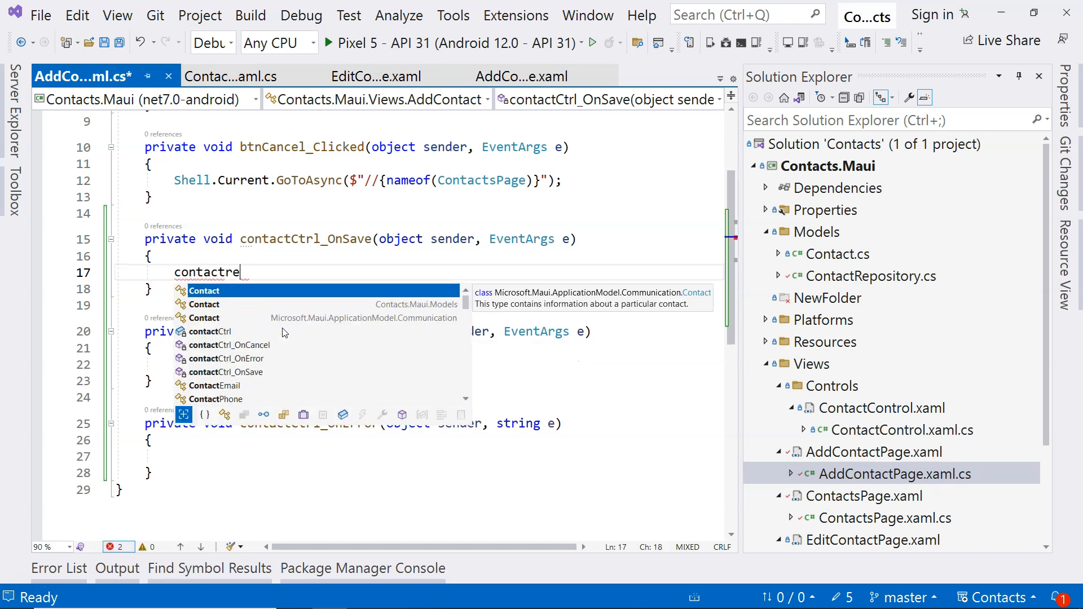
pyautogui.write('ContactRepository.AddCotact')
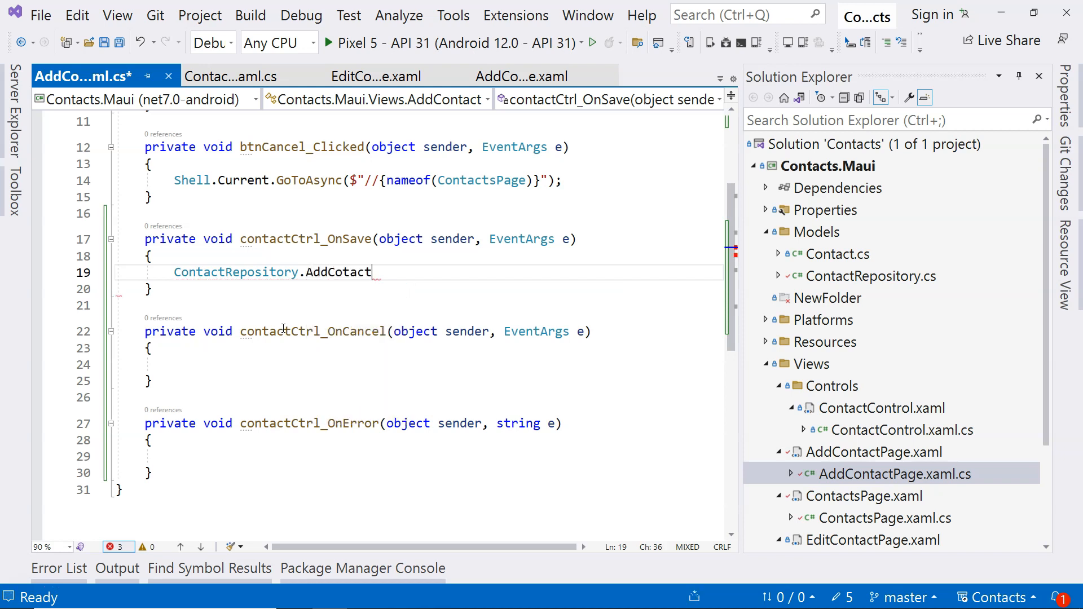
pyautogui.write('()')
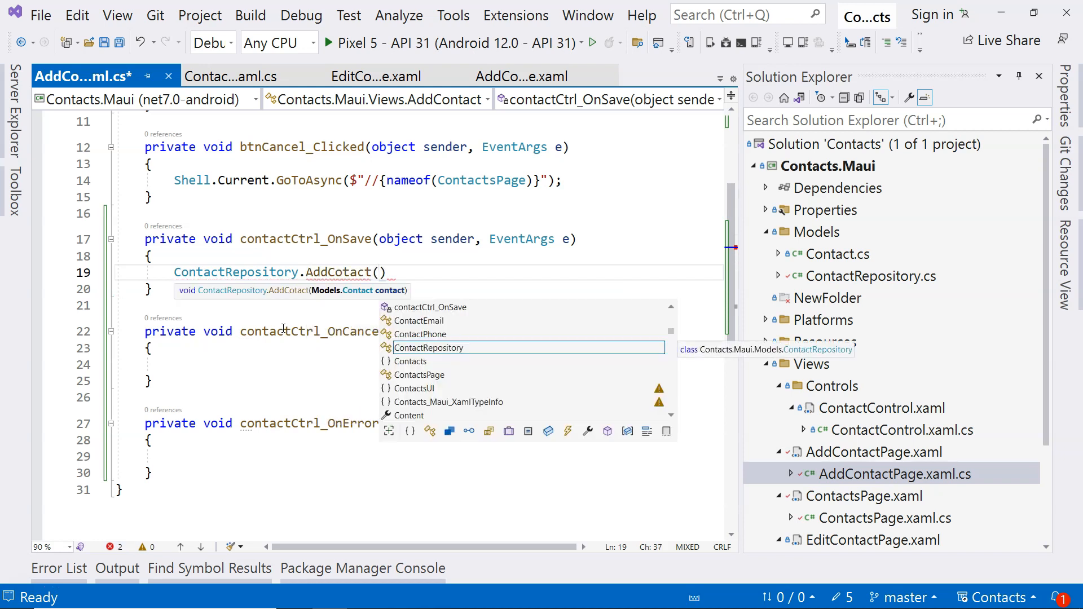
pyautogui.write('new Models.Contact')
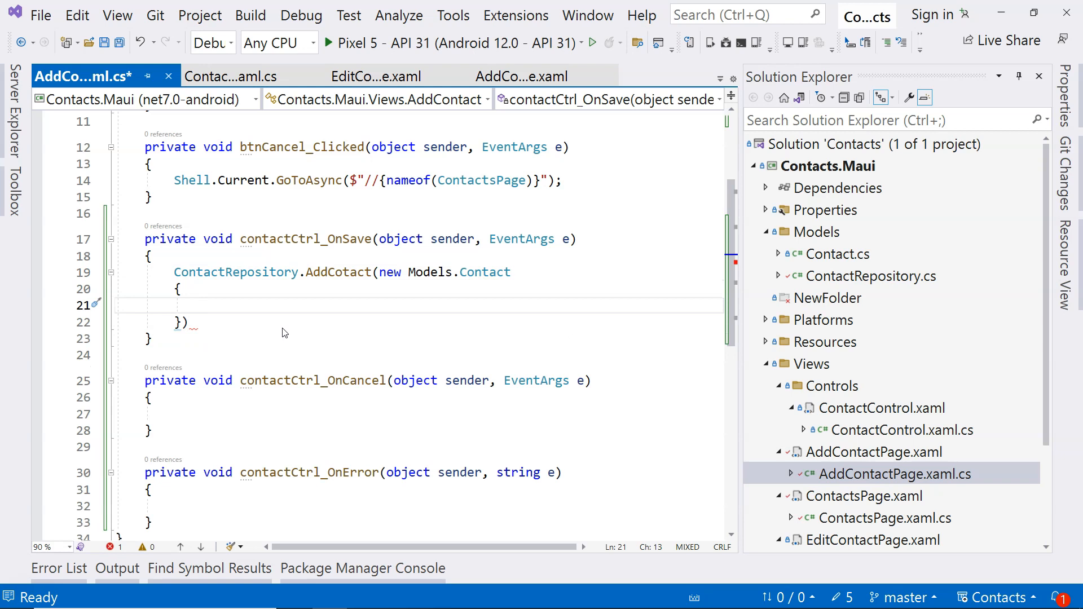
pyautogui.write('Name =')
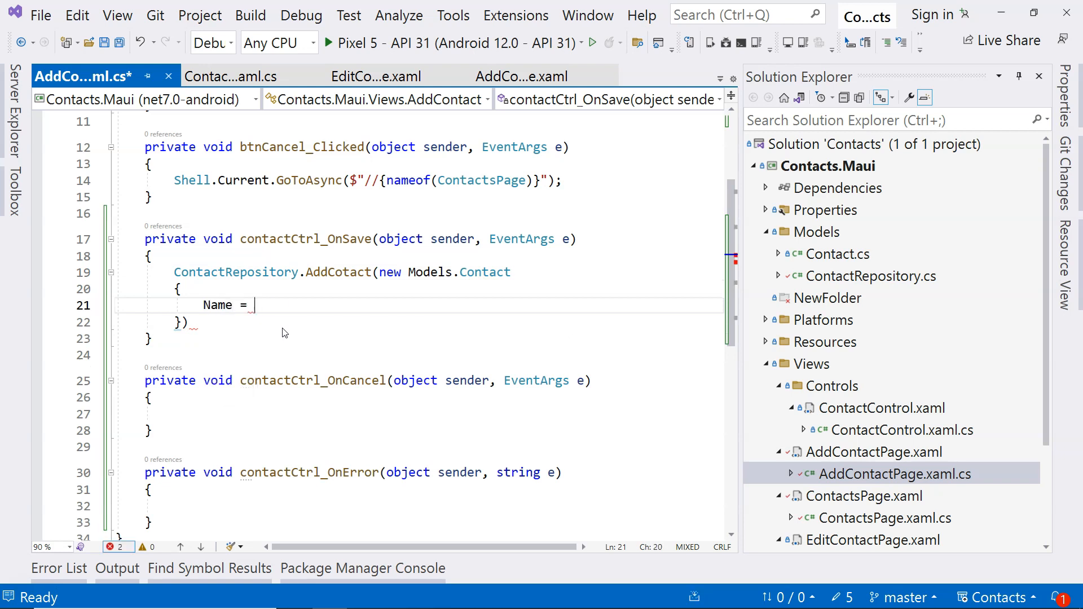
pyautogui.write('contact')
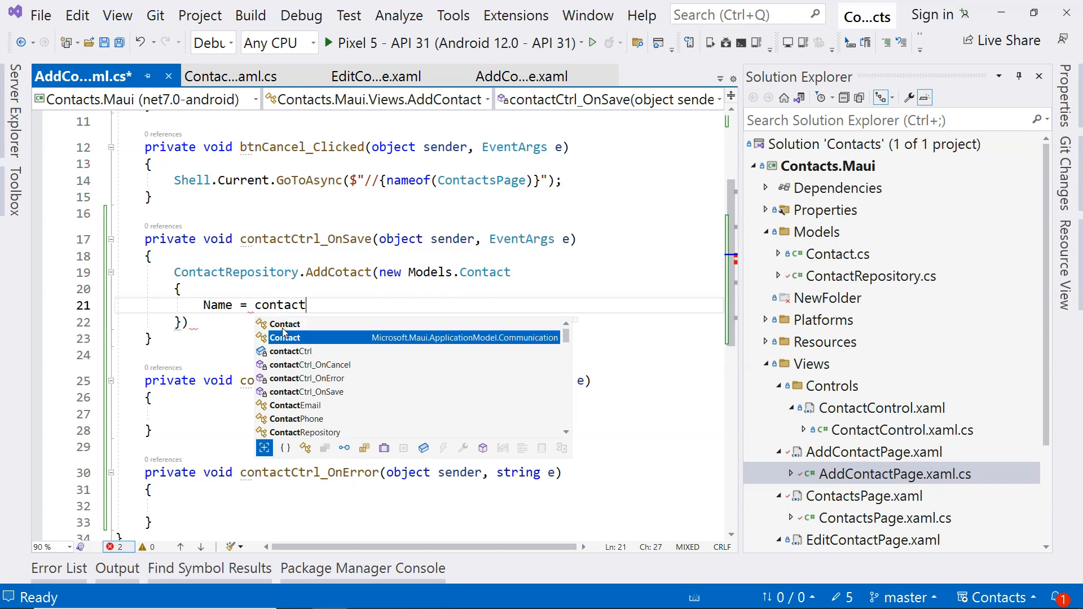
pyautogui.write('Ctrl.Name')
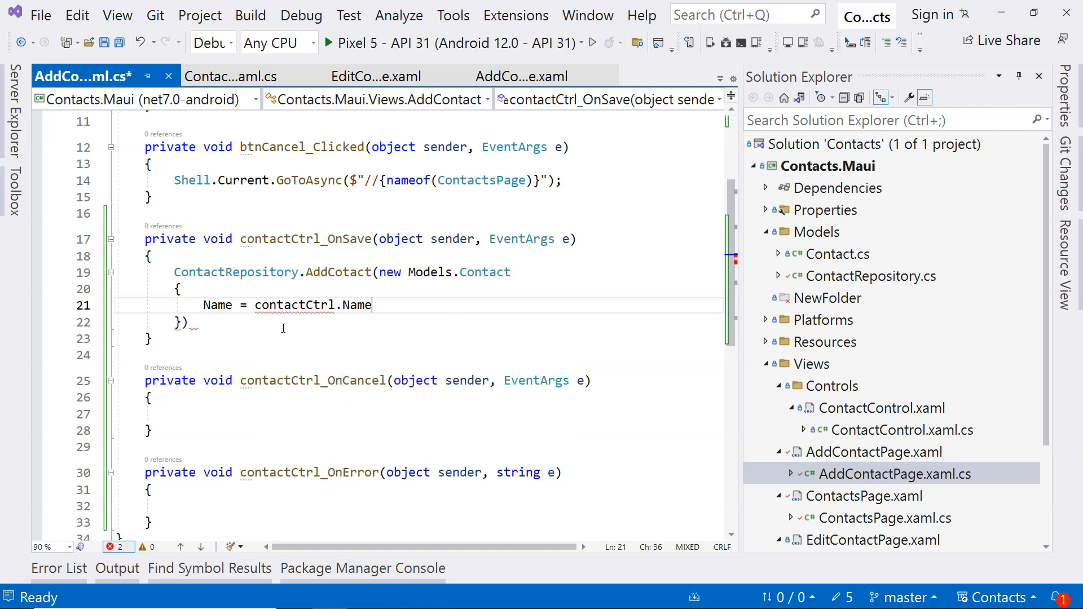
pyautogui.write(', Email = contactCtrl.Email,')
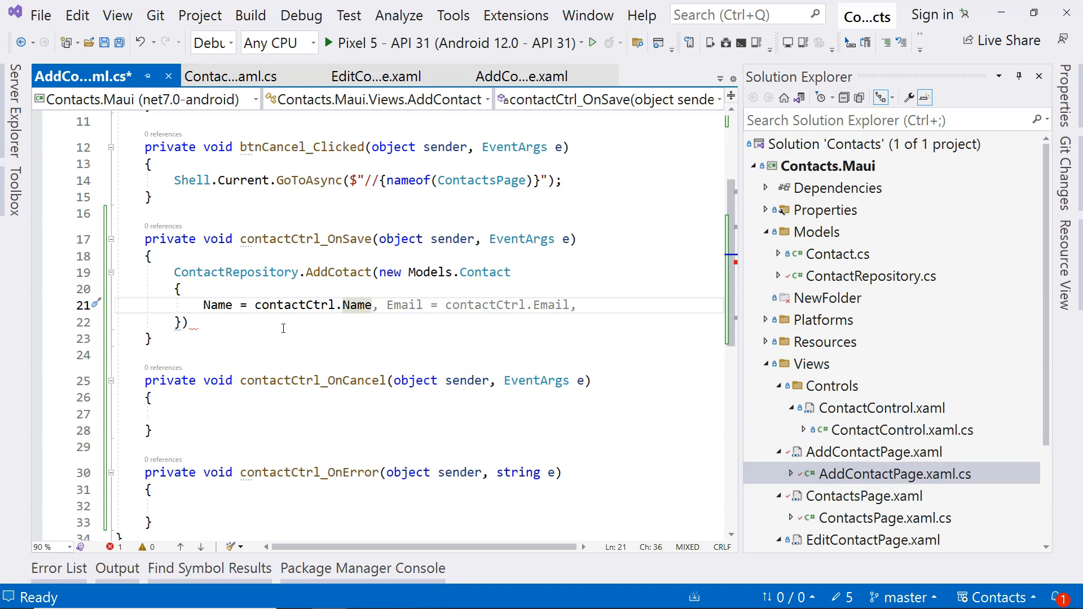
pyautogui.press('Backspace')
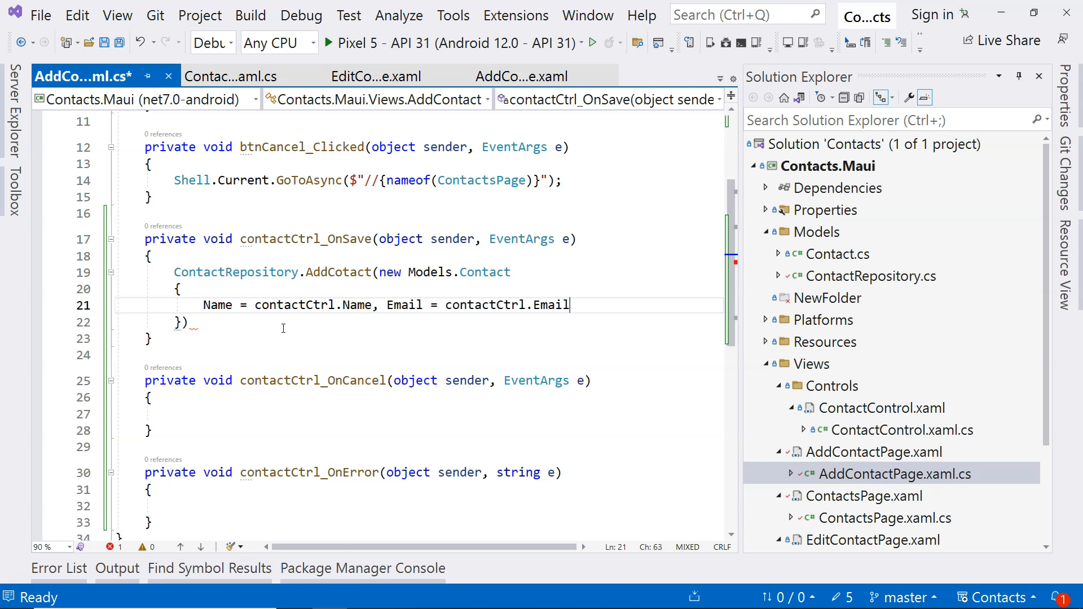
pyautogui.write(',')
pyautogui.write('Address = cont')
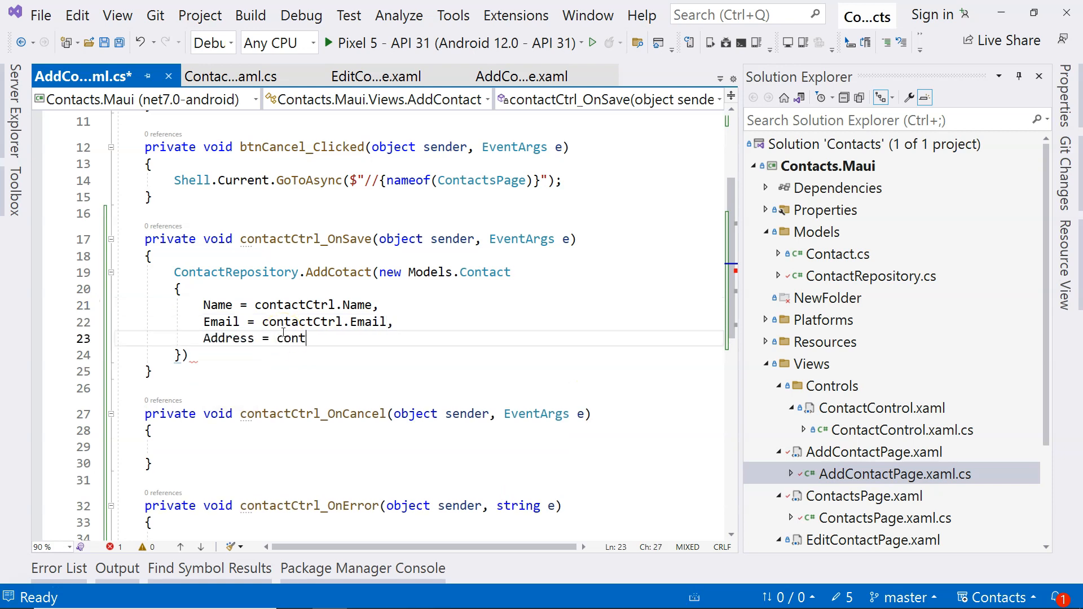
pyautogui.write('actCtrl.Address,')
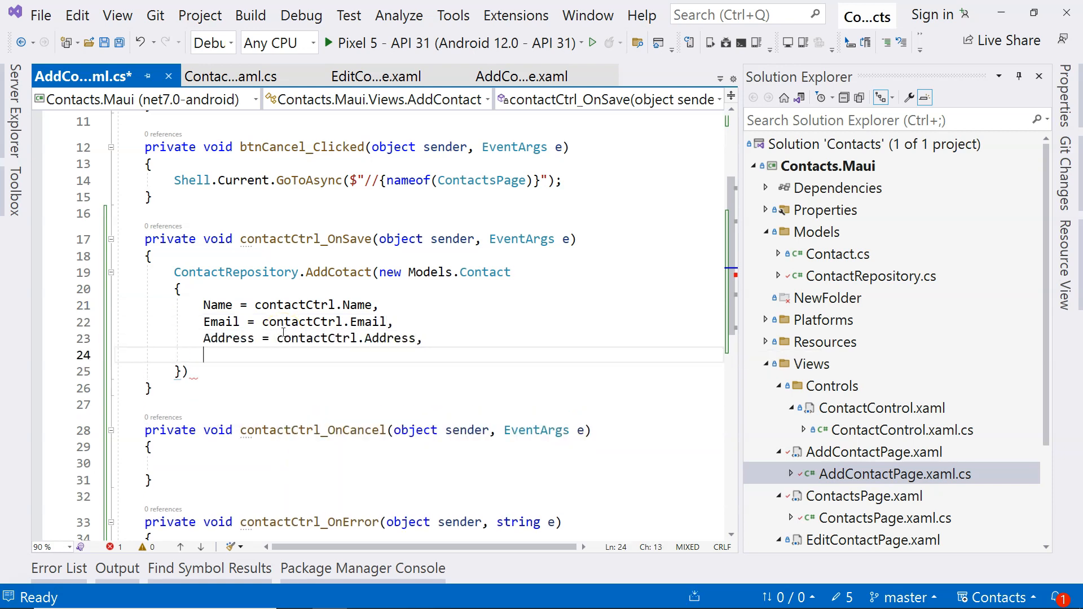
pyautogui.write('Phone = contactCtrl.Phone')
pyautogui.click(420, 372)
pyautogui.write(';')
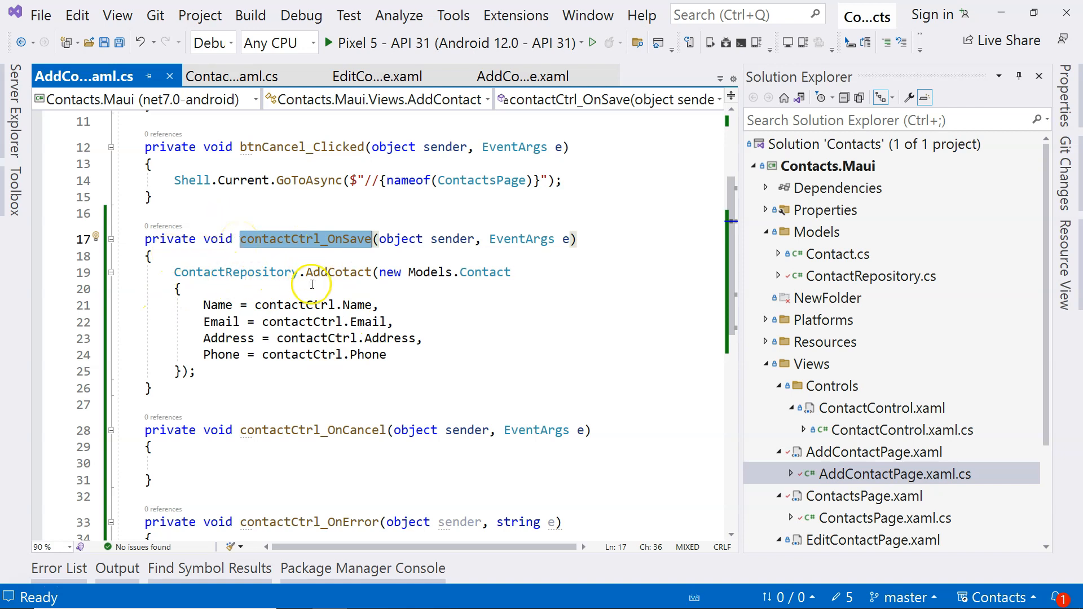
pyautogui.scroll(-3)
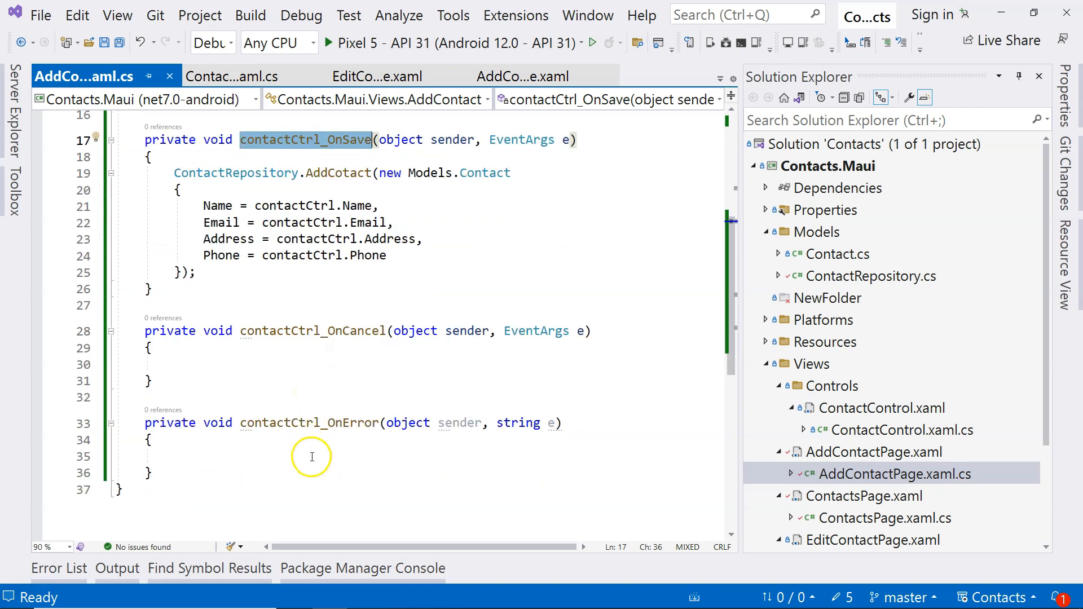
# Make contactCtrl_OnError call DisplayAlert("Error", e, "OK").
pyautogui.click(307, 457)
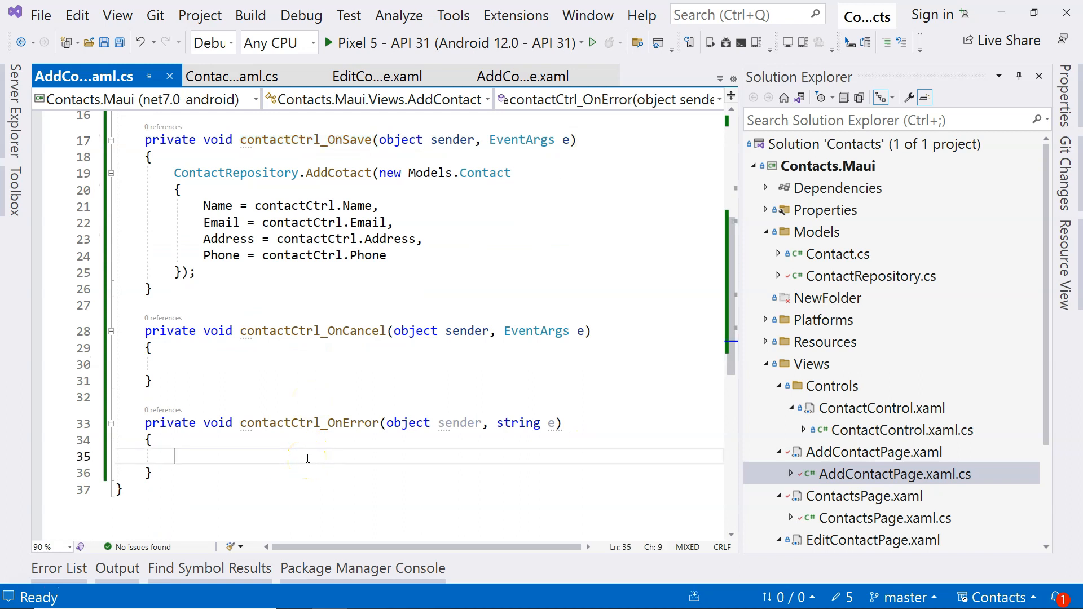
pyautogui.doubleClick(308, 423)
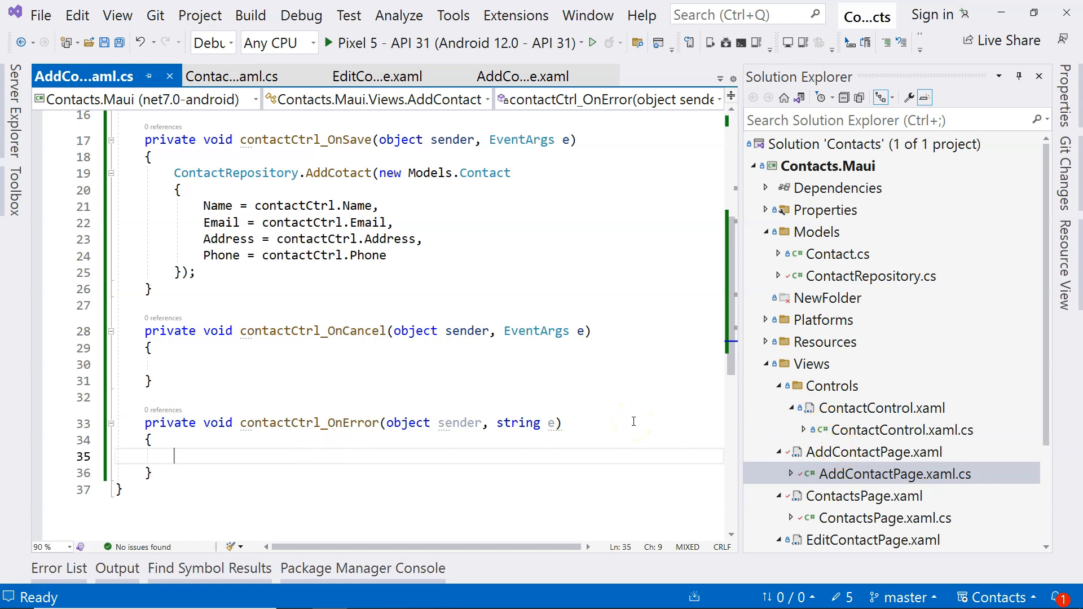
pyautogui.write('Dispatcher')
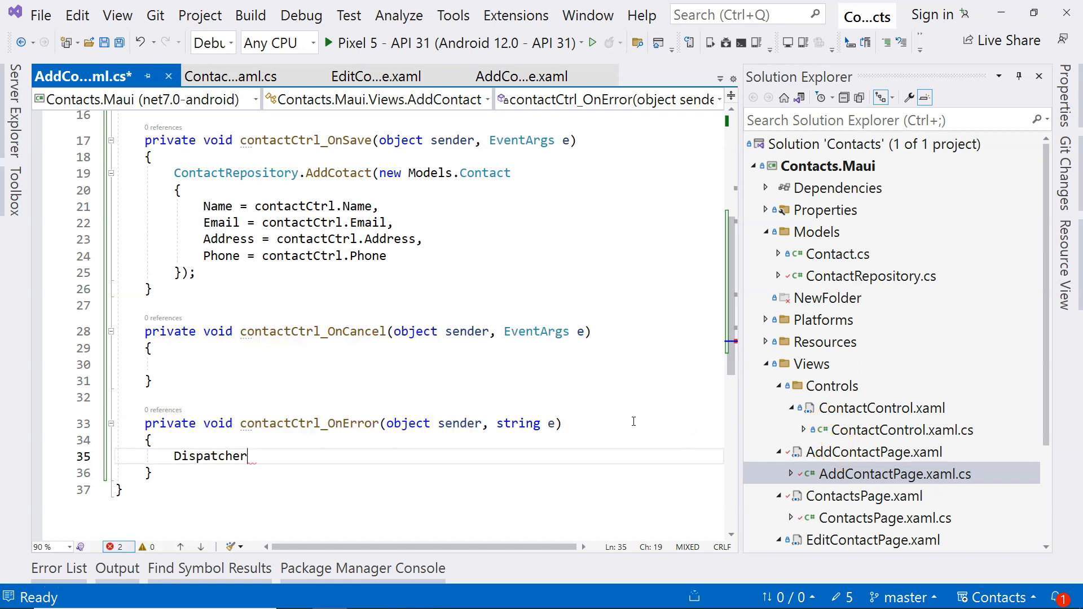
pyautogui.write('Display')
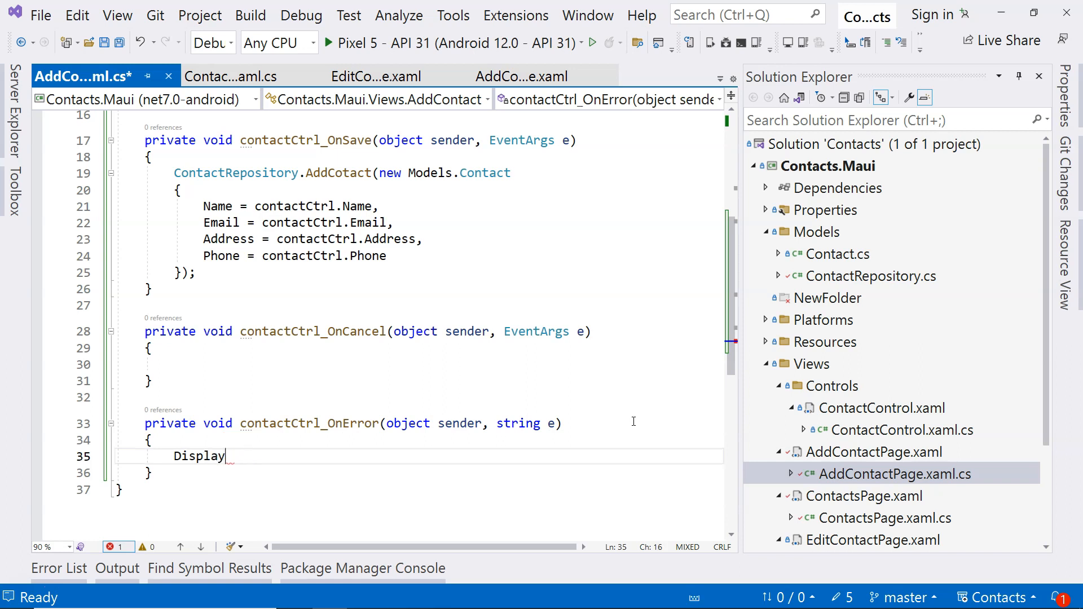
pyautogui.write('Alert()')
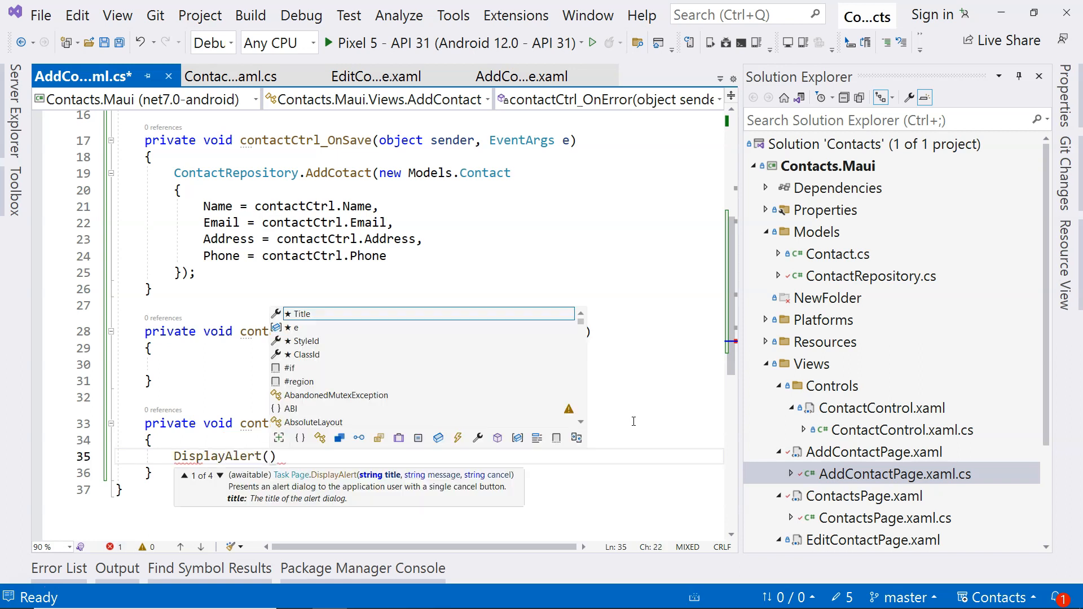
pyautogui.write('"Error"')
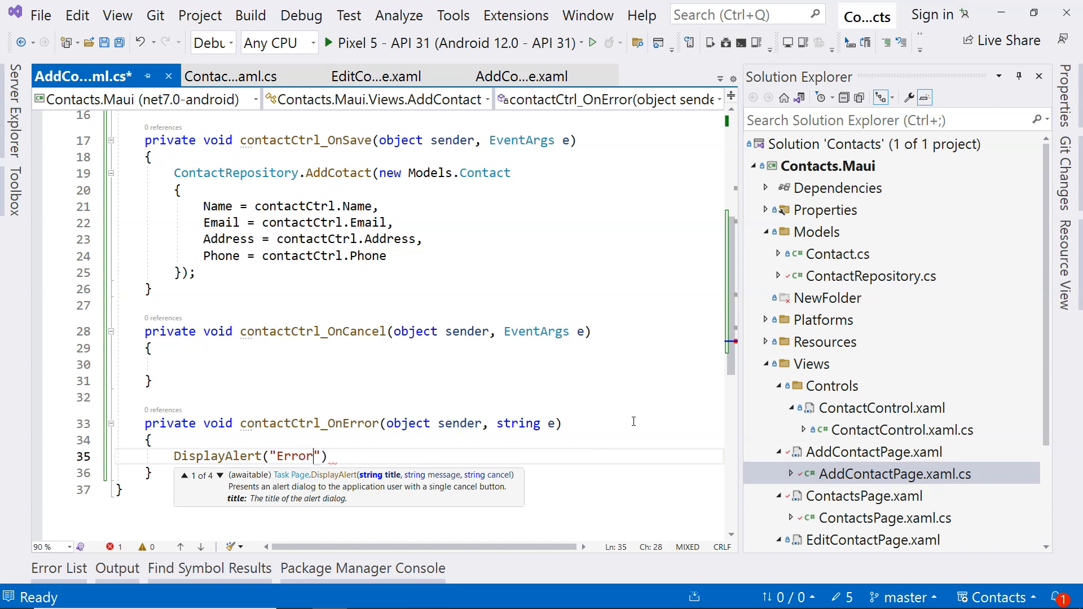
pyautogui.write(', e')
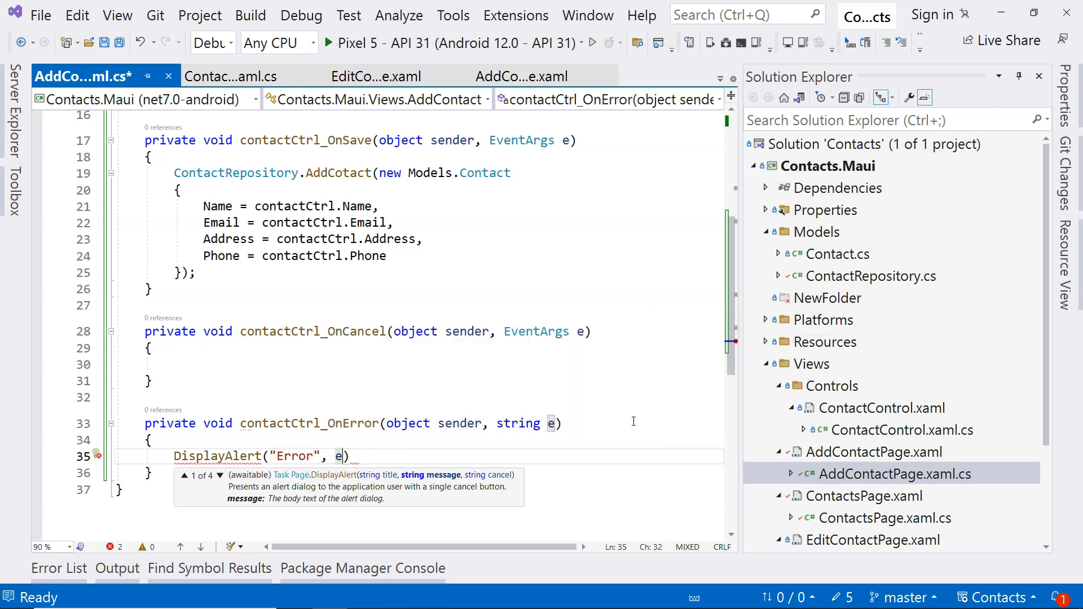
pyautogui.write(', "OK"')
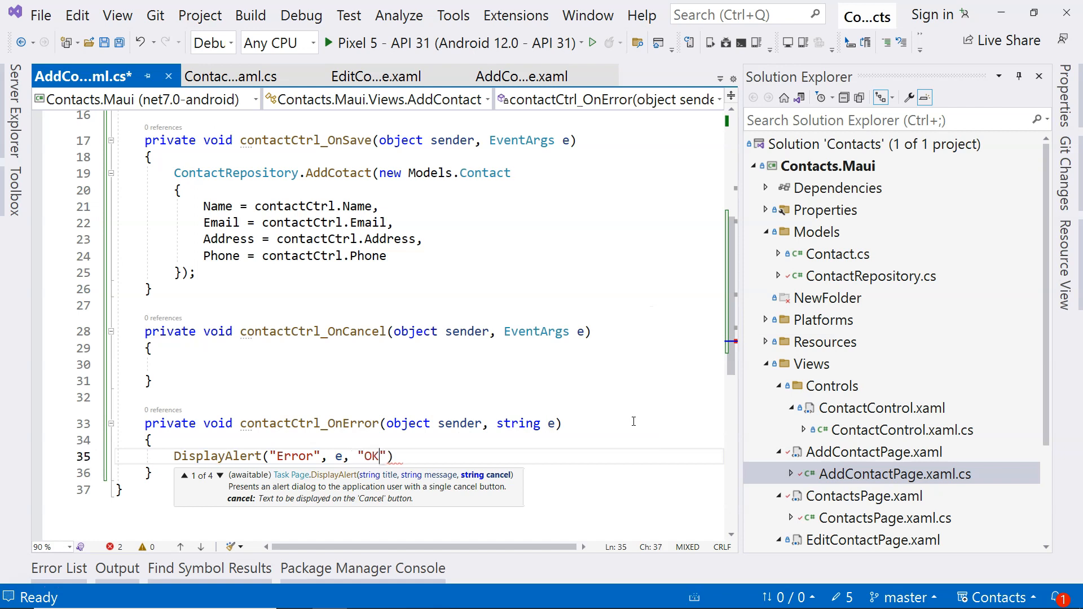
pyautogui.write(');')
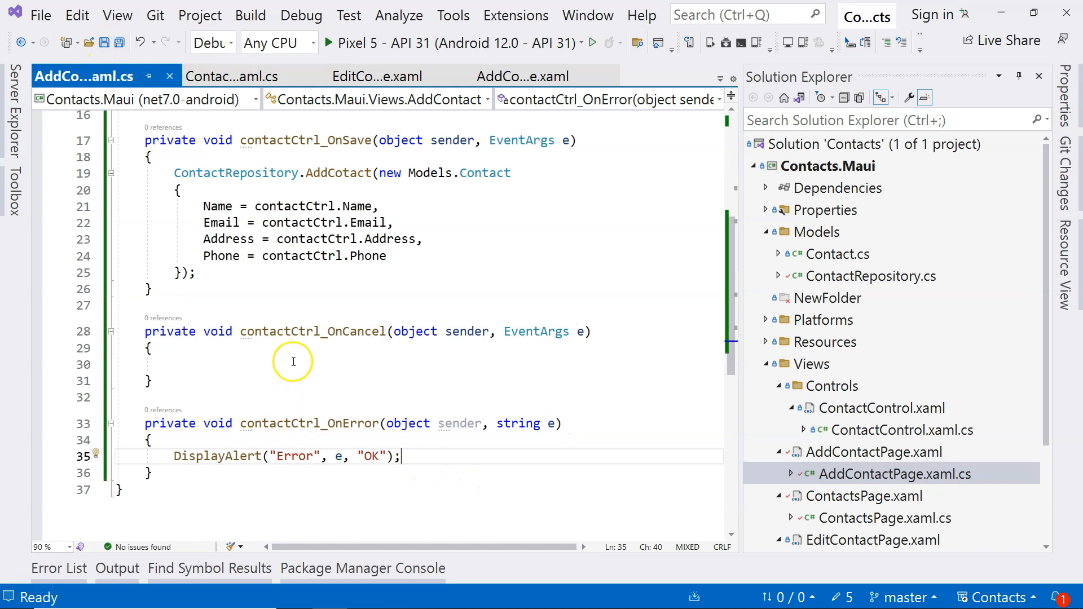
# Make contactCtrl_OnCancel and contactCtrl_OnSave navigate to //ContactsPage via Shell.Current.GoToAsync.
pyautogui.click(293, 362)
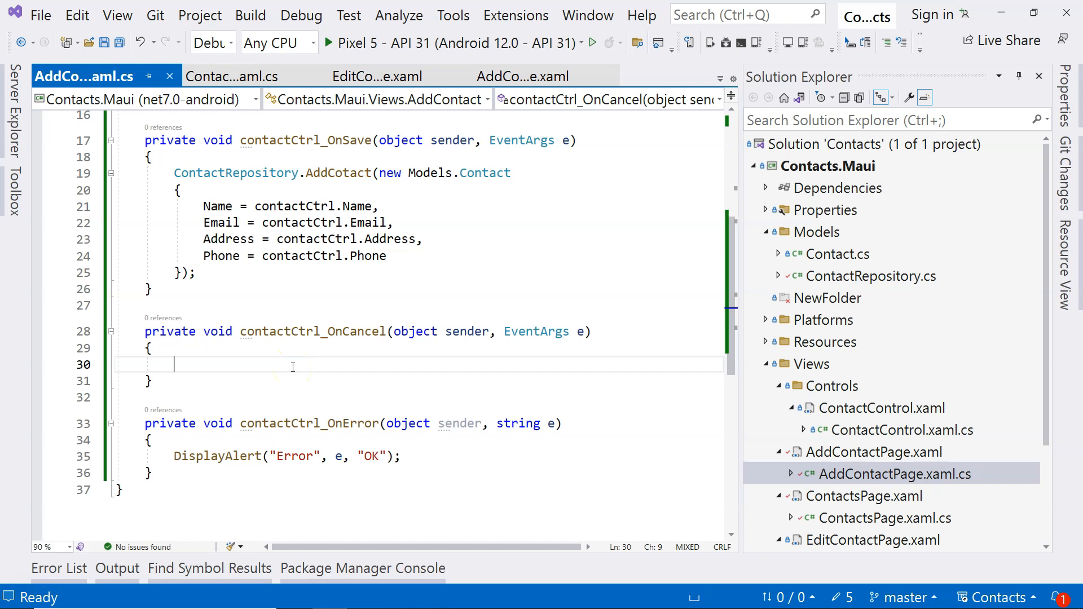
pyautogui.write('Shell.')
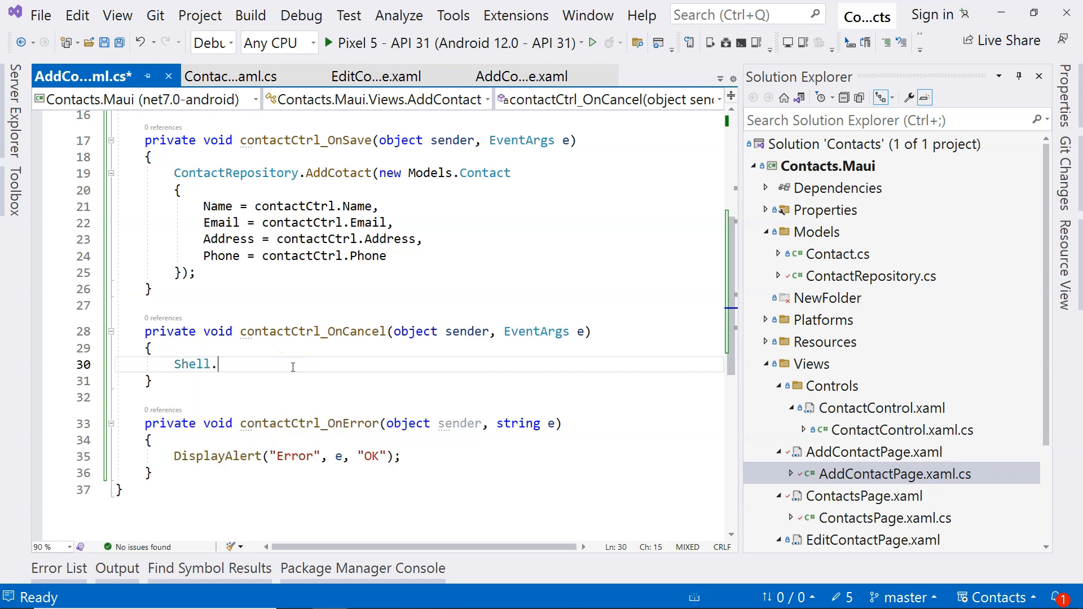
pyautogui.write('g')
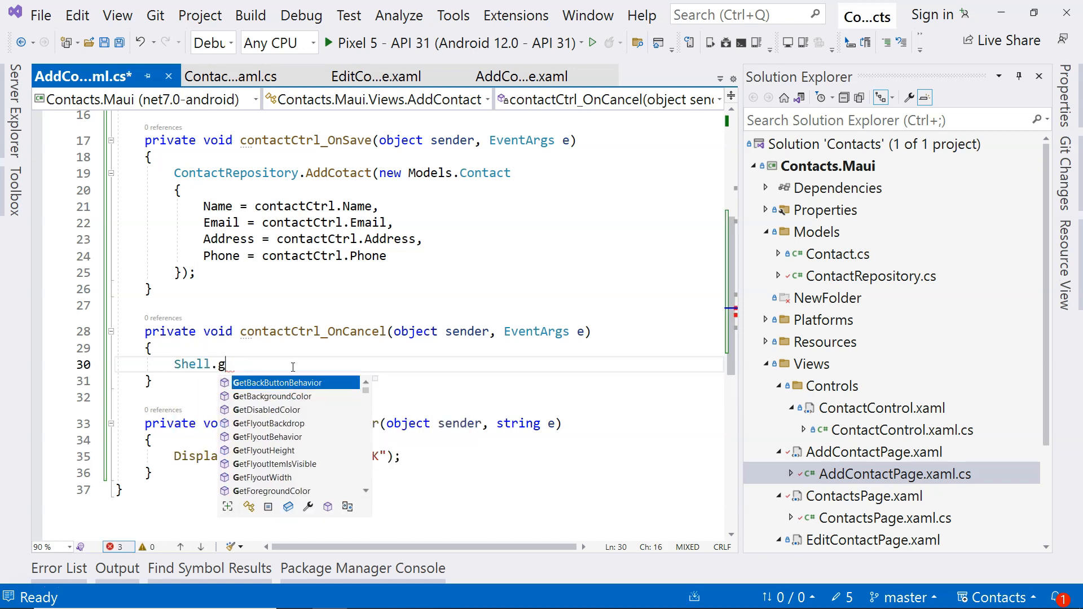
pyautogui.press('Backspace')
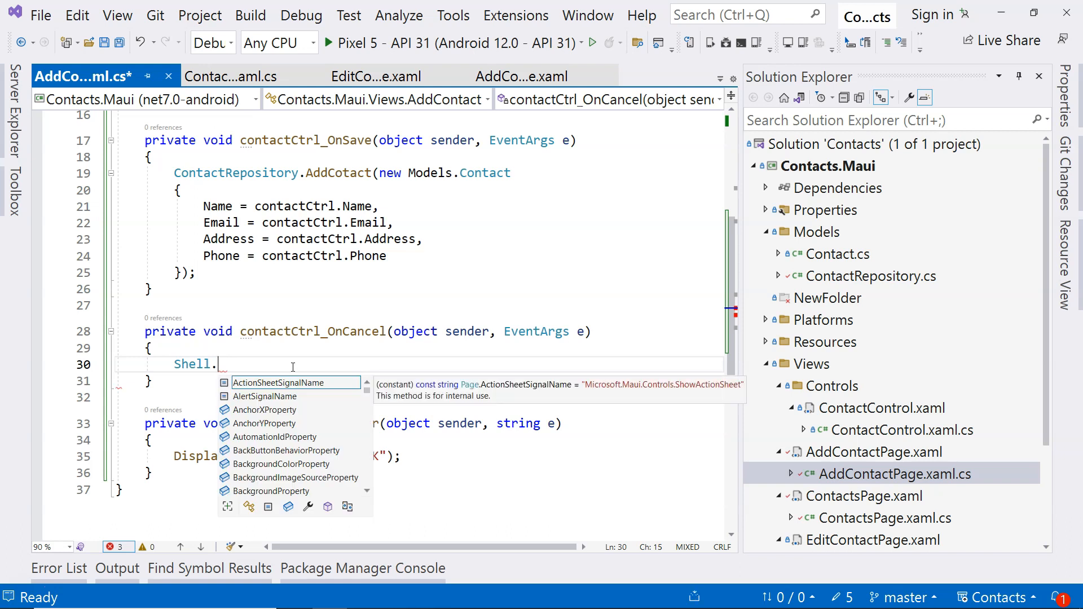
pyautogui.write('Current.')
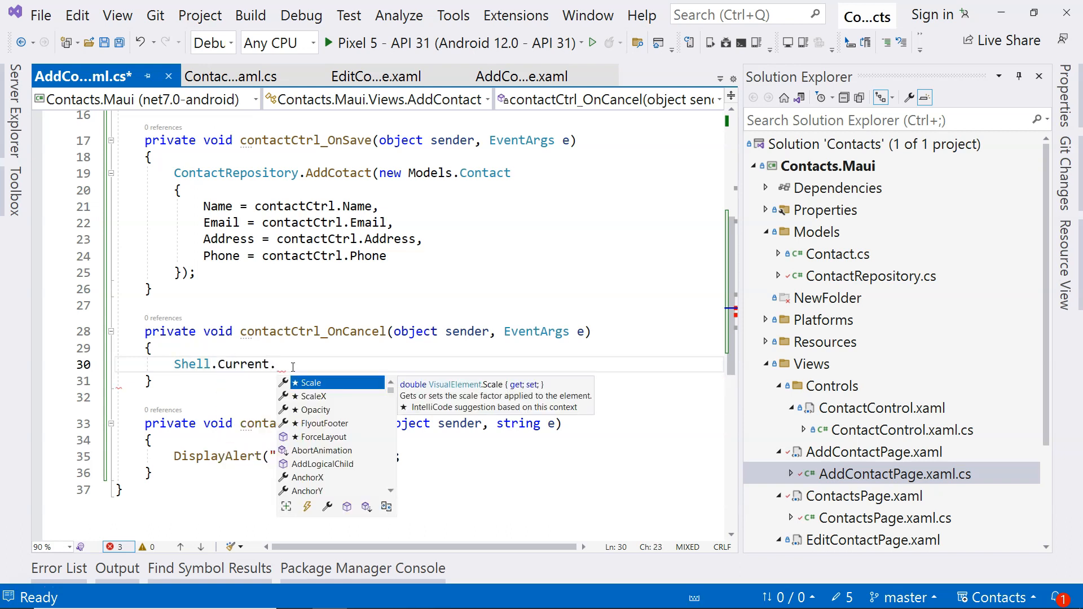
pyautogui.write('GoTo')
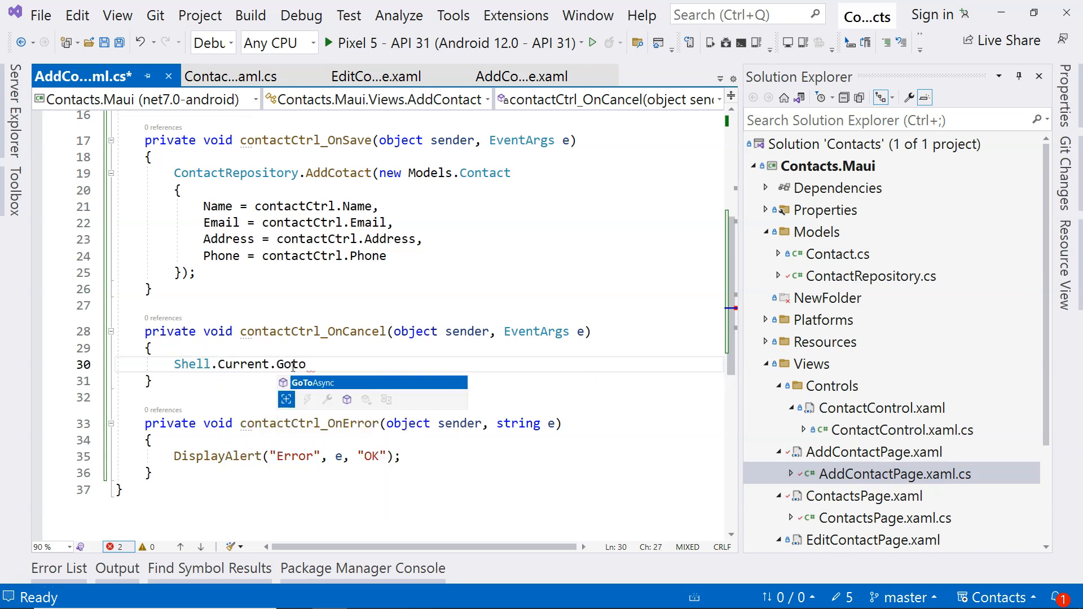
pyautogui.write('Async()')
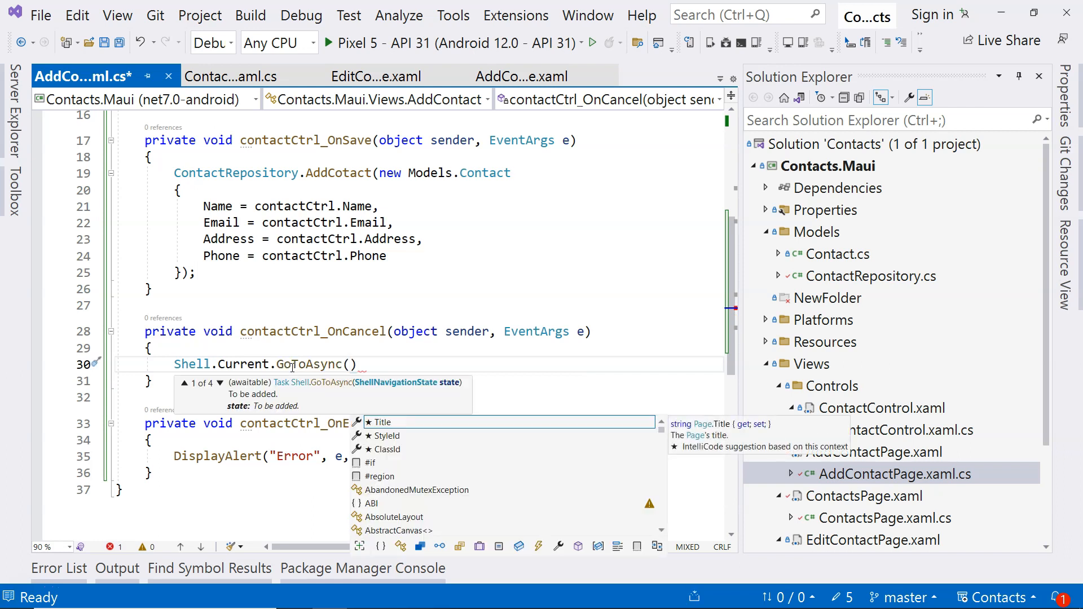
pyautogui.write('$')
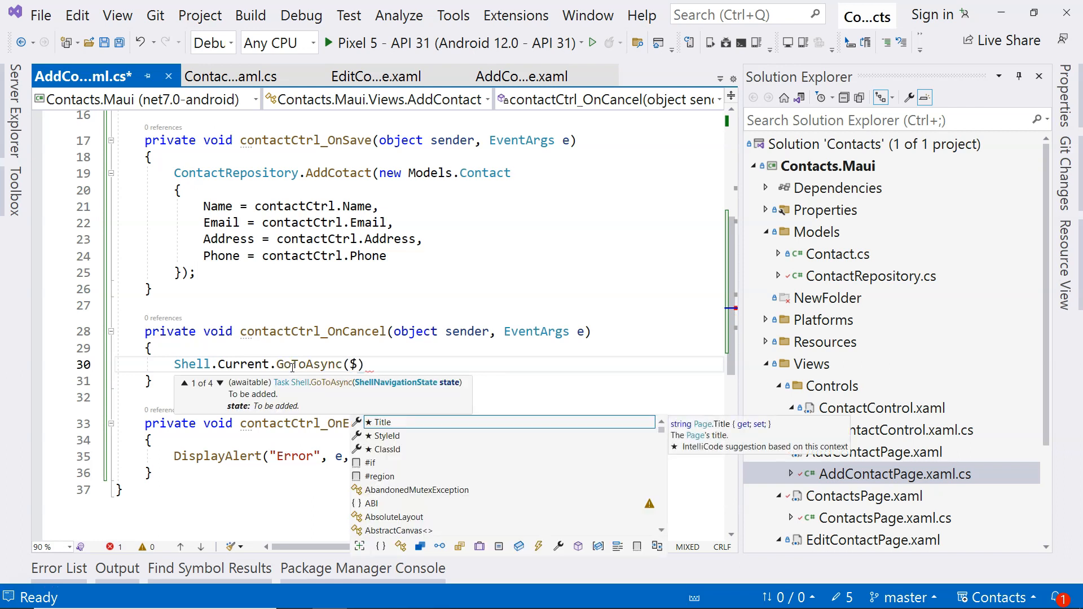
pyautogui.write('""')
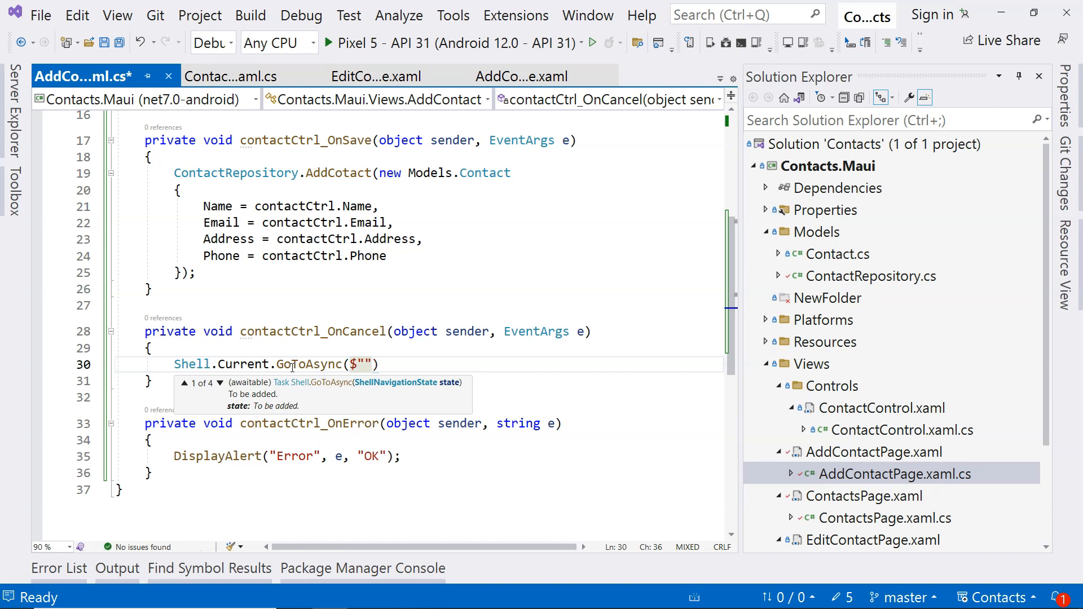
pyautogui.write('/')
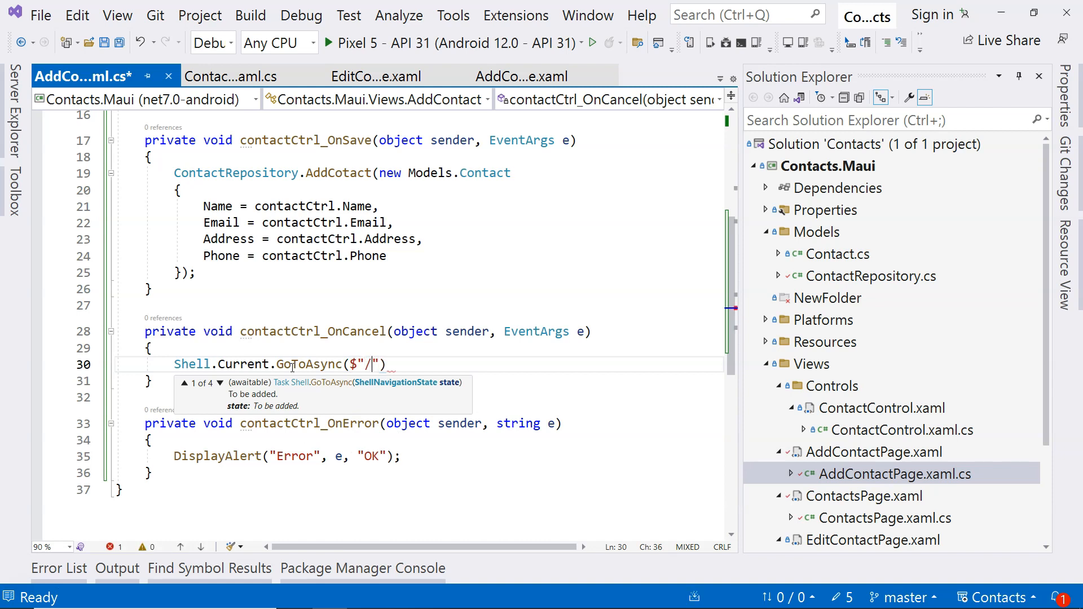
pyautogui.write('/')
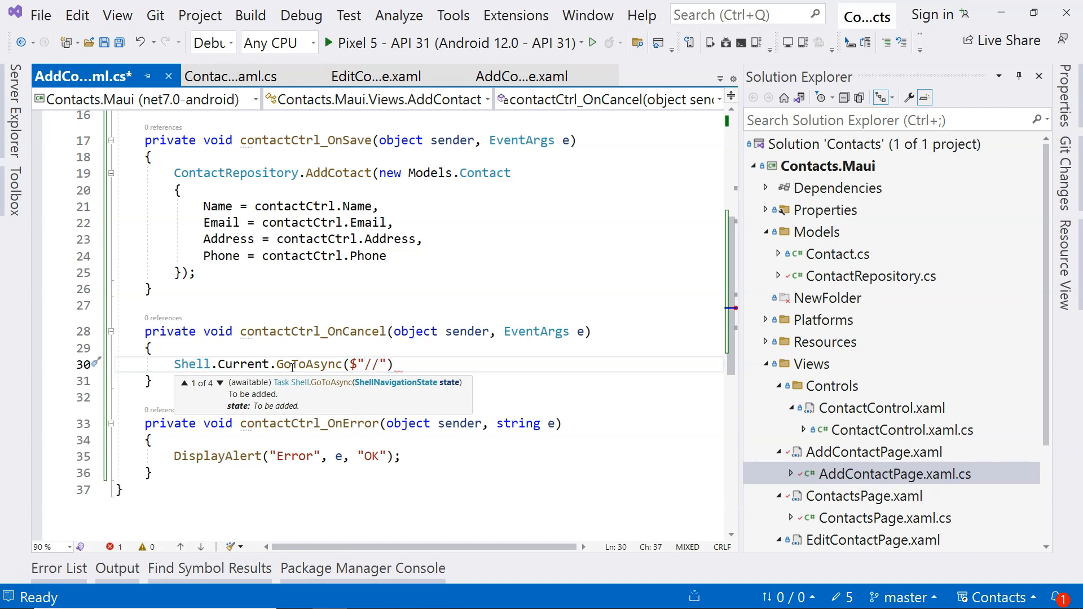
pyautogui.write('nam')
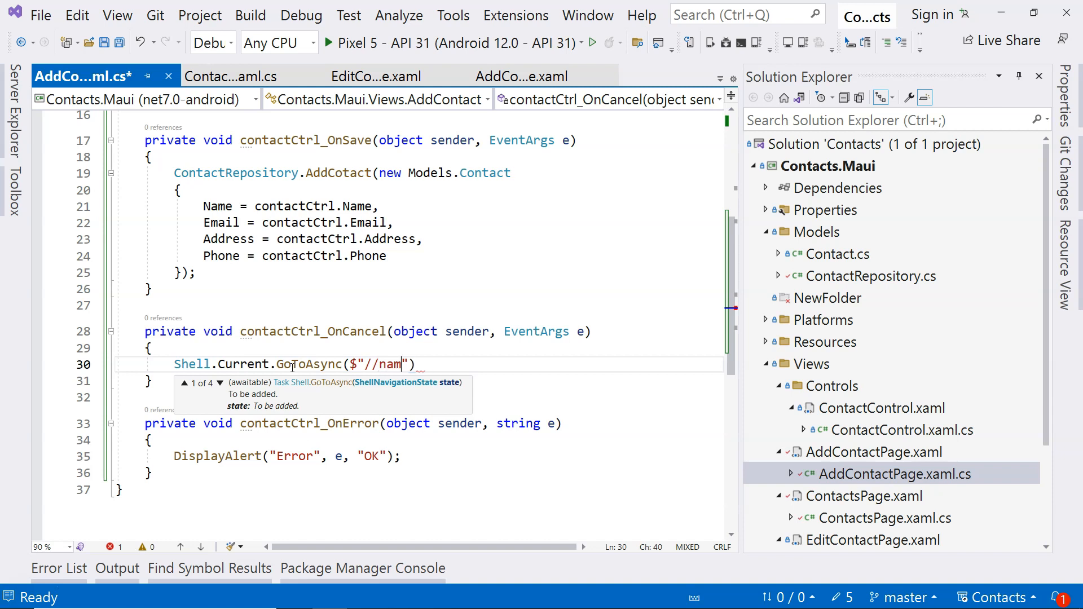
pyautogui.write('{}')
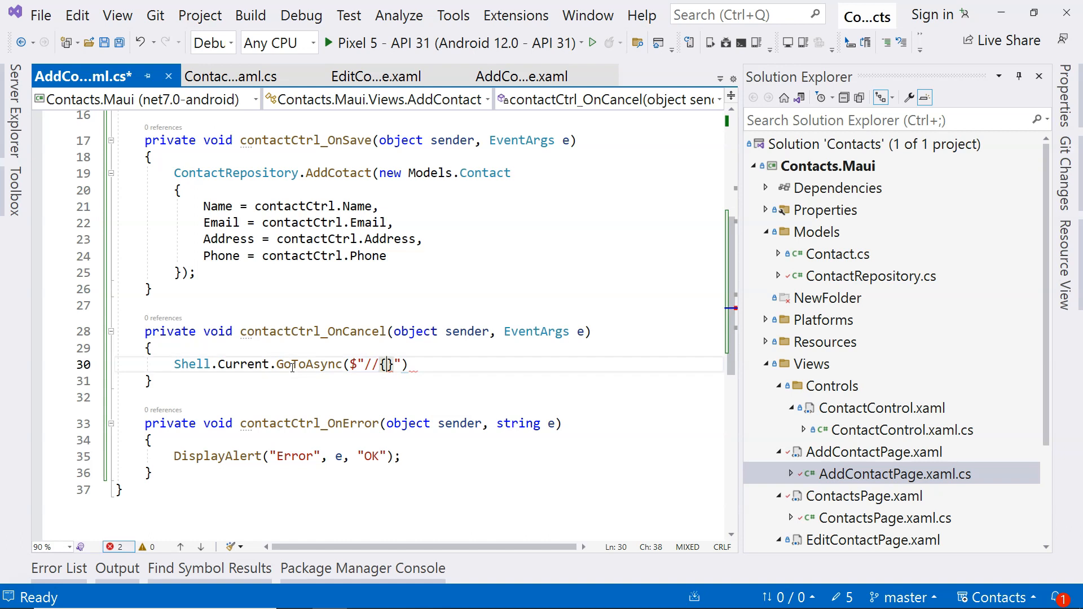
pyautogui.write('nameof(')
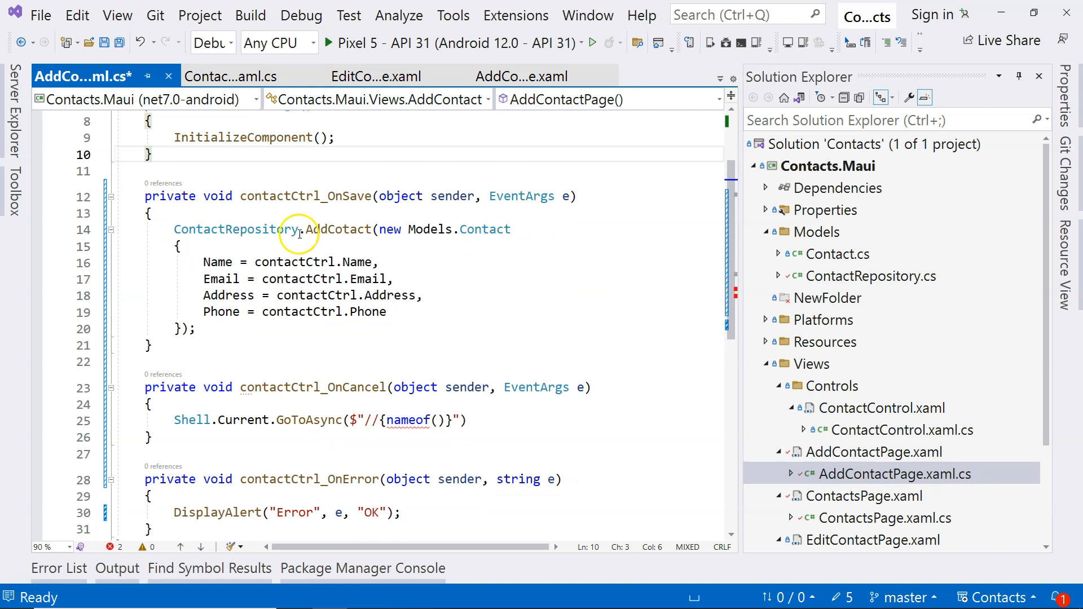
pyautogui.write('ContactsPage')
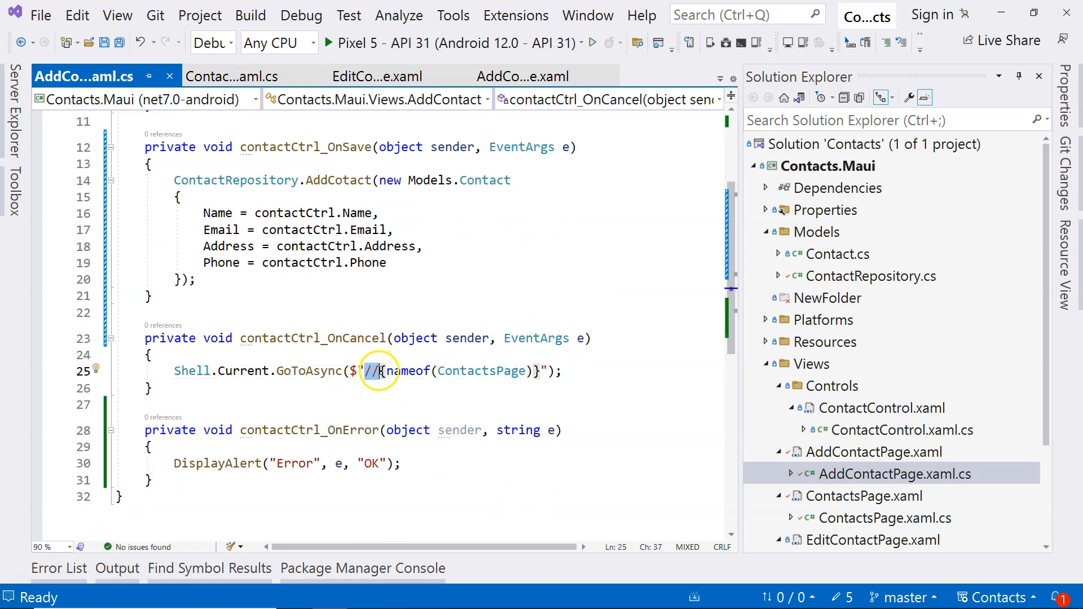
pyautogui.moveTo(376, 371)
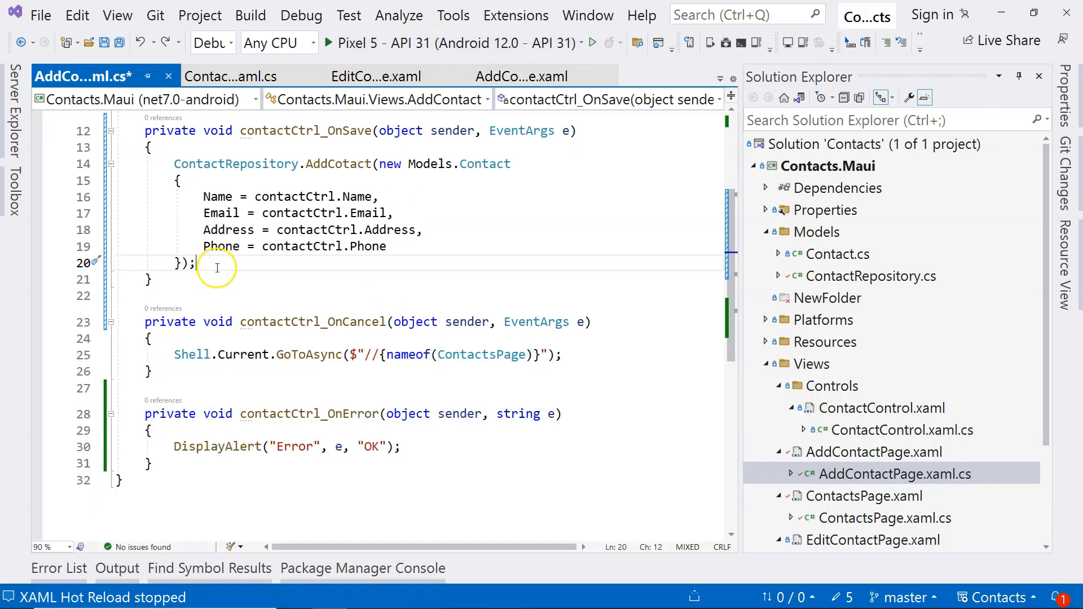
pyautogui.press('Enter')
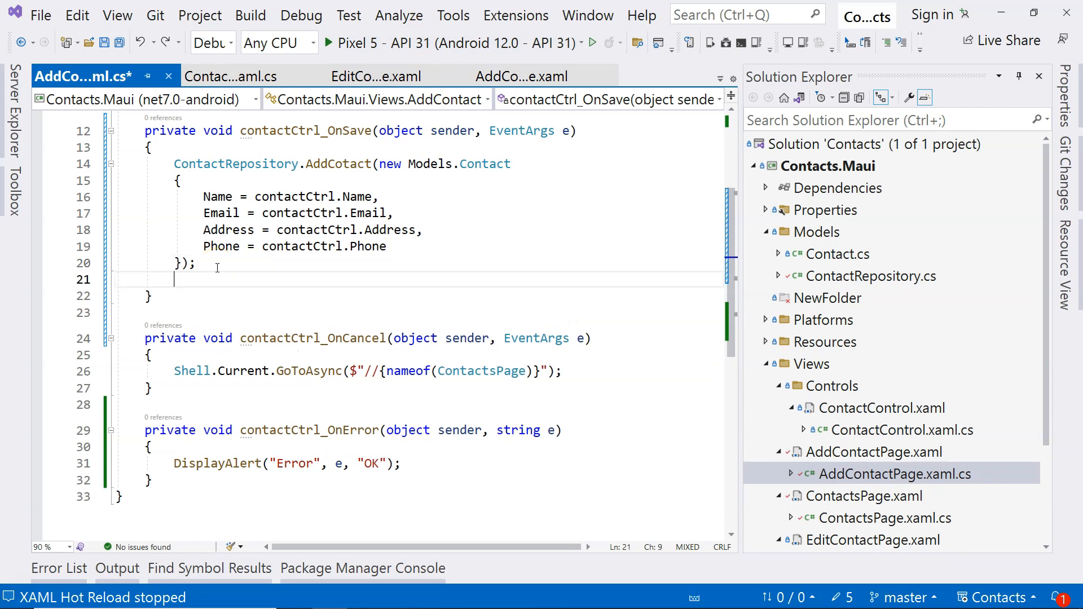
pyautogui.write('Shell.Current.GoToAsync($"//{nameof(ContactsPage)}");')
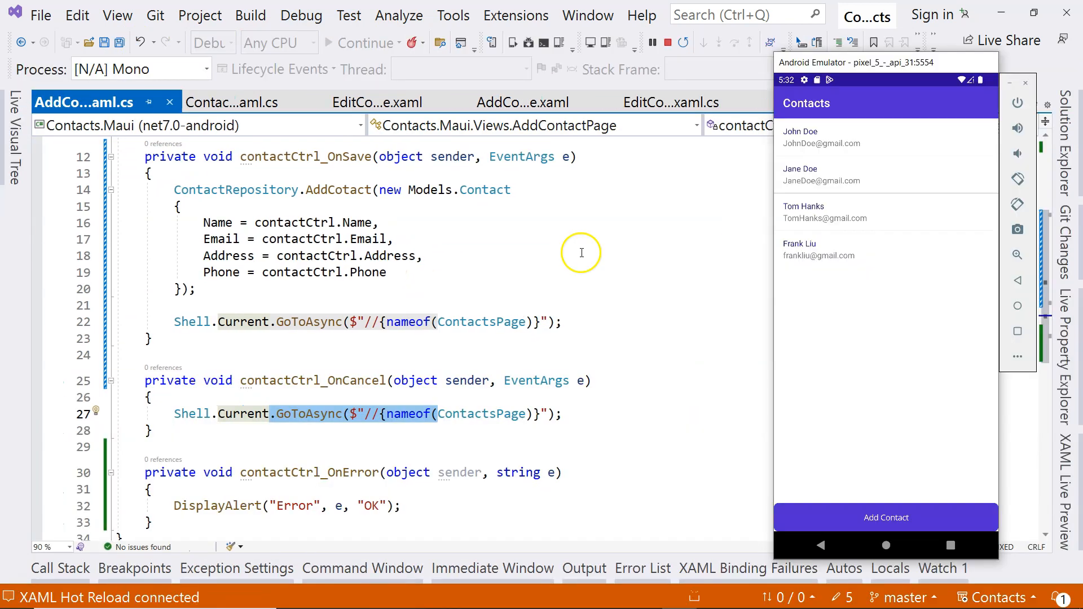
pyautogui.moveTo(824, 229)
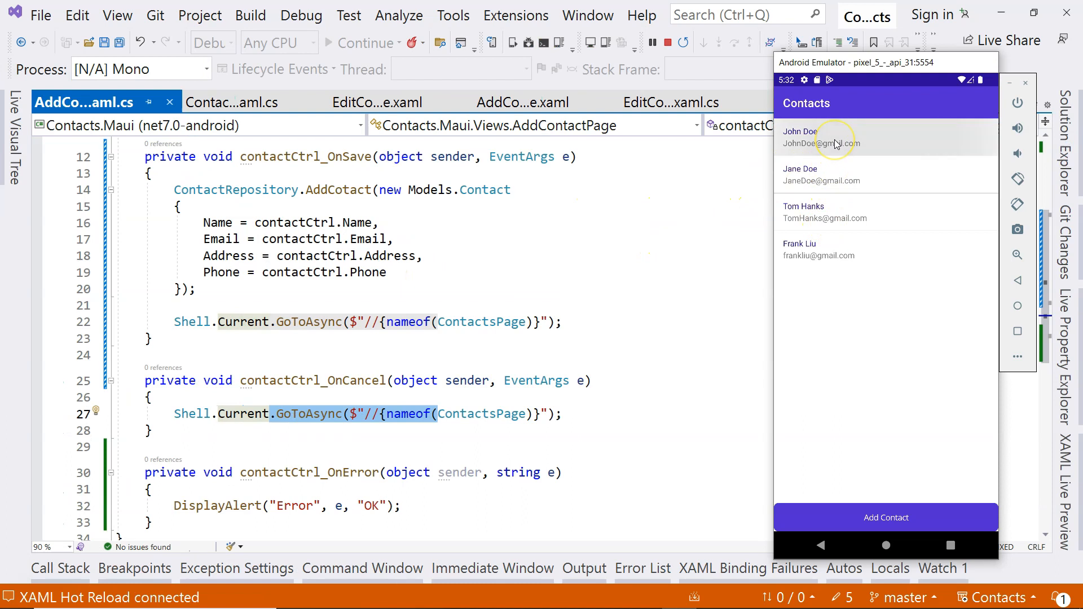
pyautogui.click(824, 137)
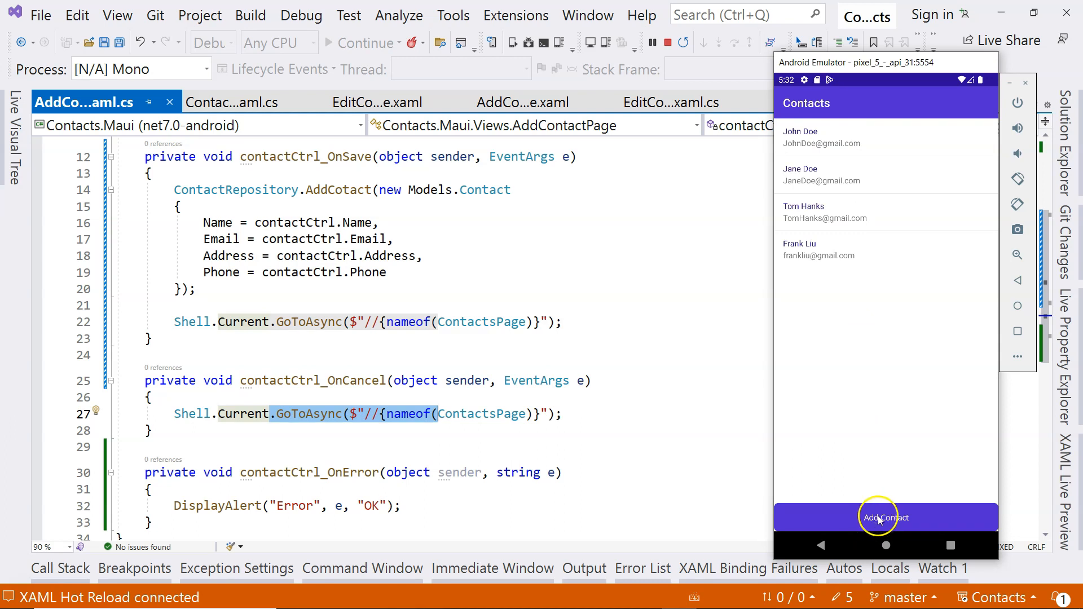
pyautogui.moveTo(716, 455)
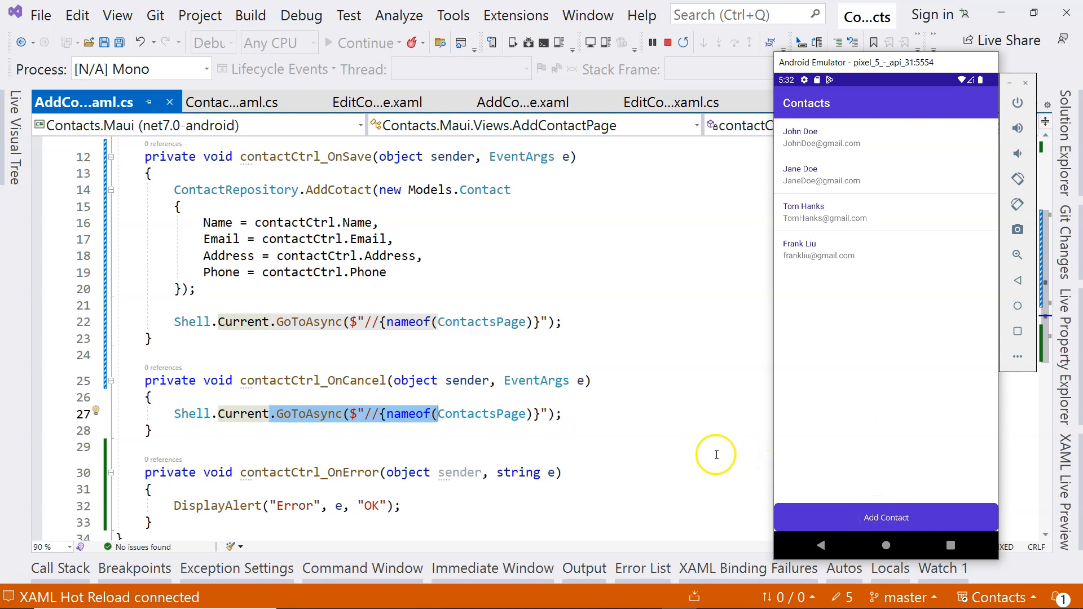
pyautogui.moveTo(924, 526)
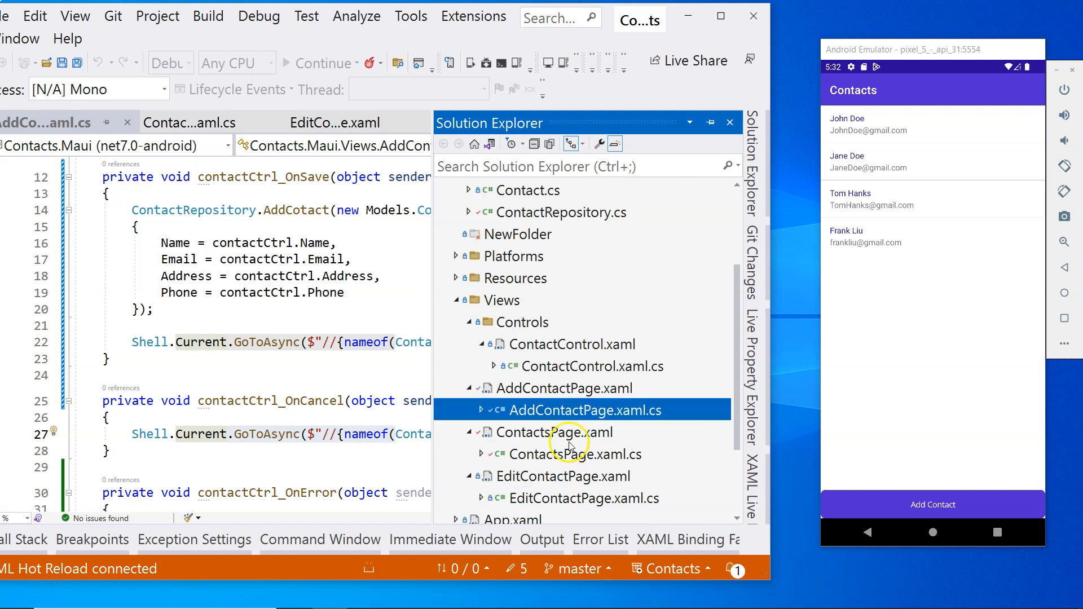
# Open ContactsPage.xaml and give its Grid element Padding="5".
pyautogui.doubleClick(557, 432)
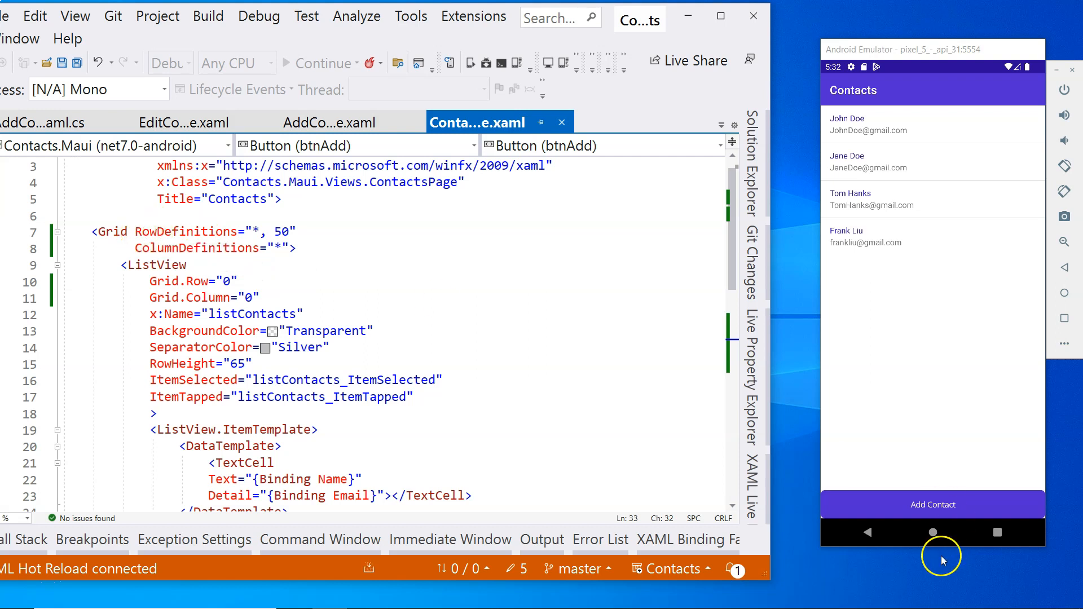
pyautogui.moveTo(868, 517)
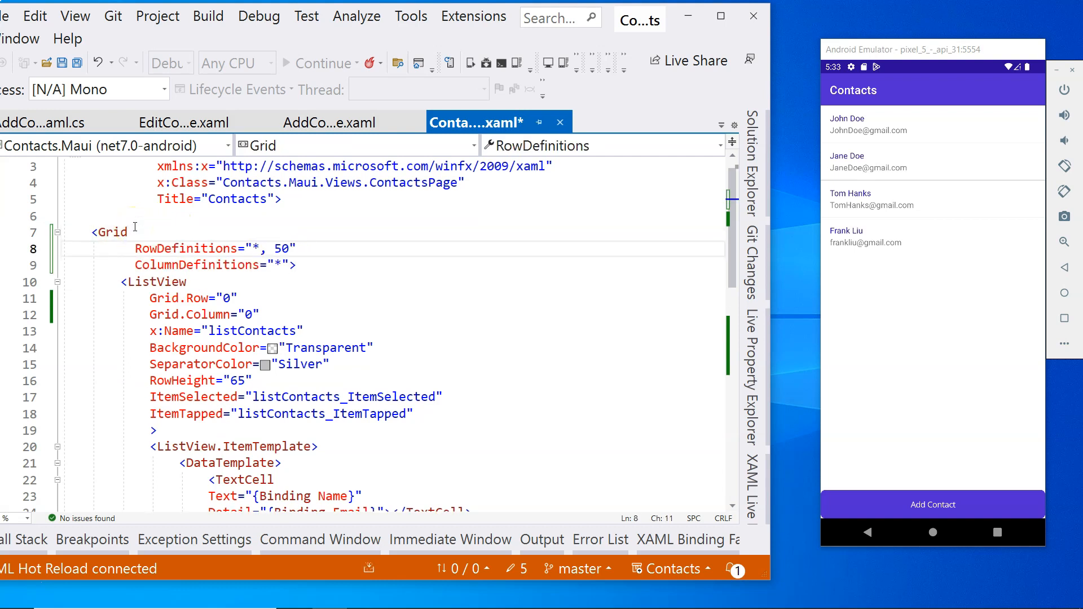
pyautogui.click(127, 232)
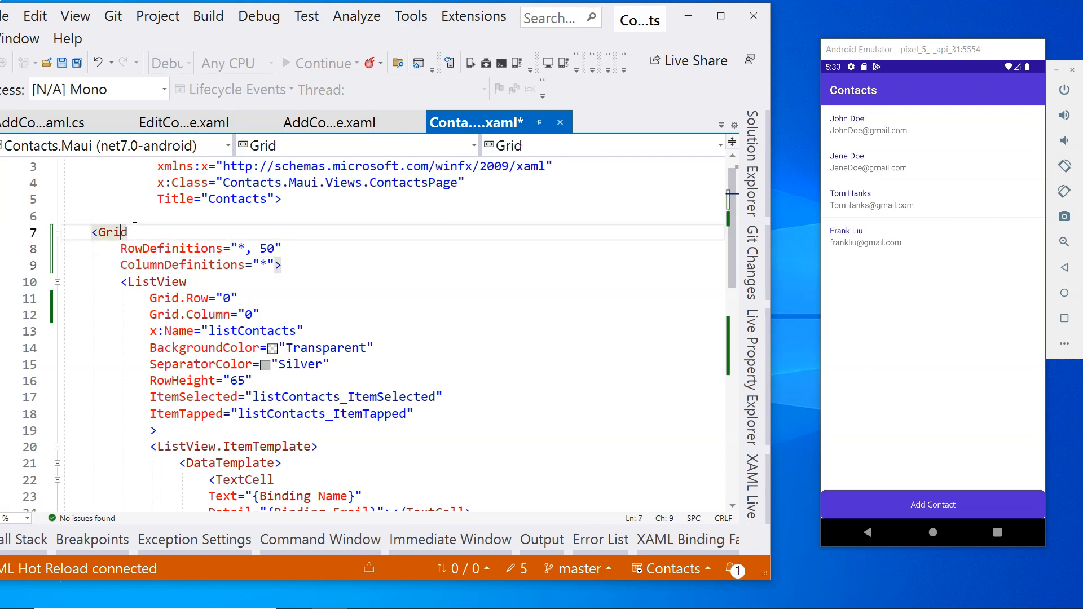
pyautogui.write('padd')
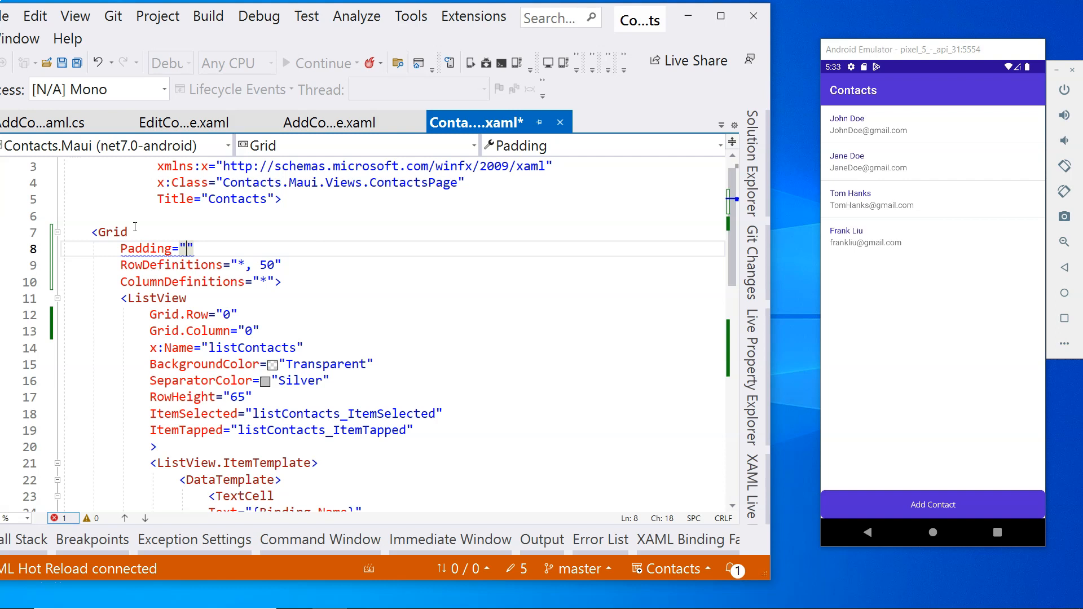
pyautogui.write('5')
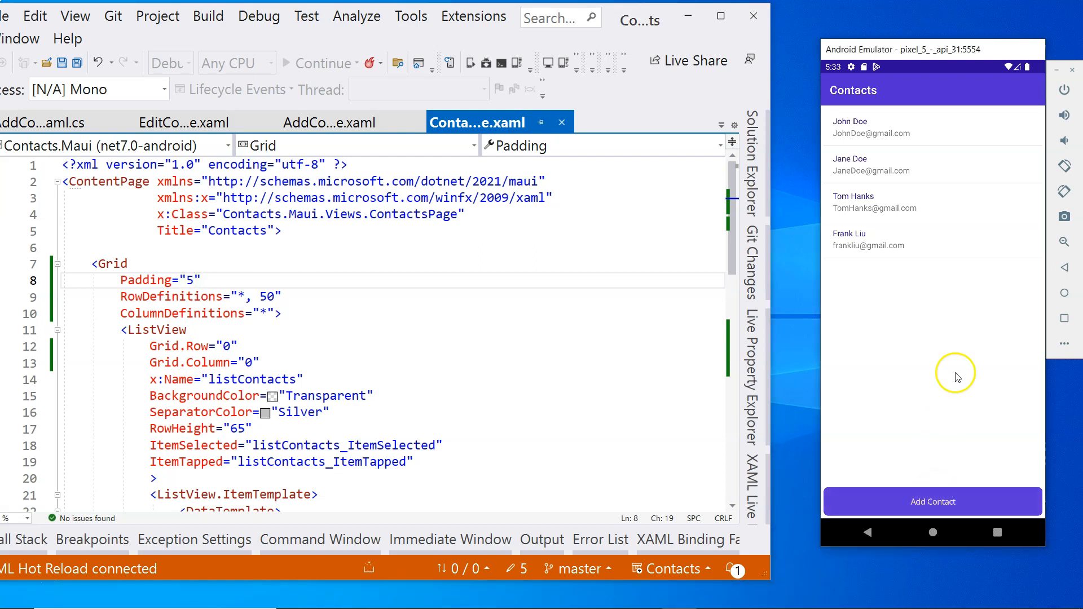
# On Add Contact, trigger and dismiss the Name and Email validation errors while entering a name.
pyautogui.click(933, 502)
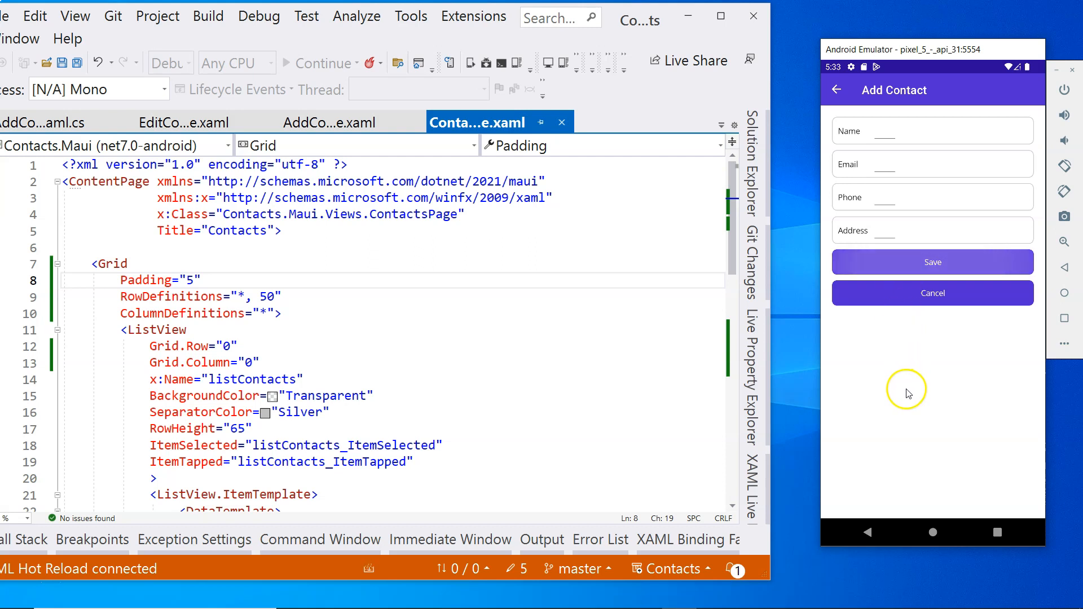
pyautogui.click(933, 262)
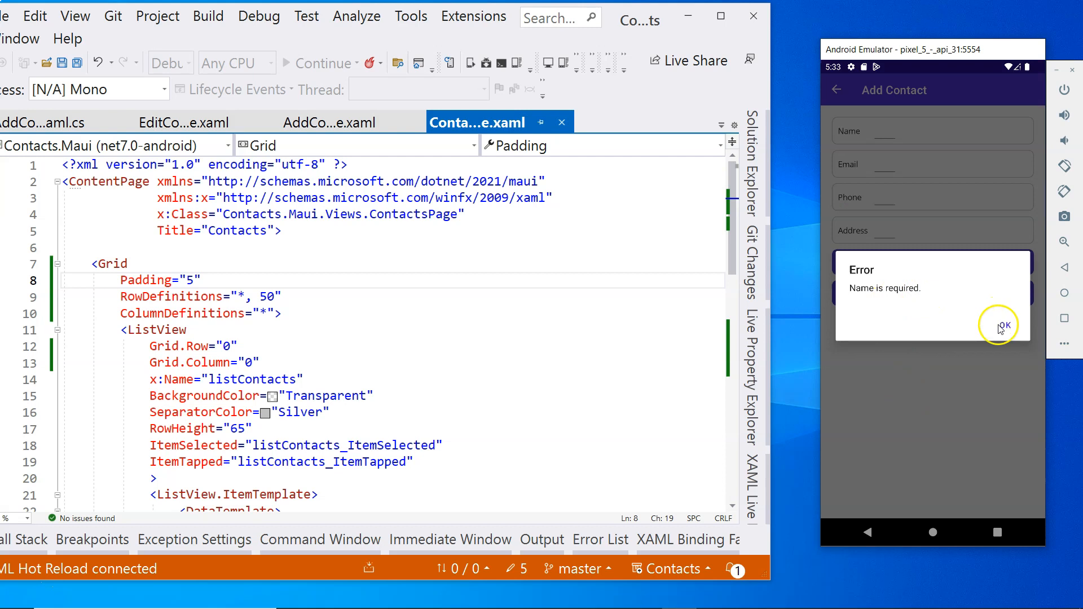
pyautogui.click(1004, 325)
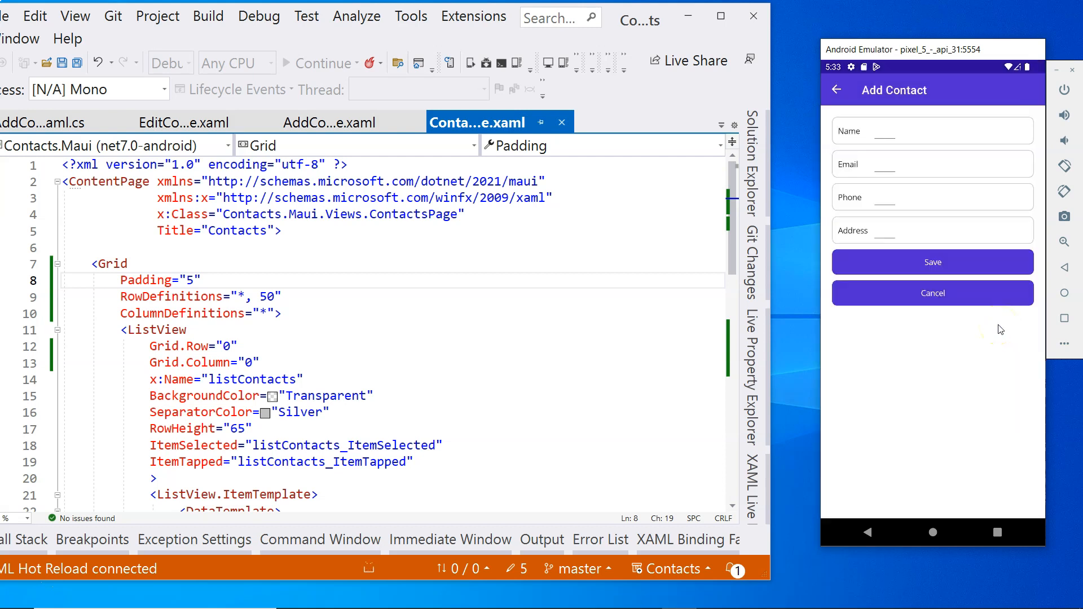
pyautogui.click(883, 136)
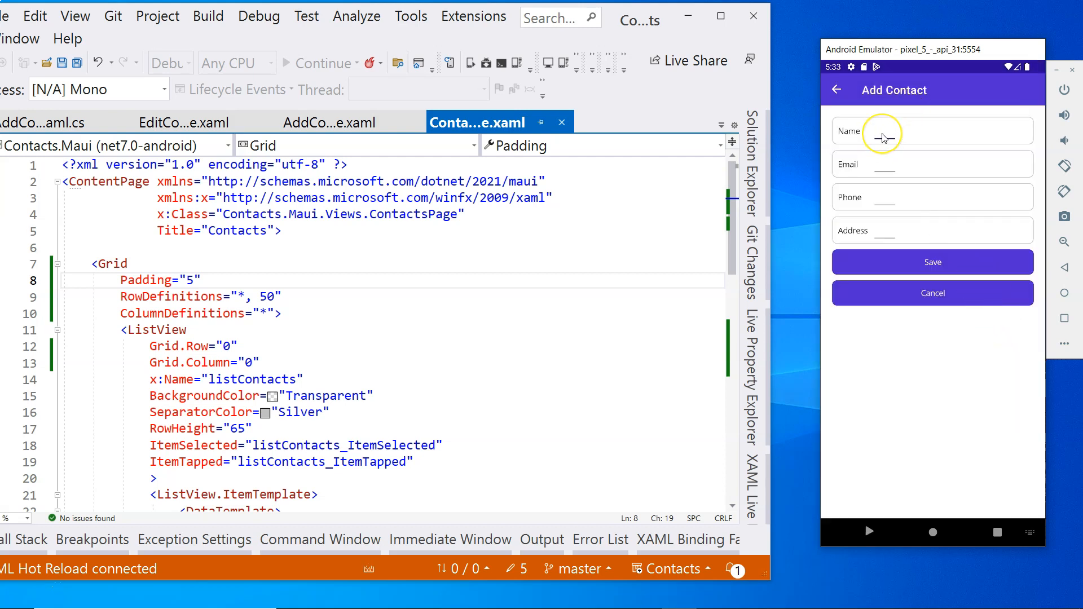
pyautogui.click(882, 136)
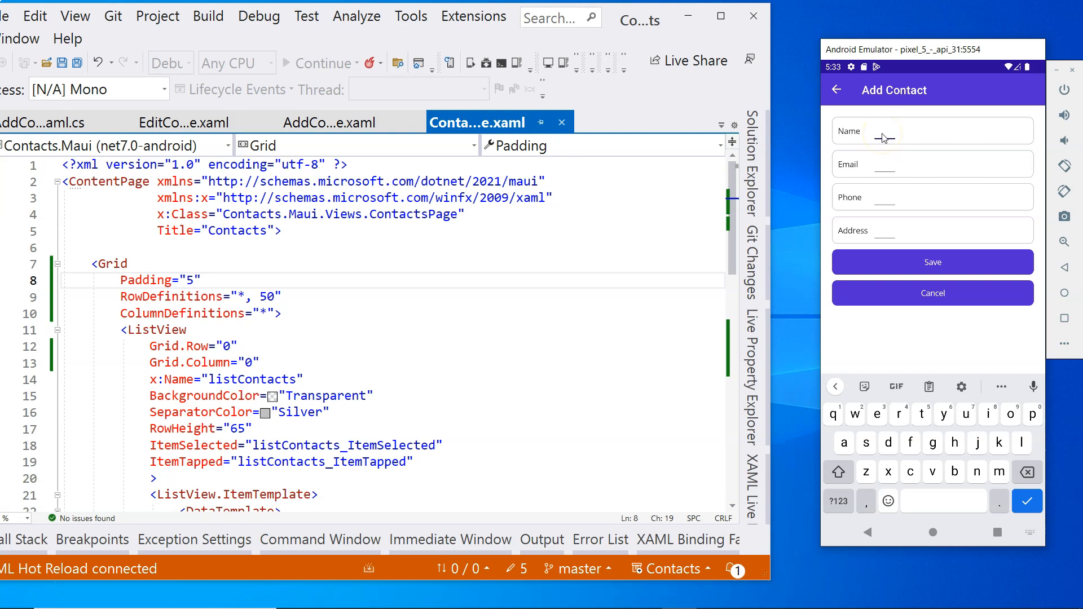
pyautogui.write('Monday Smith')
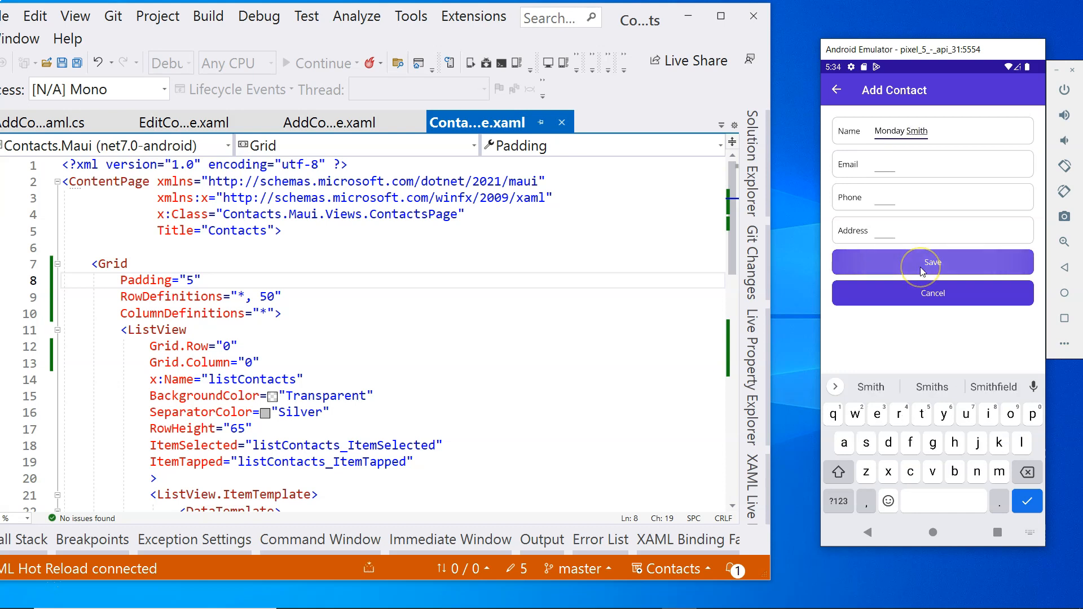
pyautogui.click(933, 262)
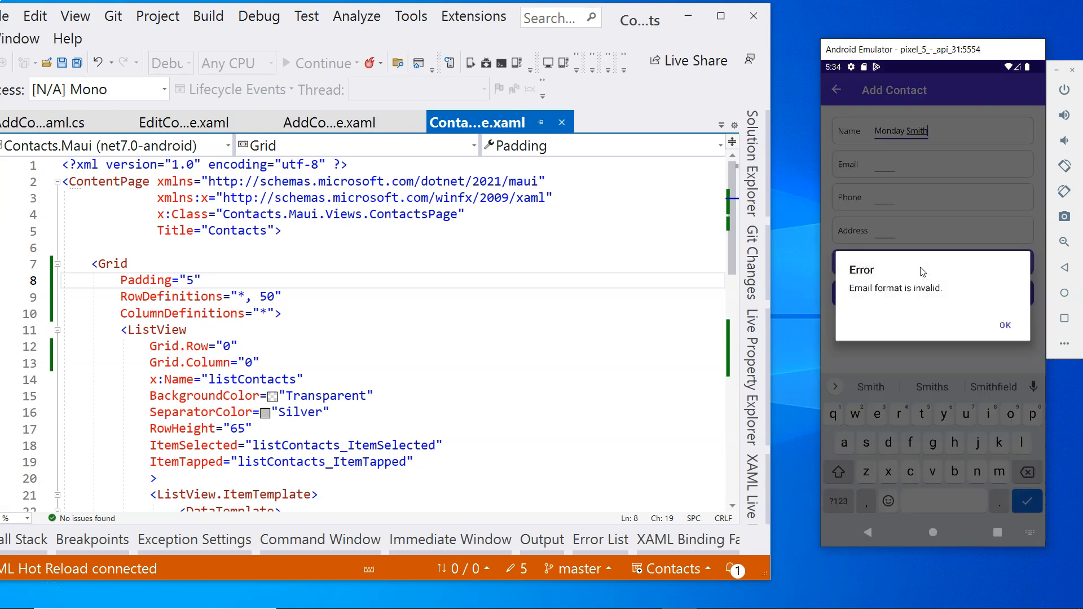
pyautogui.click(1006, 324)
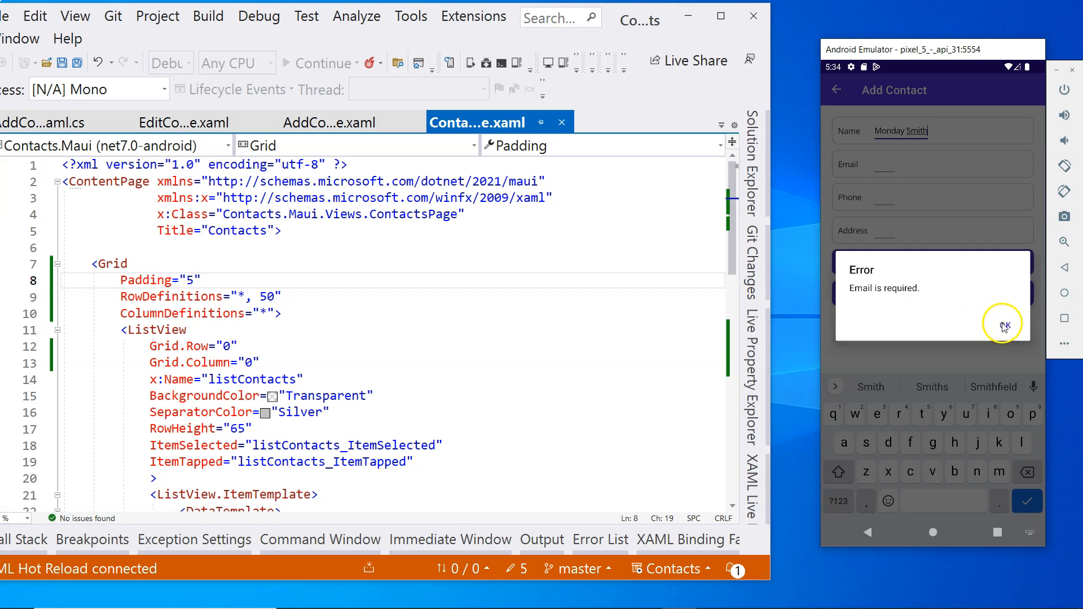
pyautogui.click(1003, 323)
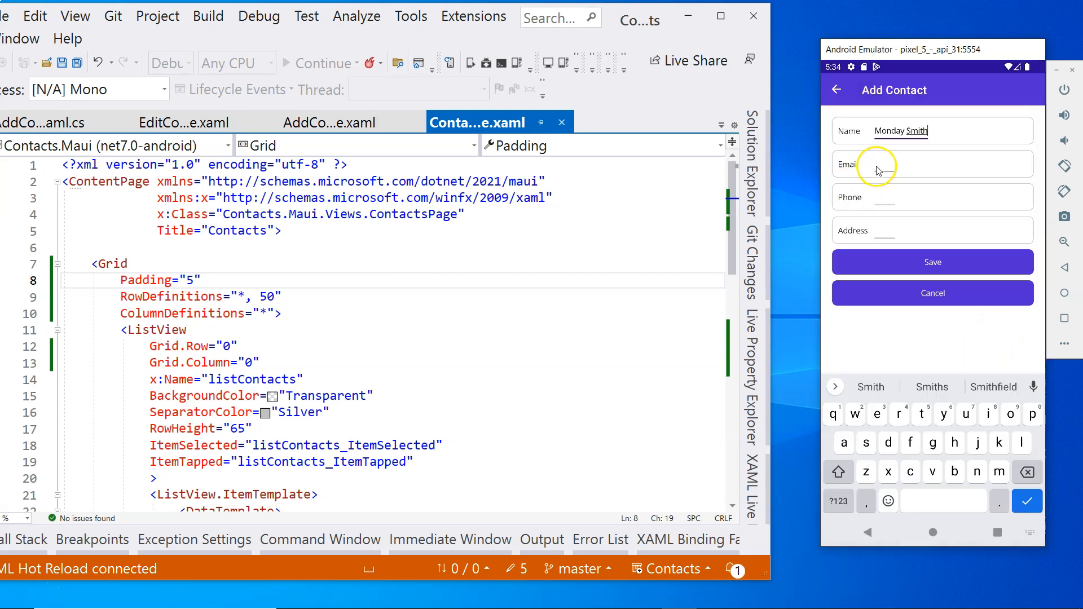
# Enter the smith email and phone 123456, clear the format error, and save Monday Smith.
pyautogui.click(893, 169)
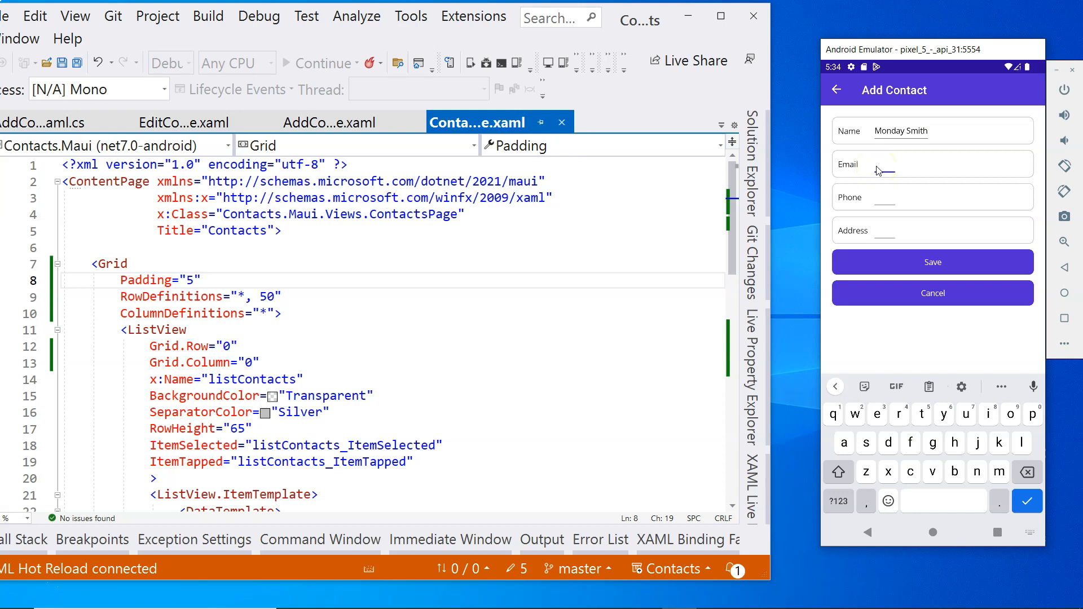
pyautogui.write('m')
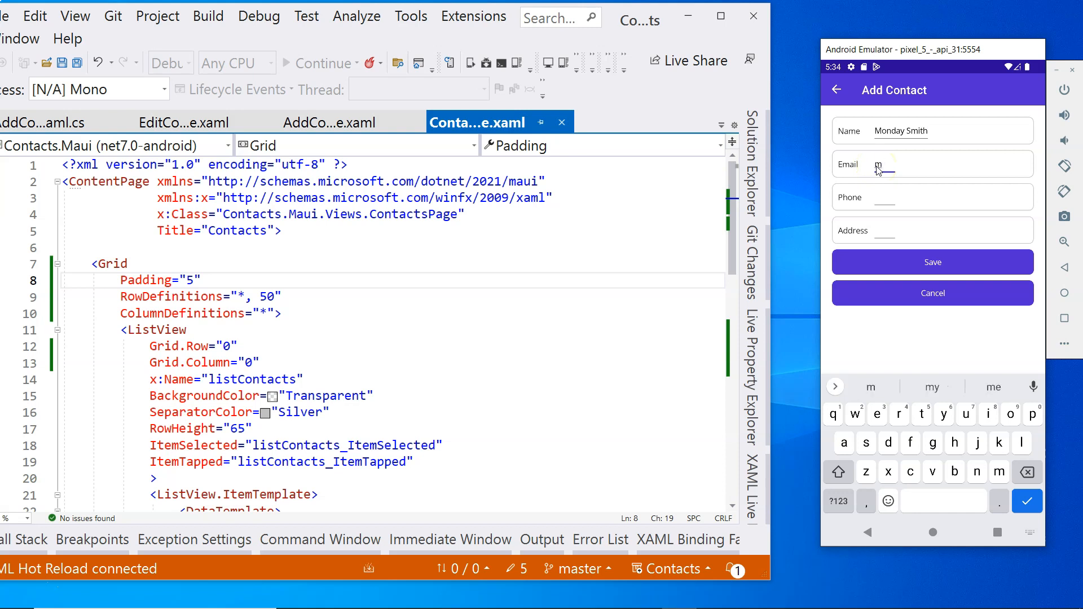
pyautogui.write('smithgmail.com')
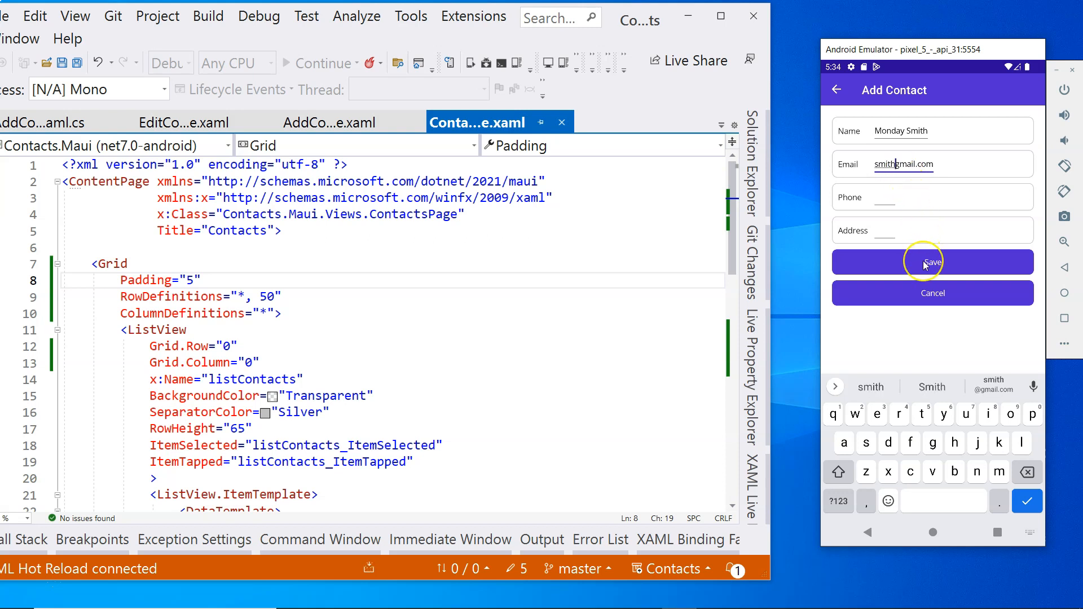
pyautogui.click(933, 262)
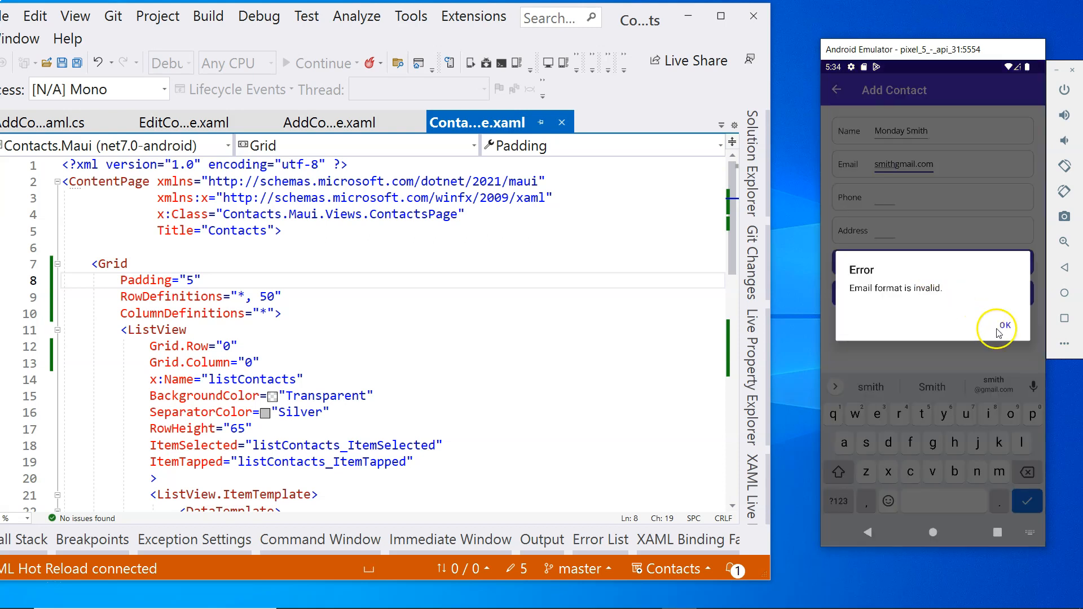
pyautogui.click(1004, 325)
pyautogui.write('@')
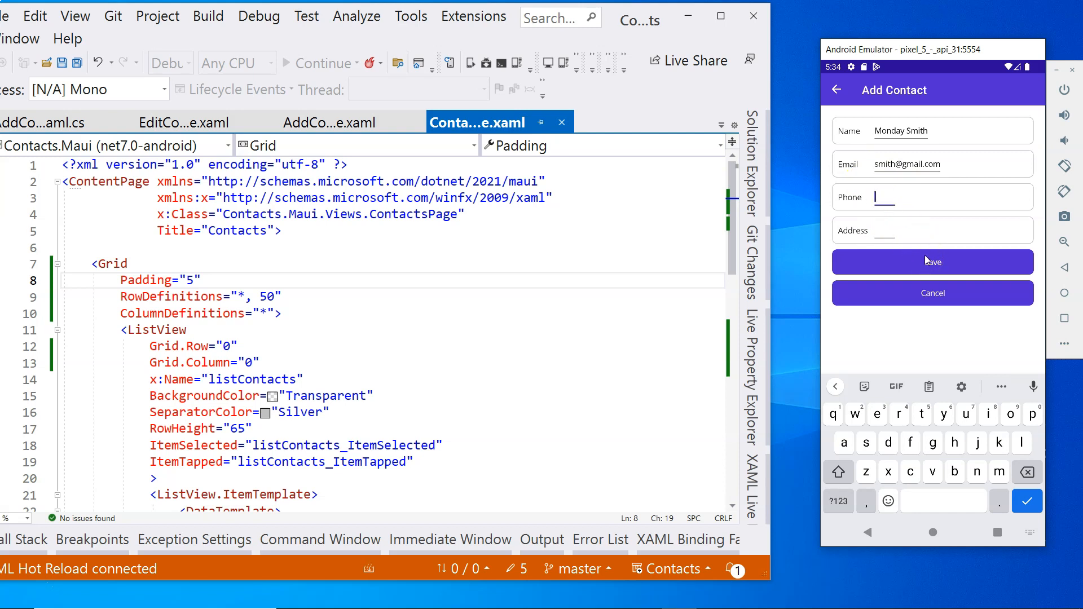
pyautogui.write('123456')
pyautogui.click(933, 230)
pyautogui.write('1 toronto st')
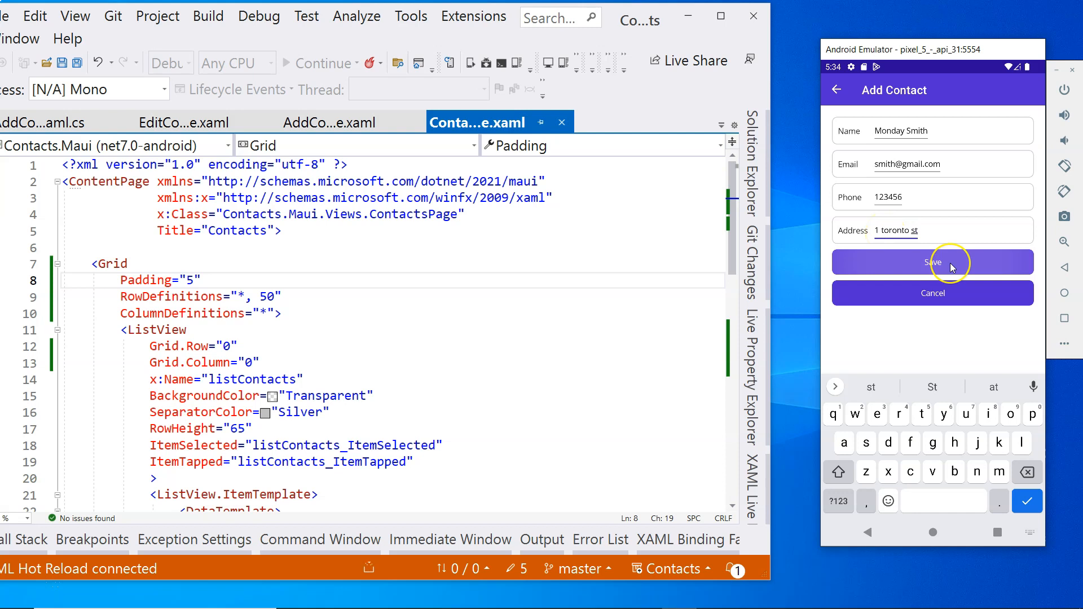
pyautogui.click(933, 262)
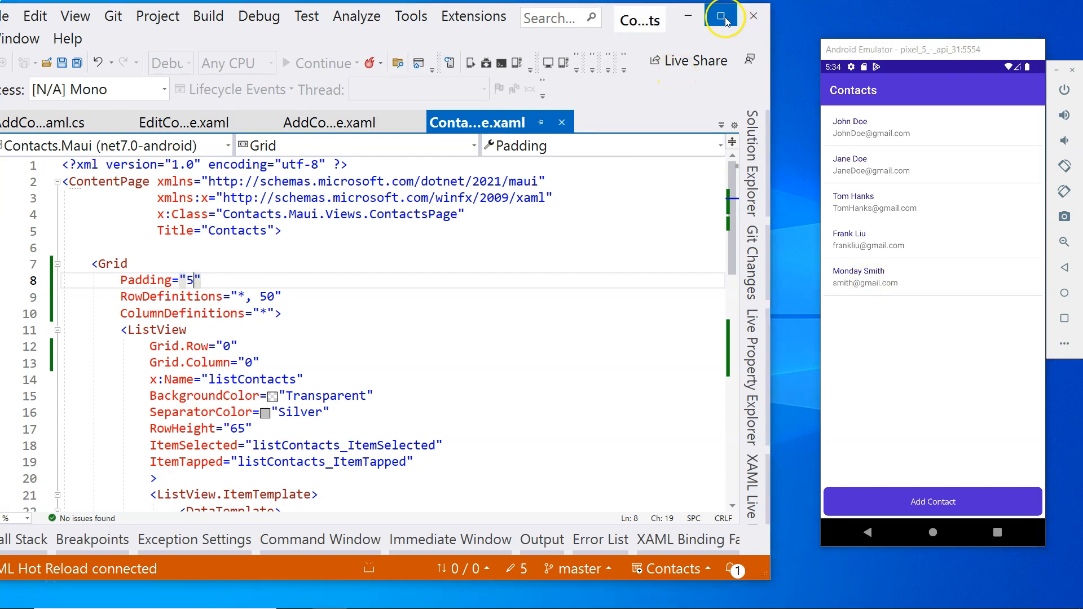
# Maximize Visual Studio and review ContactControl's save, cancel and error handlers in AddContactPage.xaml.
pyautogui.click(719, 18)
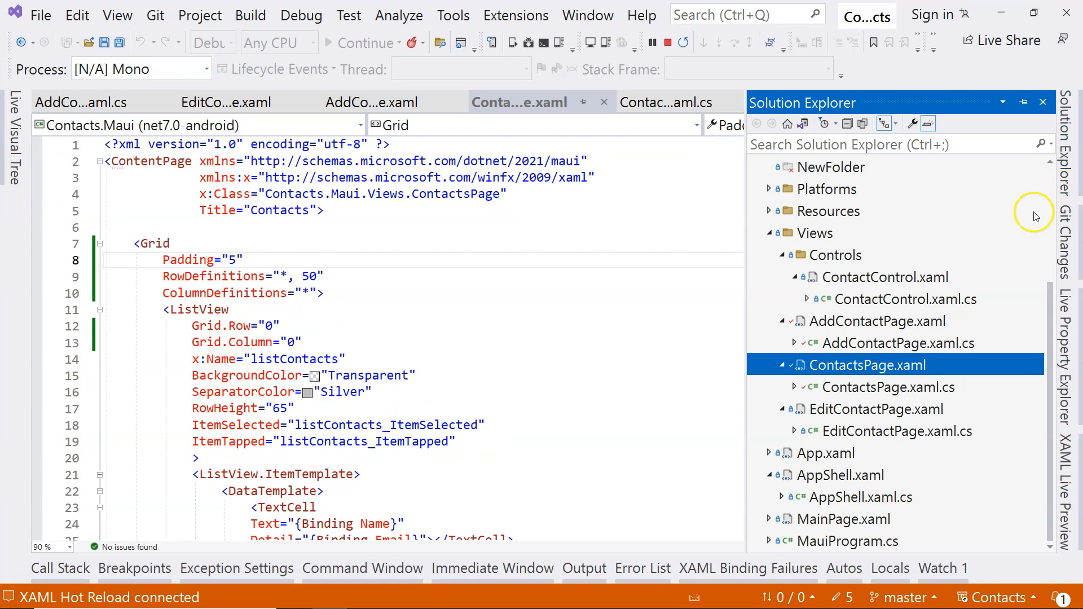
pyautogui.moveTo(870, 324)
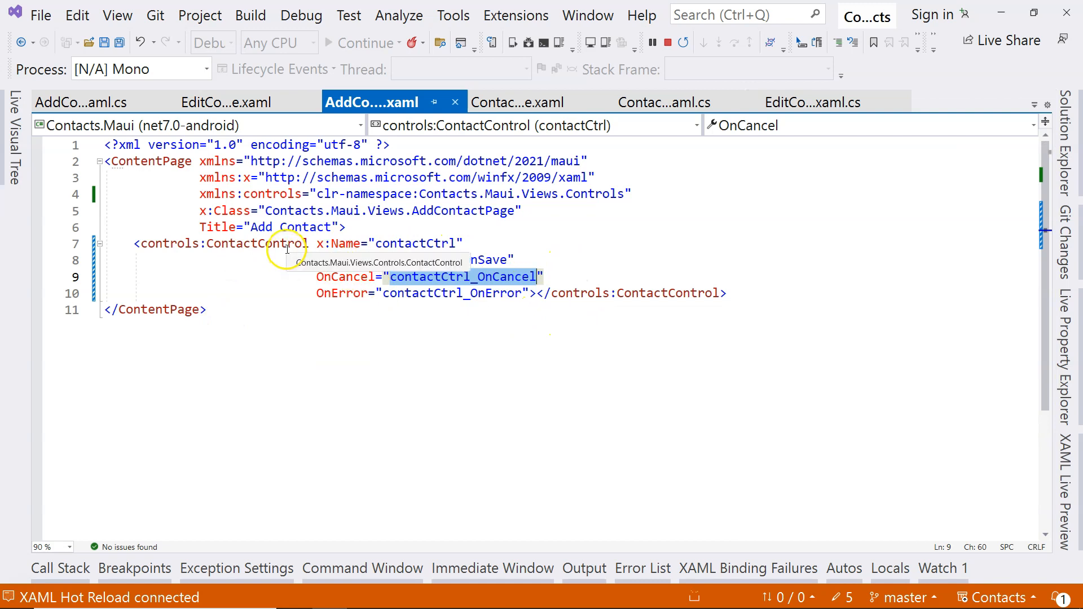
pyautogui.moveTo(757, 352)
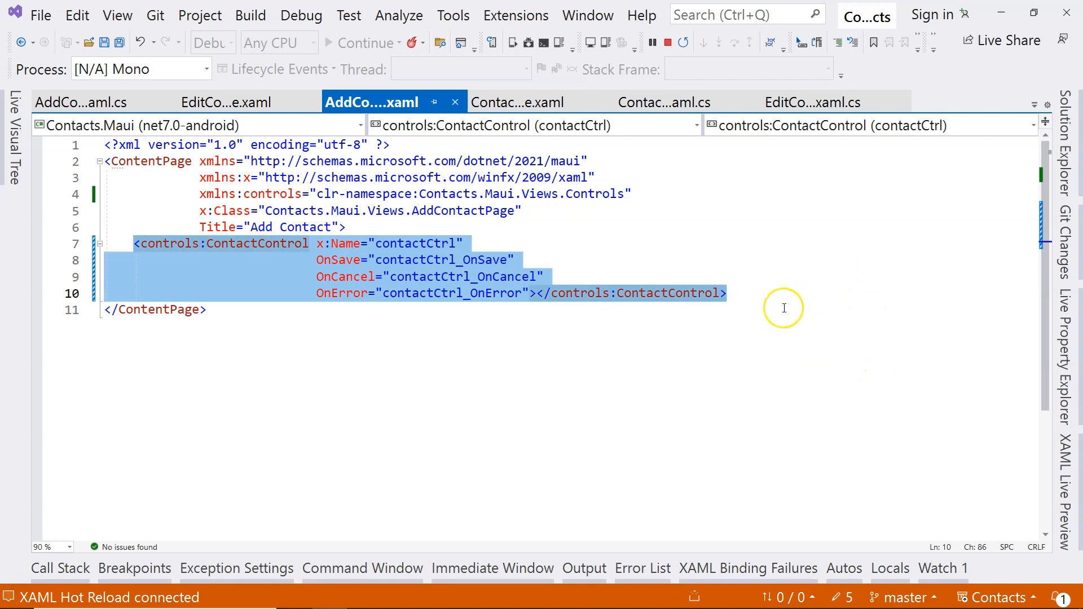
pyautogui.click(757, 298)
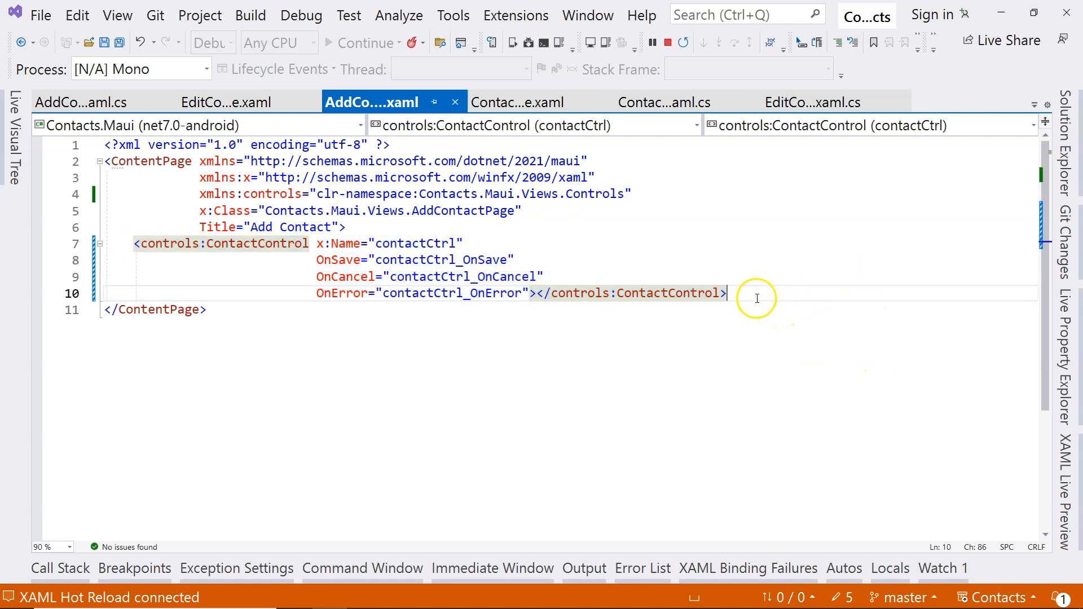